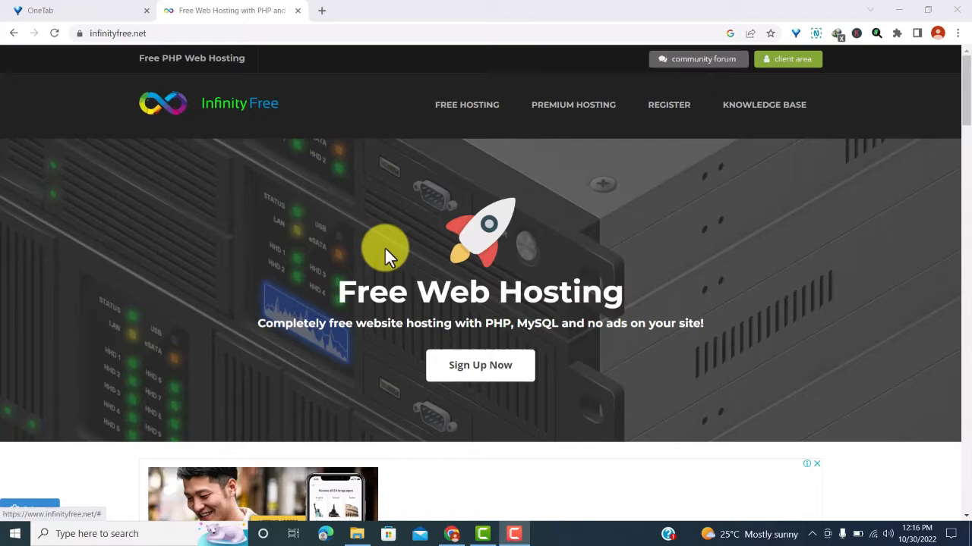
mouse_move(421, 280)
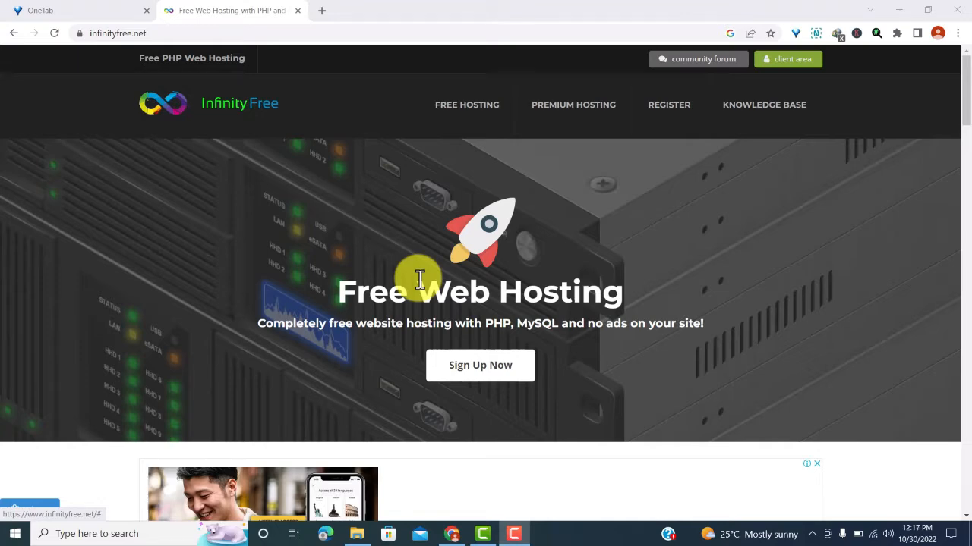
mouse_move(611, 294)
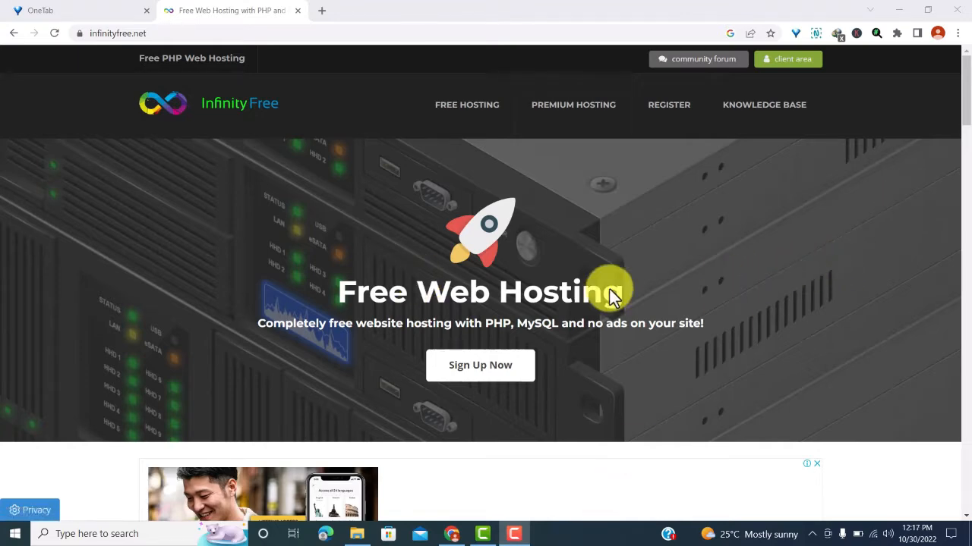
mouse_move(740, 196)
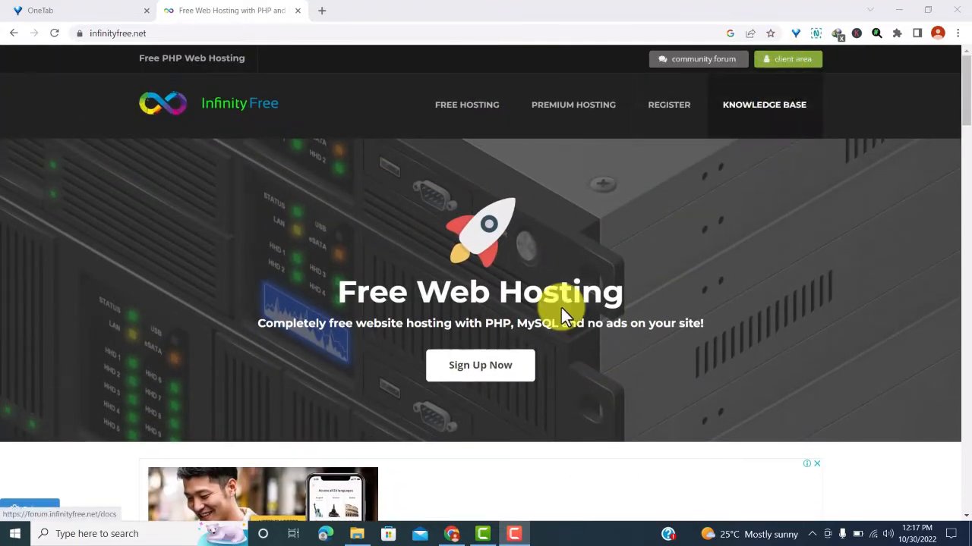
mouse_move(474, 380)
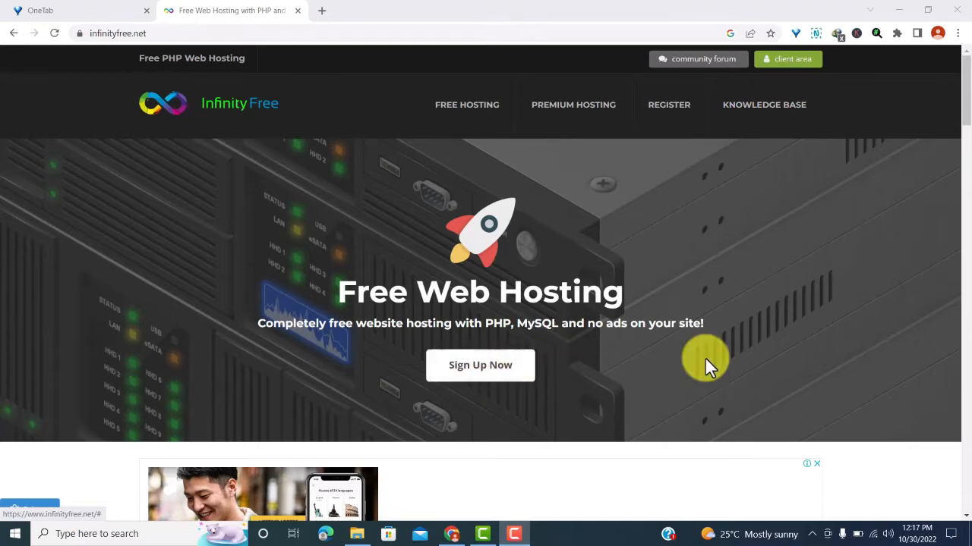
Go from the infinityfree.net homepage to the client area login page.
left_click(788, 58)
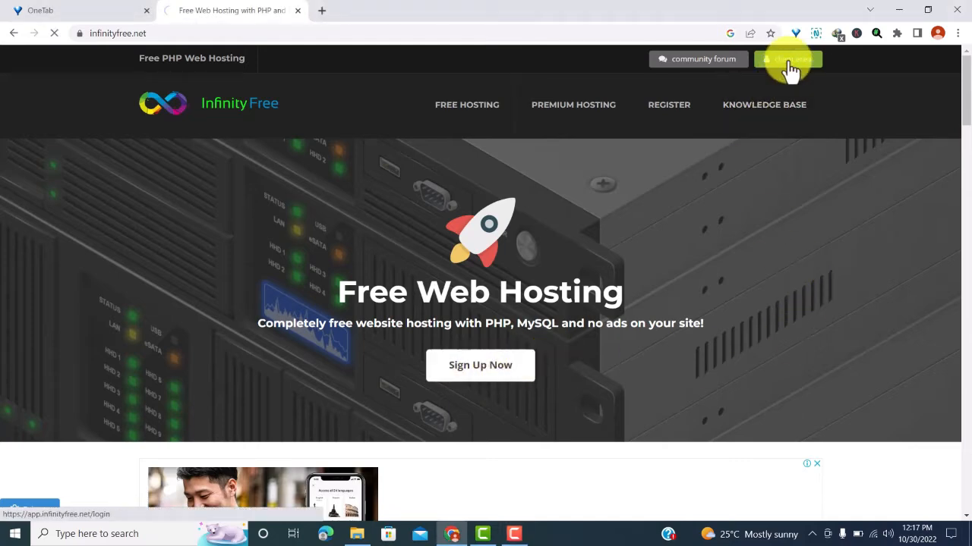
Switch from login to the free account sign-up form and begin entering the email.
left_click(790, 59)
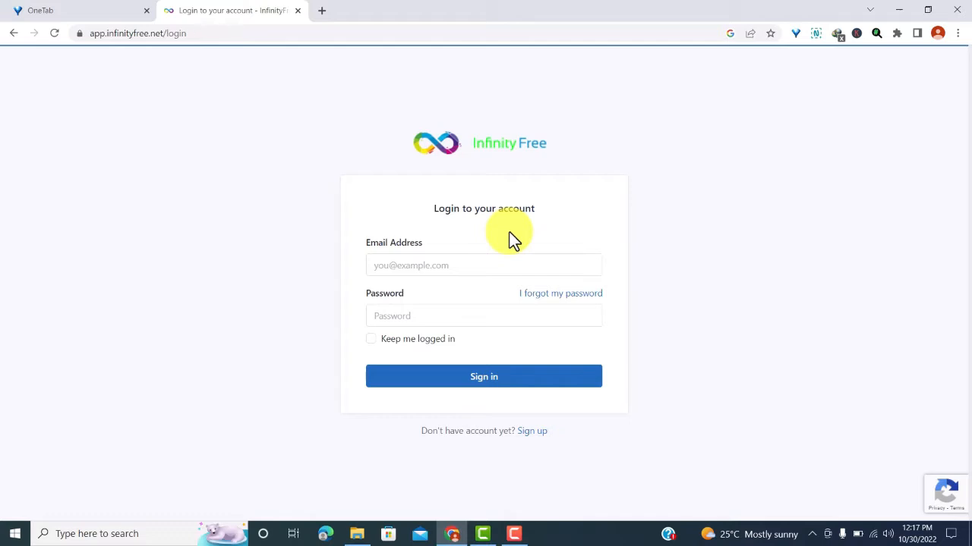
mouse_move(531, 437)
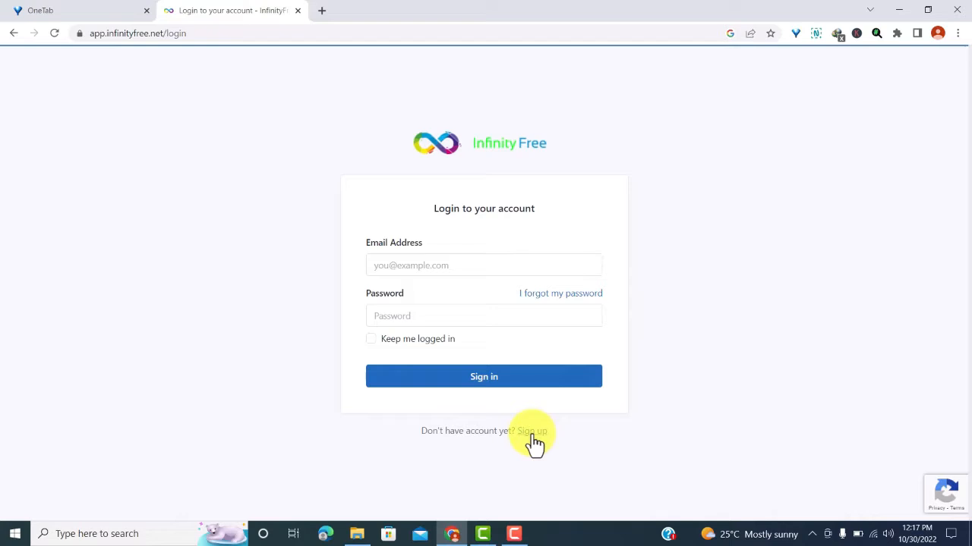
left_click(534, 431)
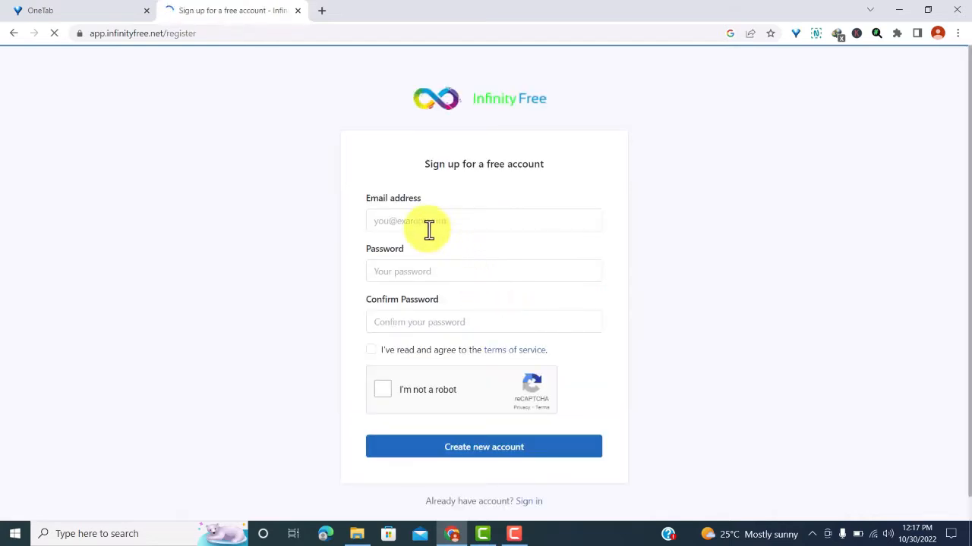
left_click(483, 221)
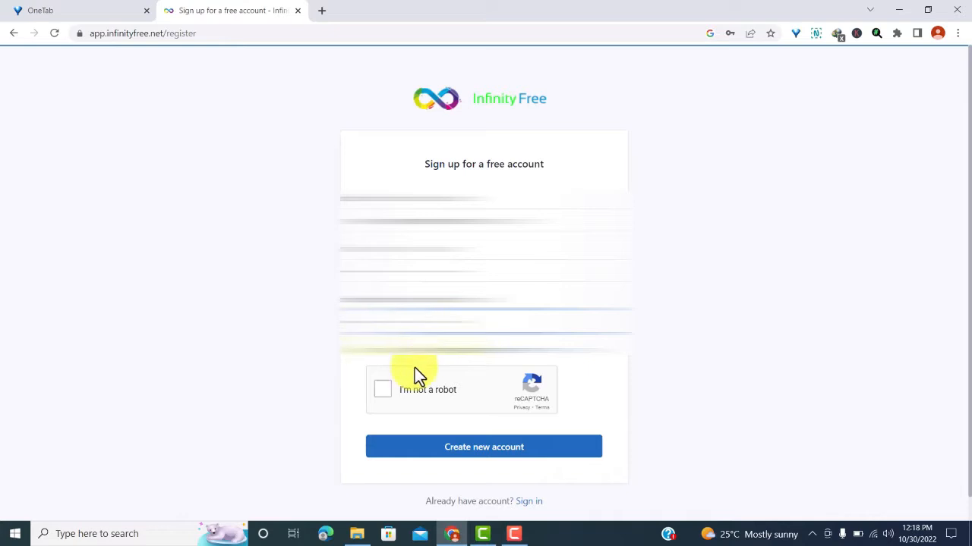
mouse_move(500, 362)
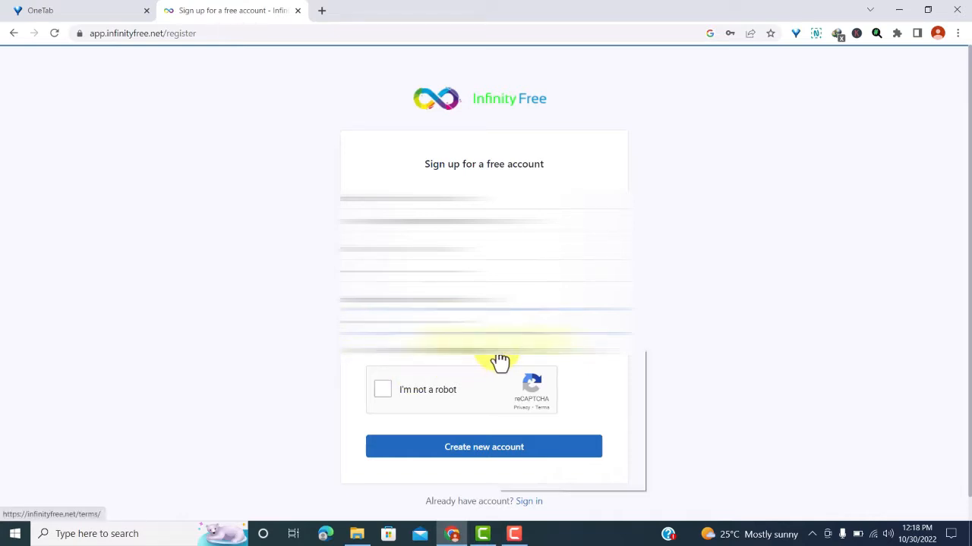
Read through the Terms of Service in a new tab, then return to sign-up.
left_click(542, 407)
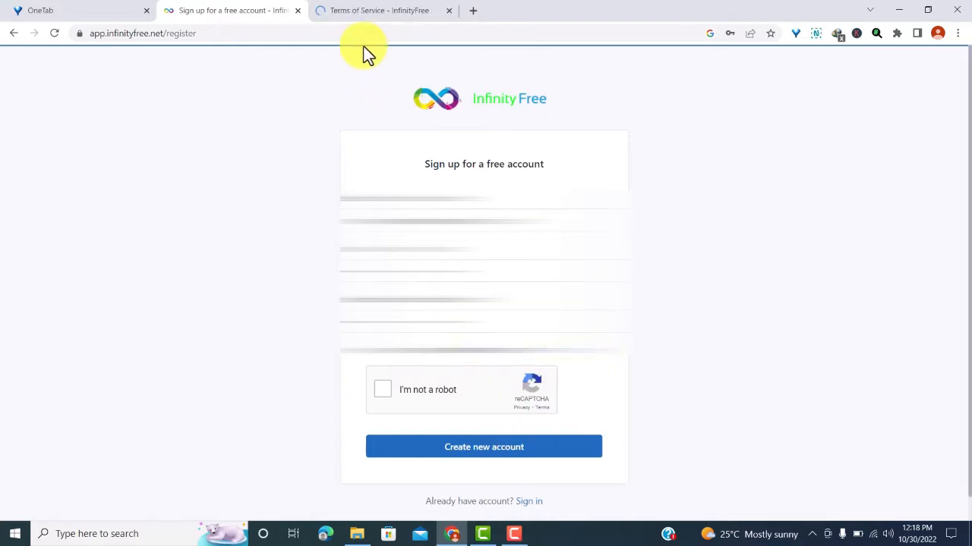
left_click(383, 10)
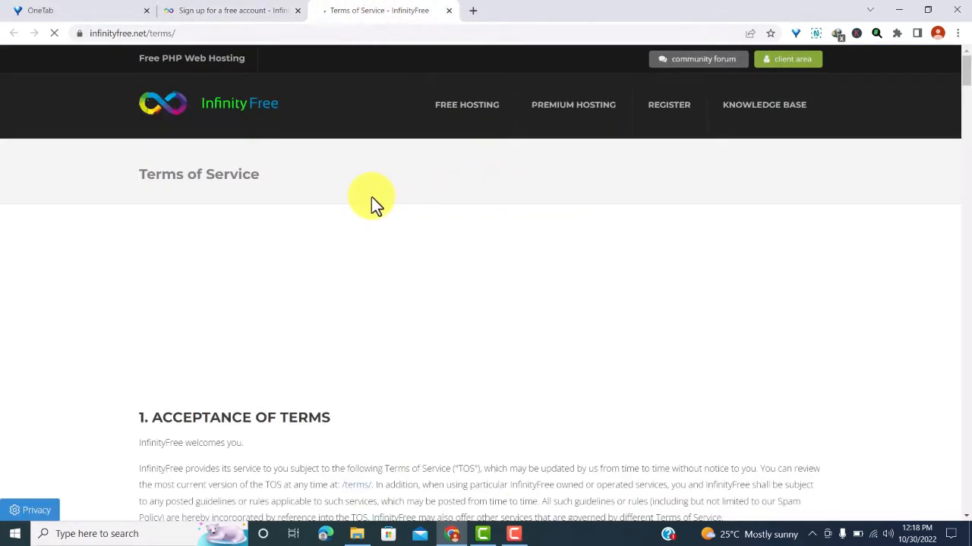
scroll("down", 3)
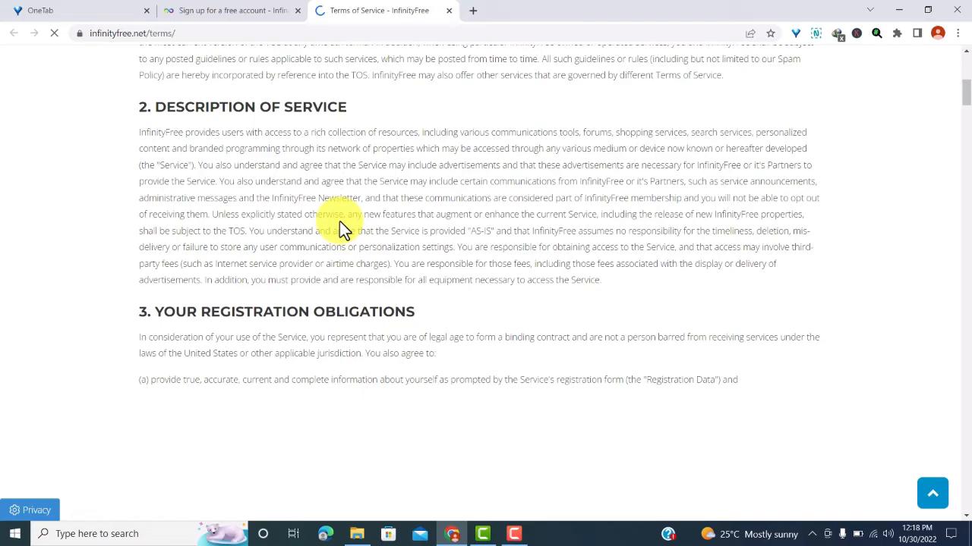
scroll("down", 3)
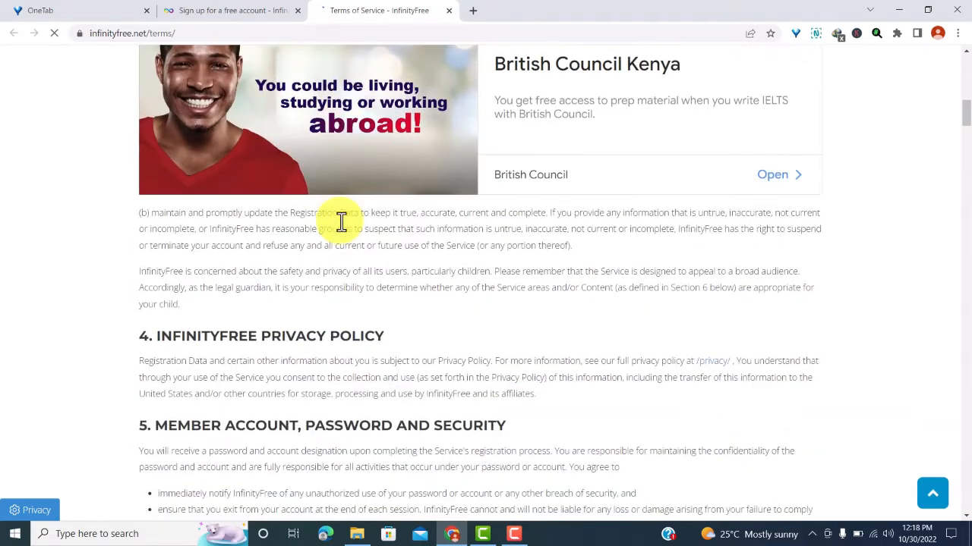
scroll("down", 3)
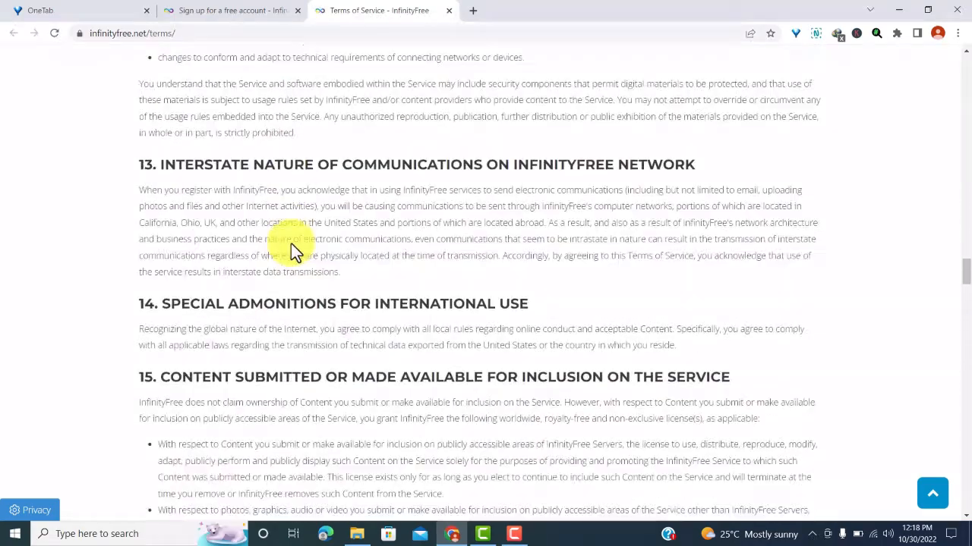
scroll("down", 3)
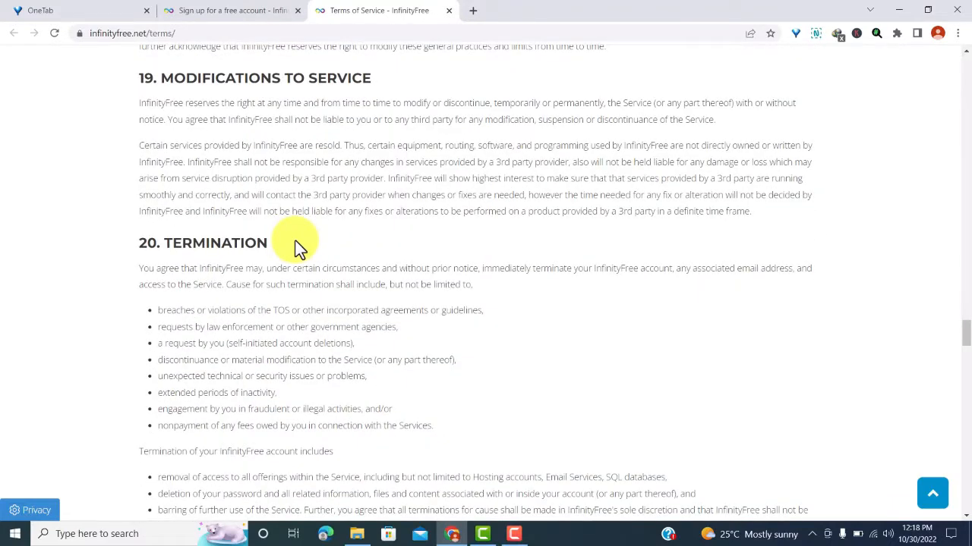
scroll("down", 3)
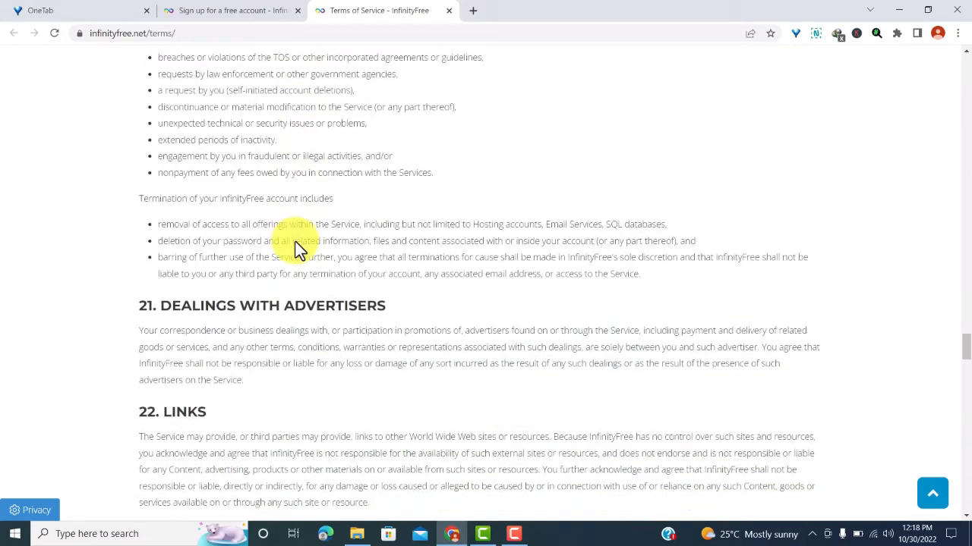
left_click(232, 10)
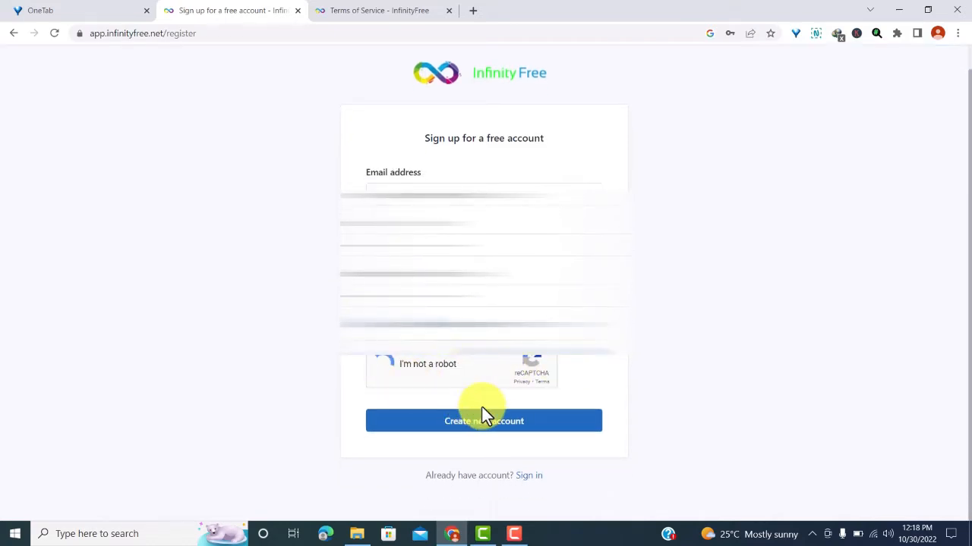
Pass the reCAPTCHA, create the new account, and open Gmail in a new tab.
left_click(484, 422)
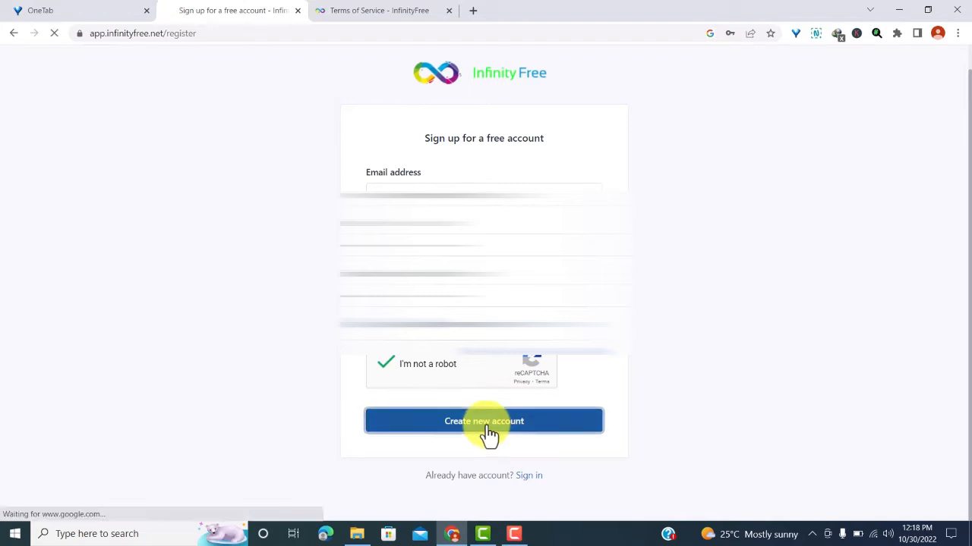
left_click(483, 421)
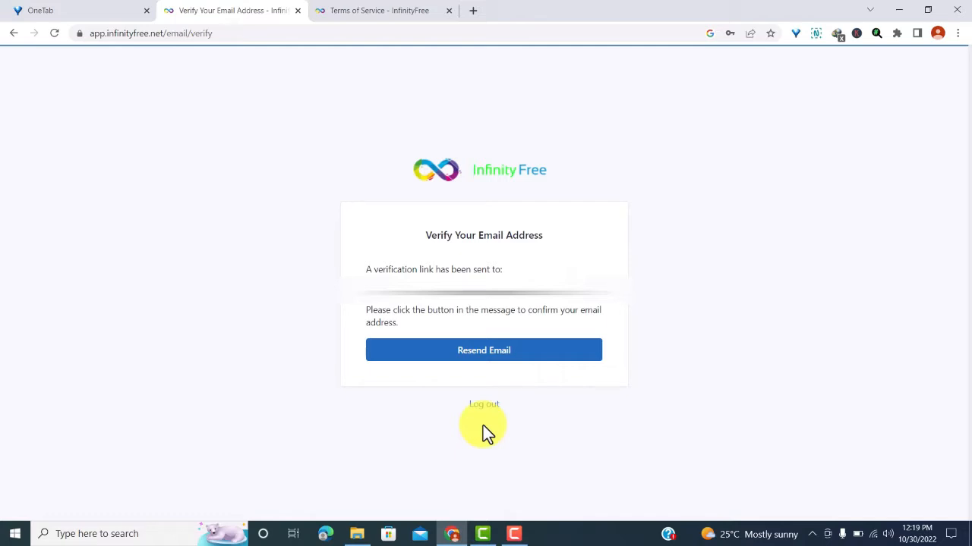
left_click(624, 10)
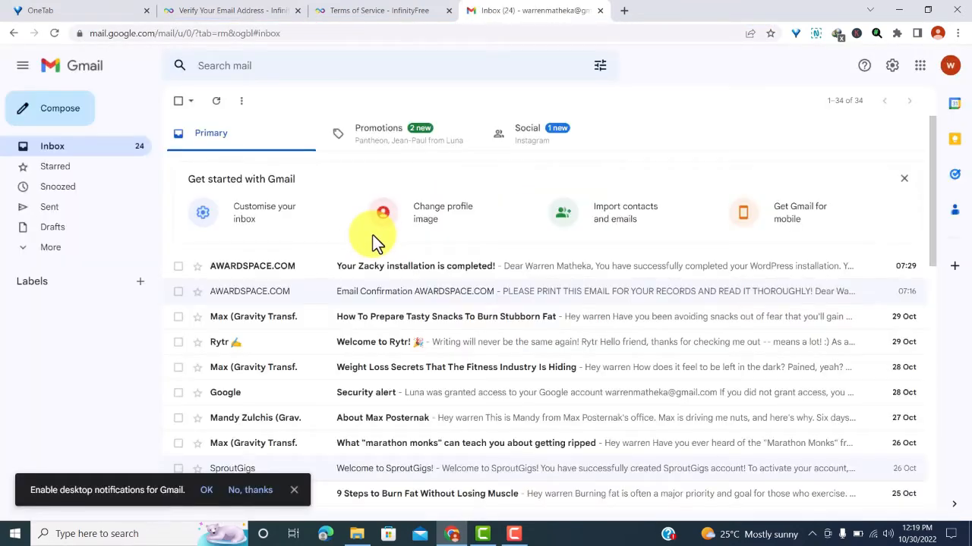
Open the InfinityFree email in Gmail and click Verify Email Address.
left_click(378, 132)
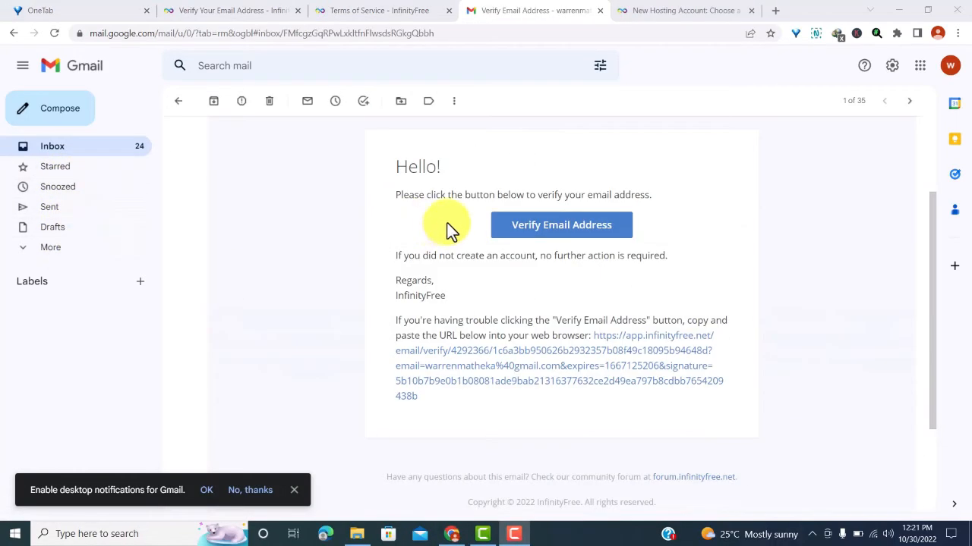
mouse_move(504, 227)
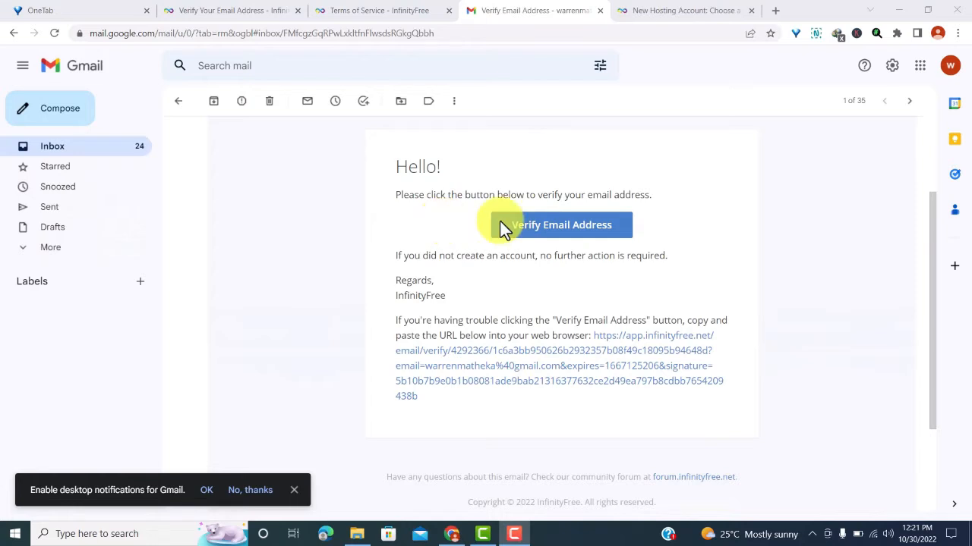
left_click(561, 225)
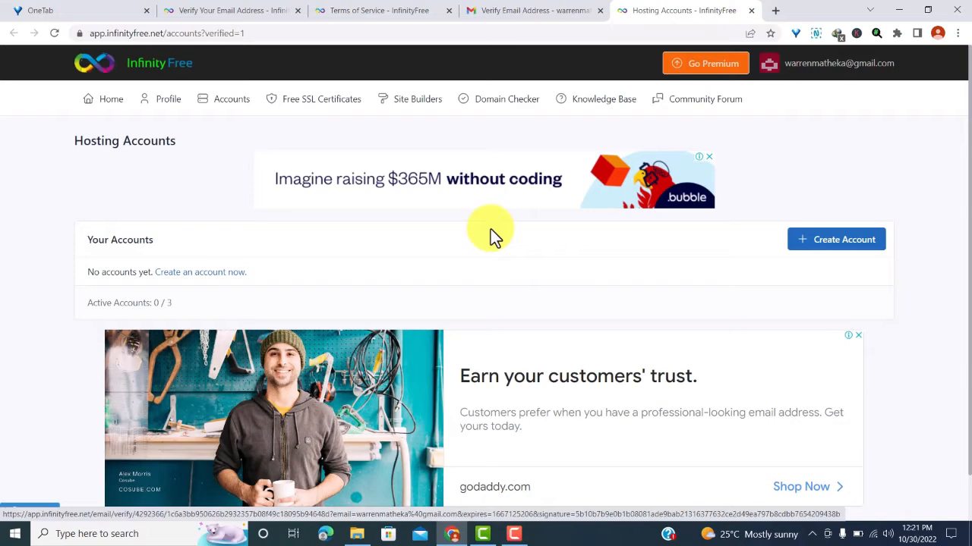
mouse_move(296, 296)
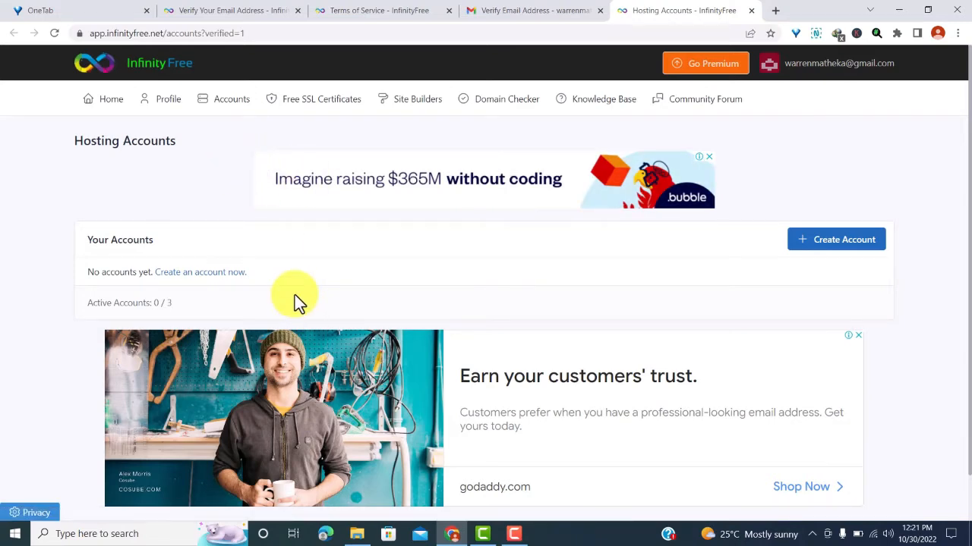
mouse_move(169, 303)
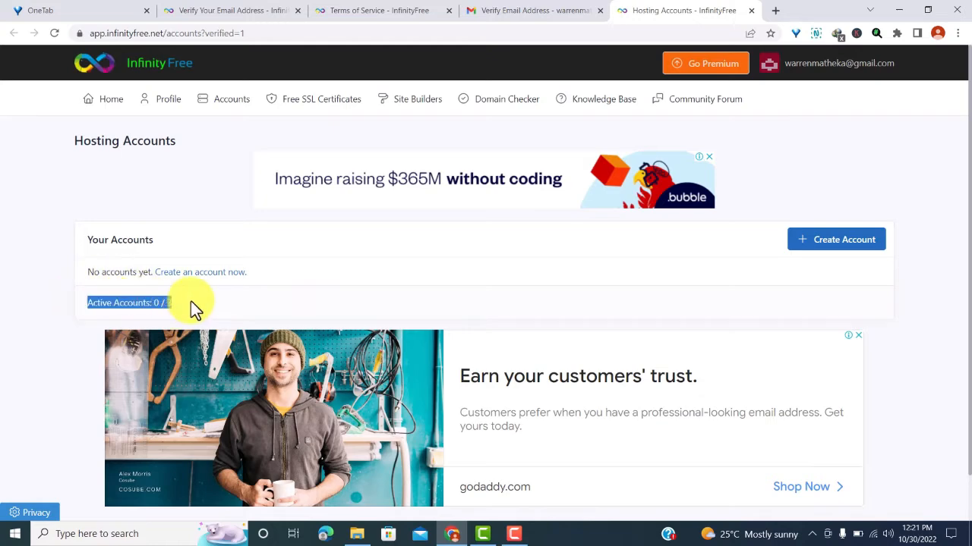
mouse_move(729, 288)
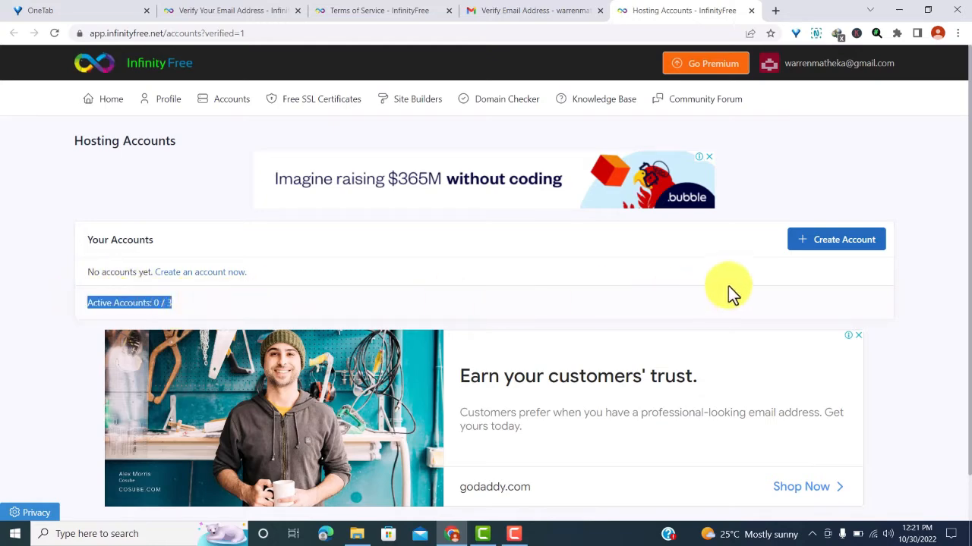
Start a new hosting account from the empty Hosting Accounts page (0 of 3 active).
left_click(836, 239)
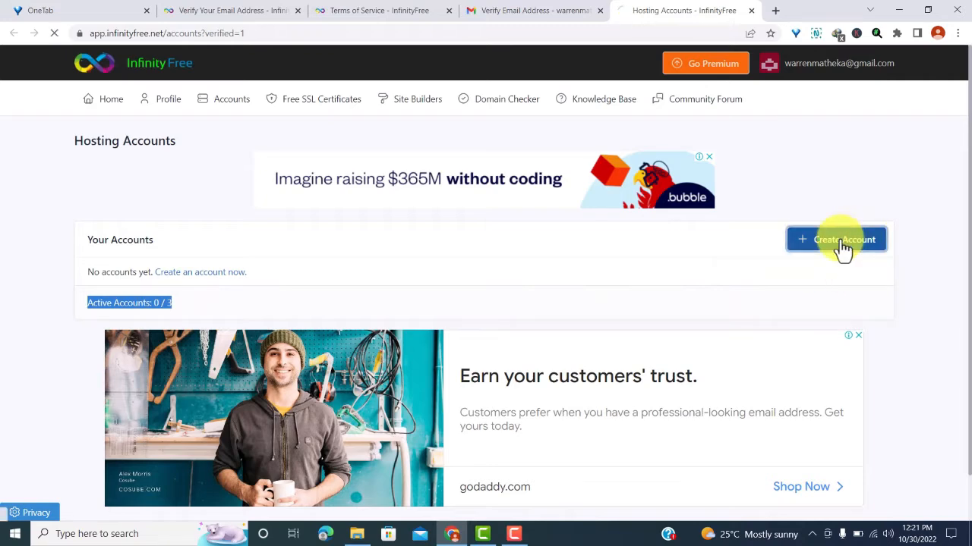
Choose the free subdomain eandmtutorials with the .epizy.com extension.
left_click(836, 239)
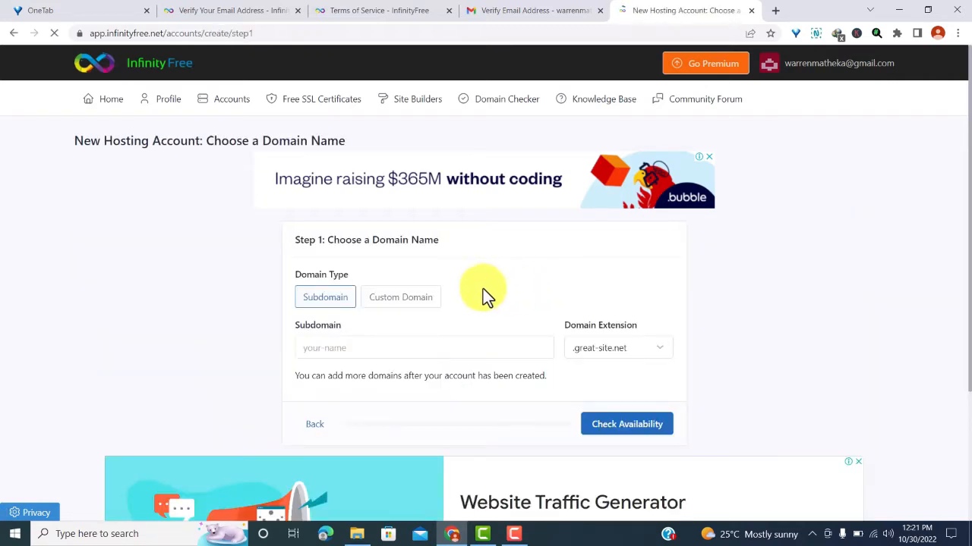
left_click(400, 297)
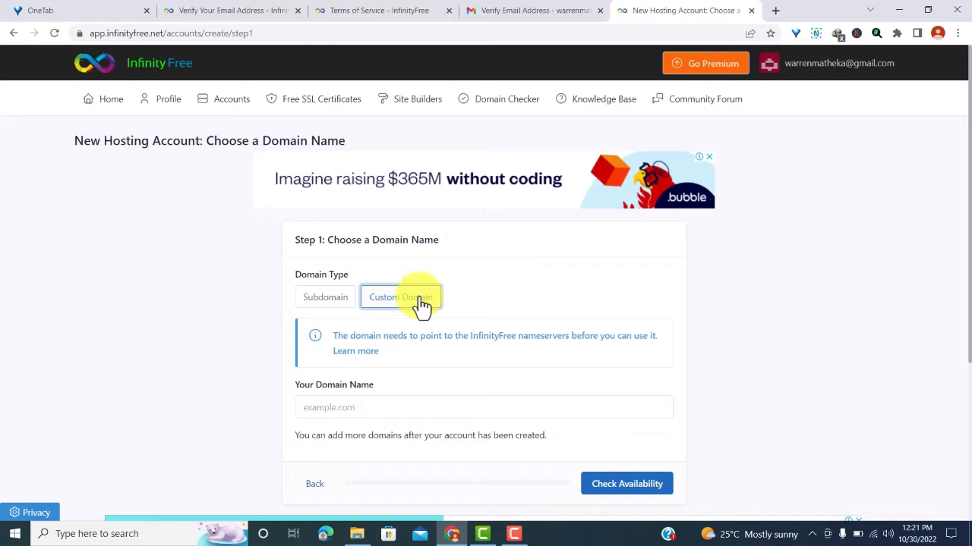
mouse_move(325, 297)
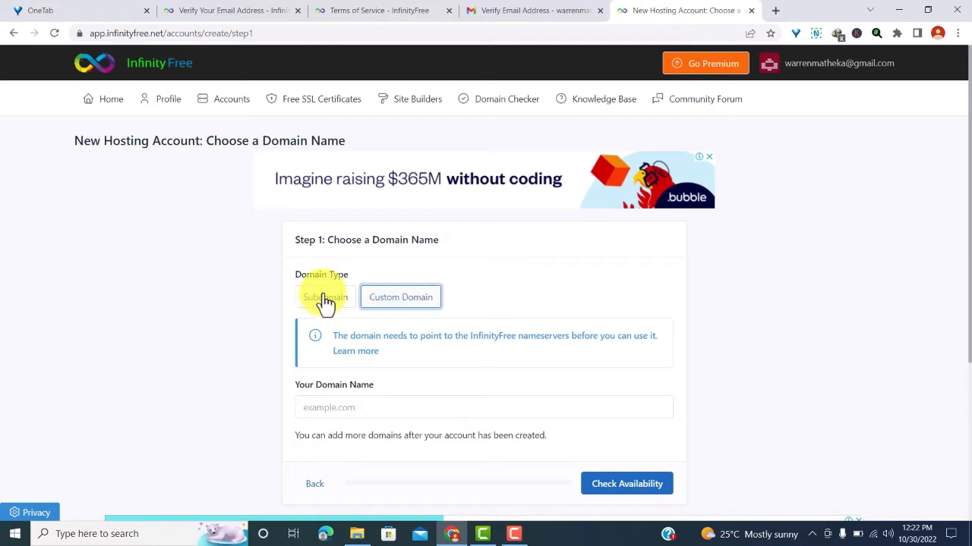
left_click(324, 297)
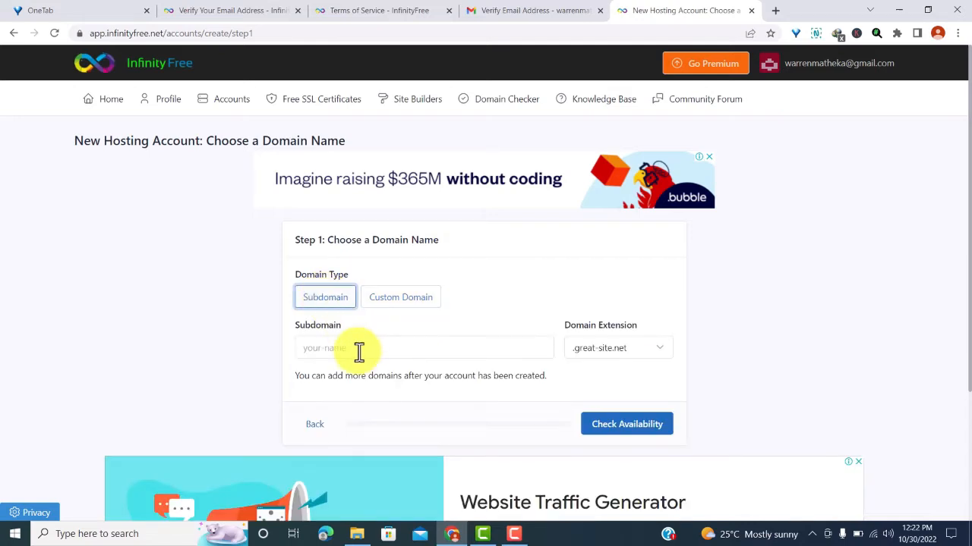
type("enad")
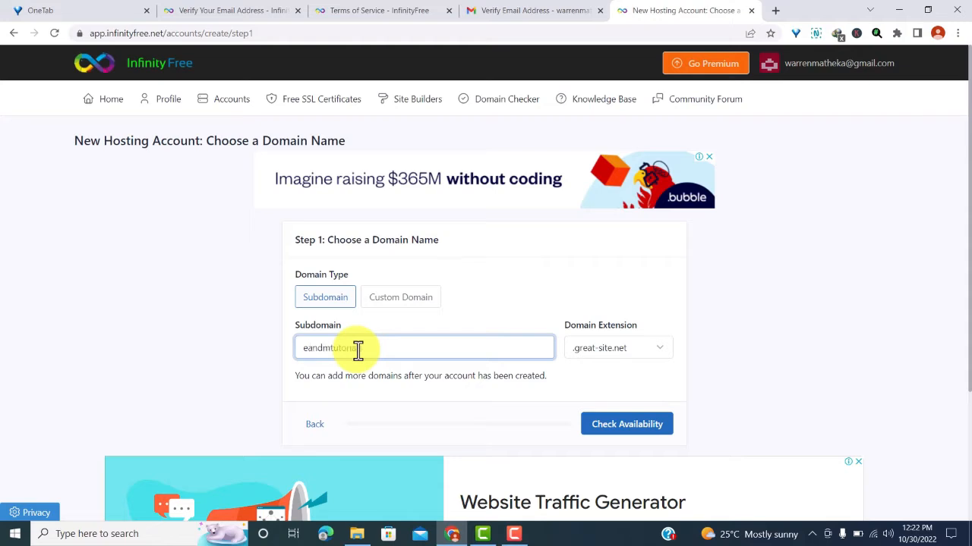
type("ials")
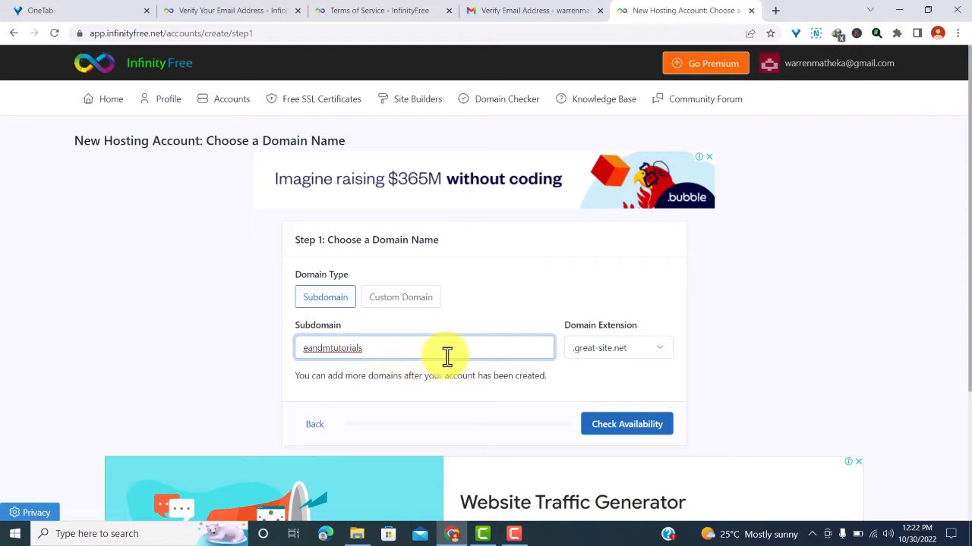
mouse_move(606, 351)
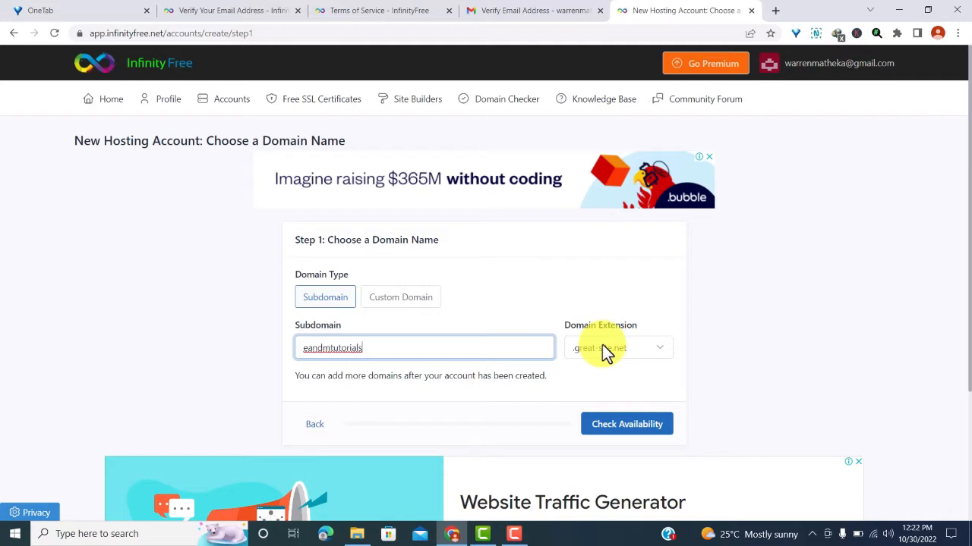
left_click(617, 347)
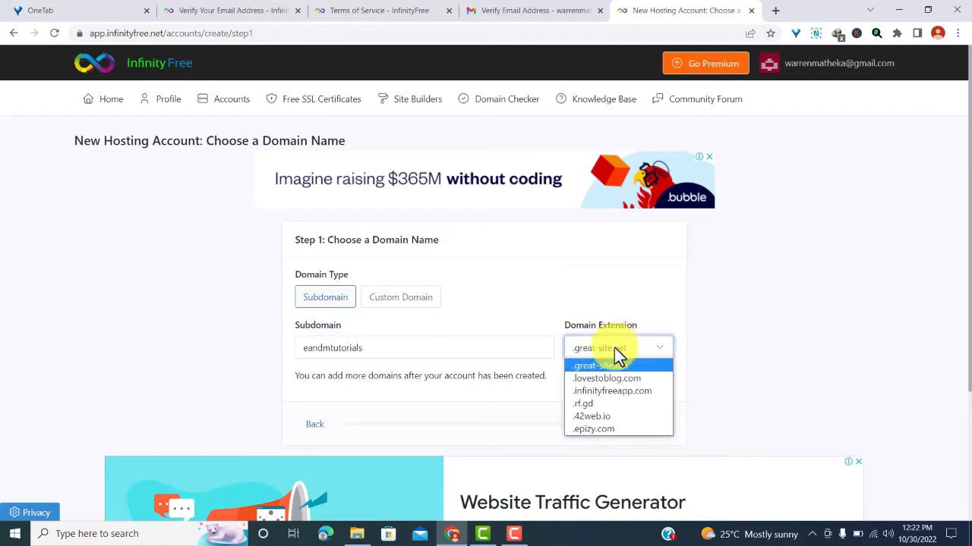
mouse_move(524, 372)
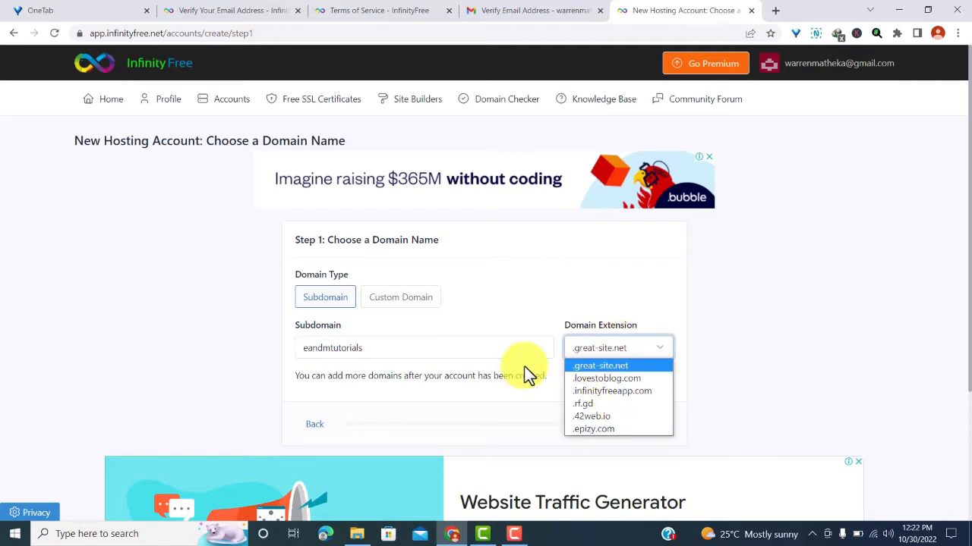
mouse_move(589, 398)
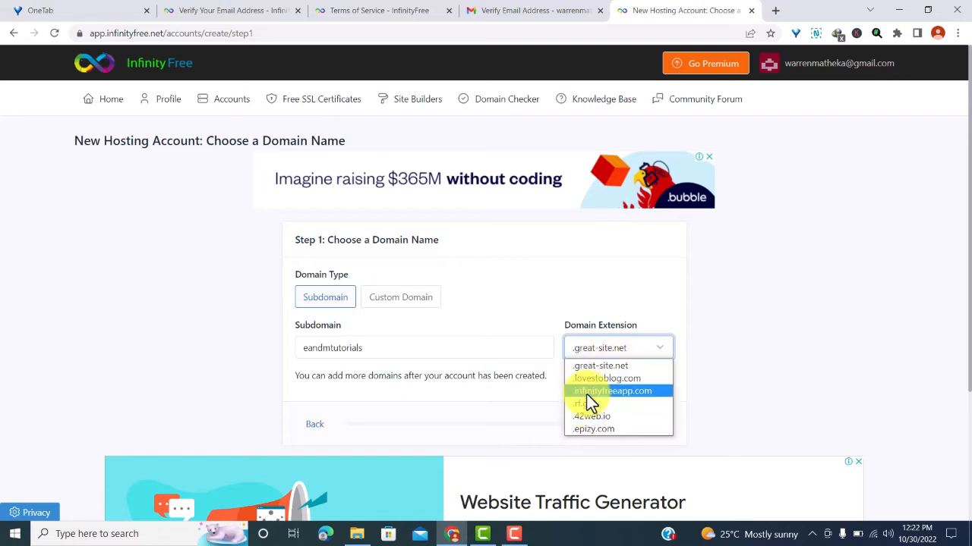
mouse_move(592, 416)
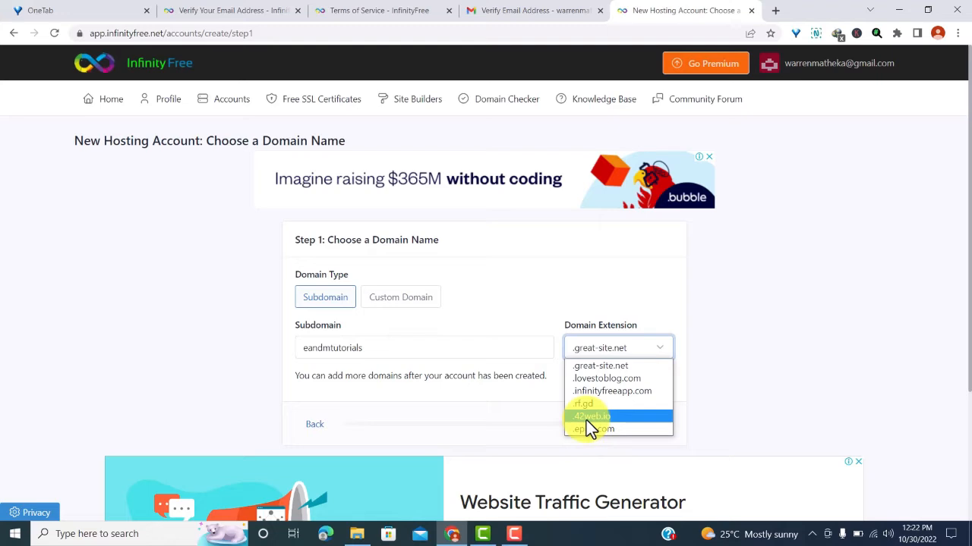
left_click(593, 429)
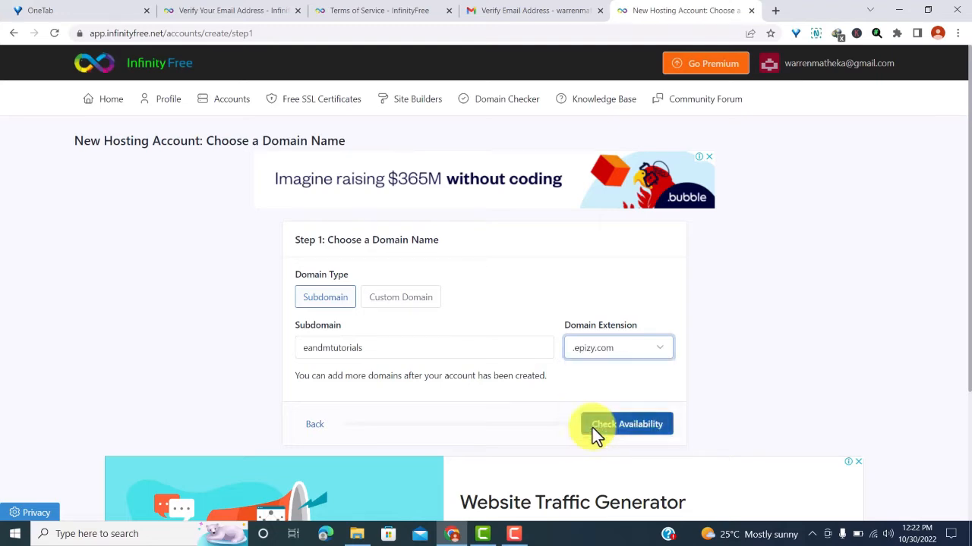
mouse_move(615, 377)
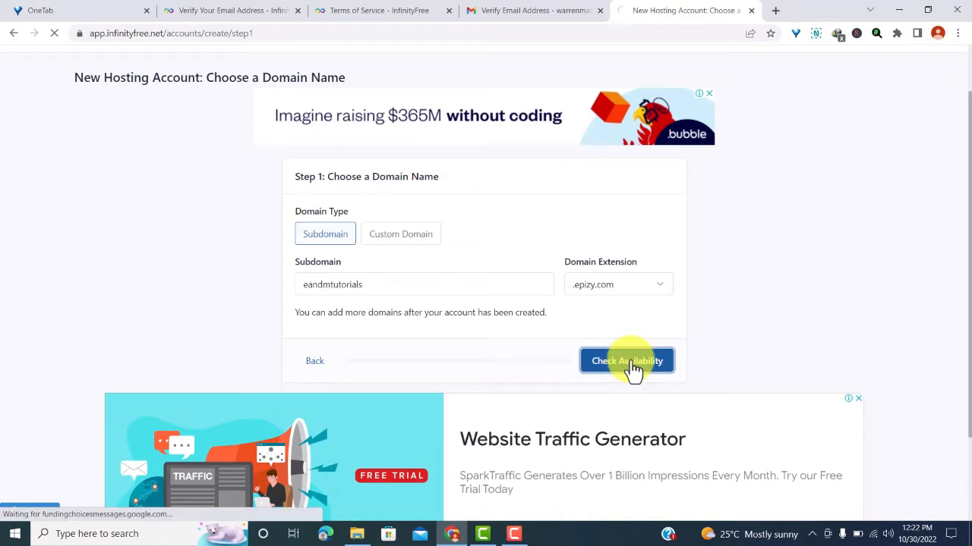
Confirm eandmtutorials.epizy.com is available and set the account label to enmtutorials.
left_click(626, 360)
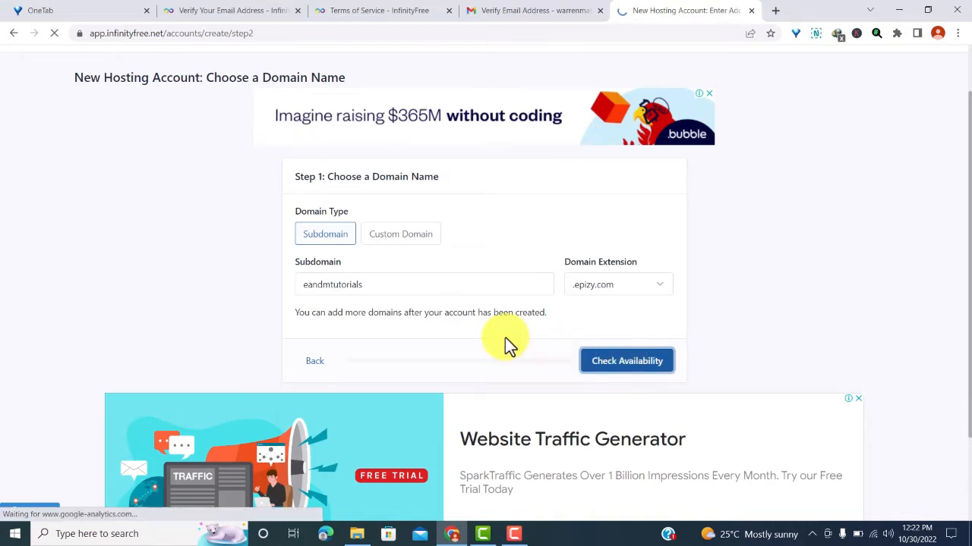
left_click(627, 361)
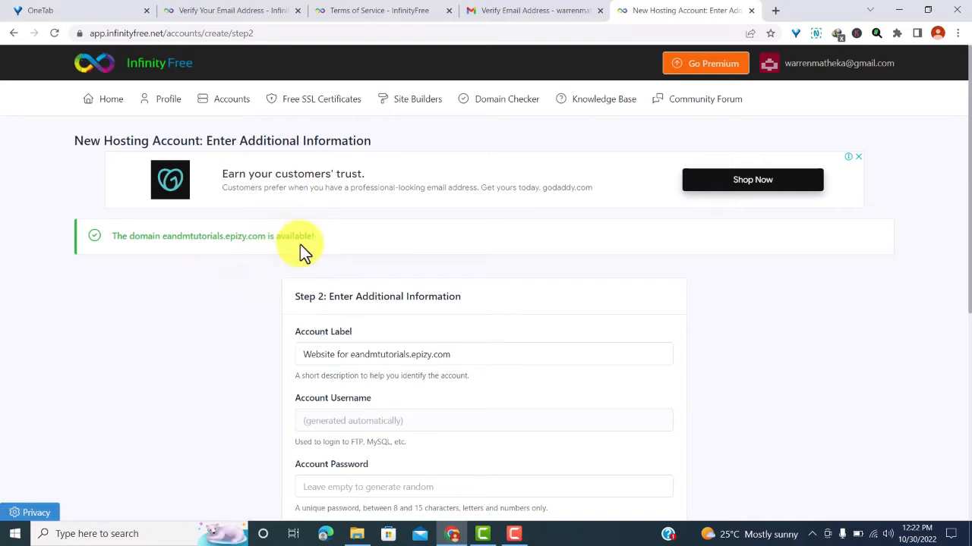
mouse_move(336, 241)
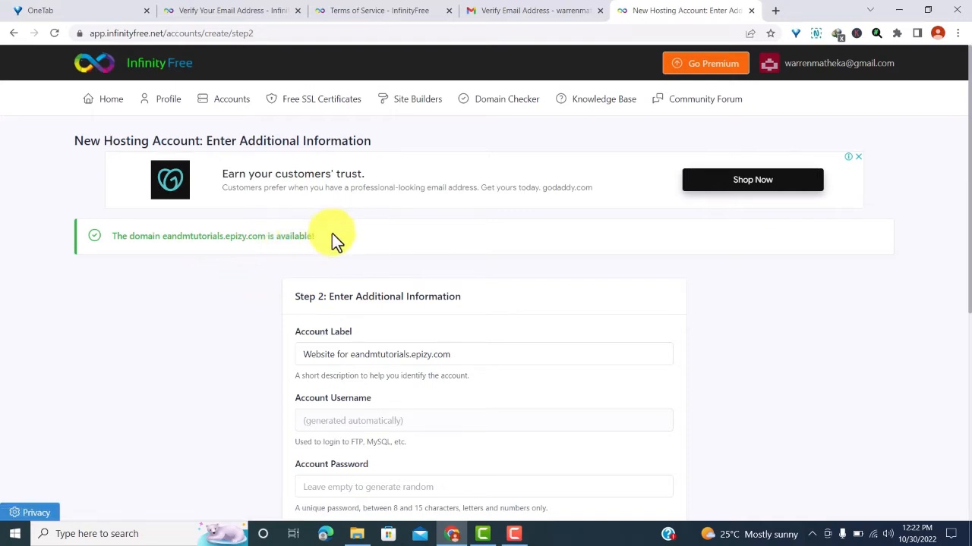
scroll("down", 3)
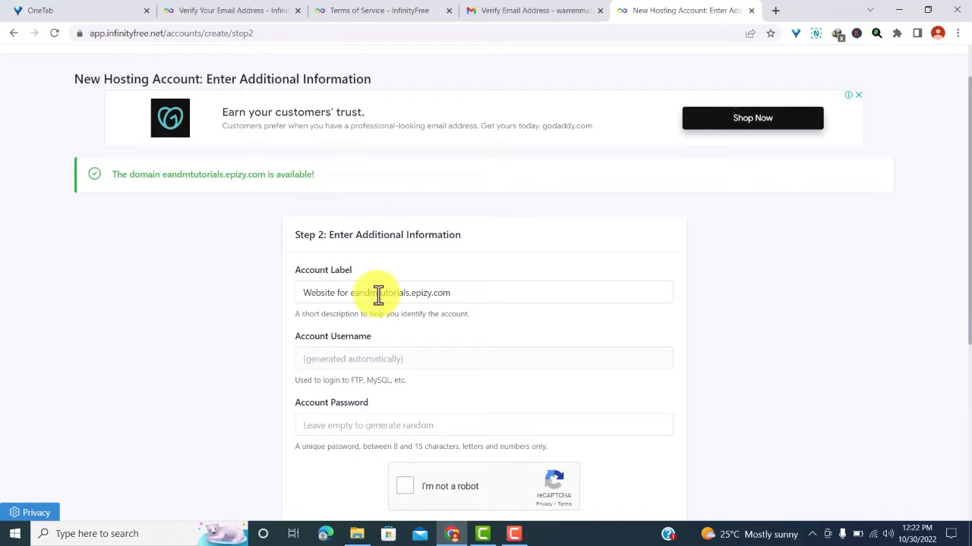
scroll("down", 3)
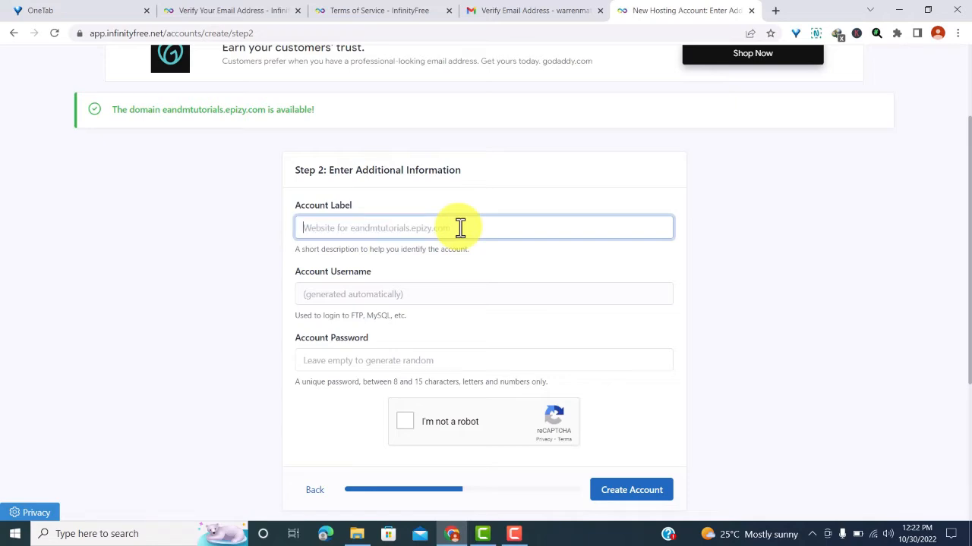
type("E")
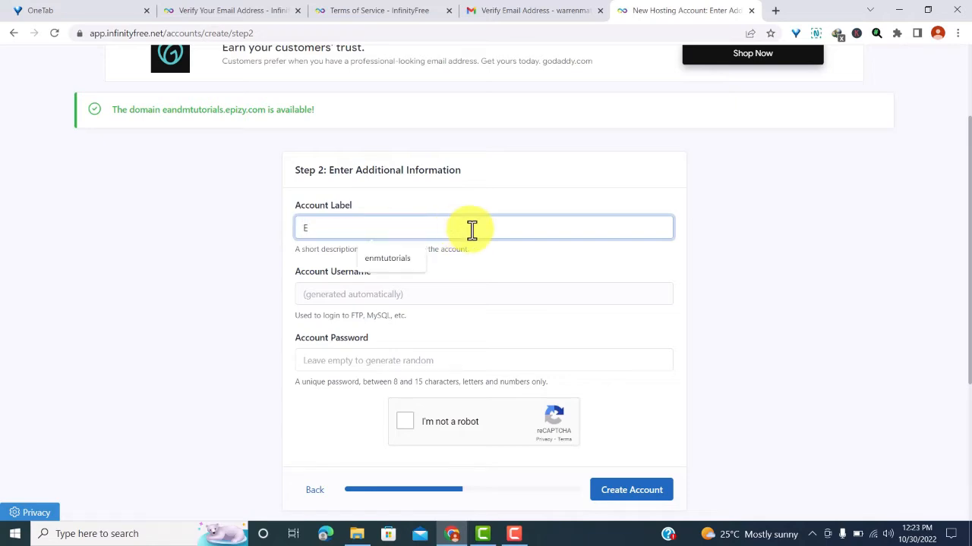
left_click(387, 259)
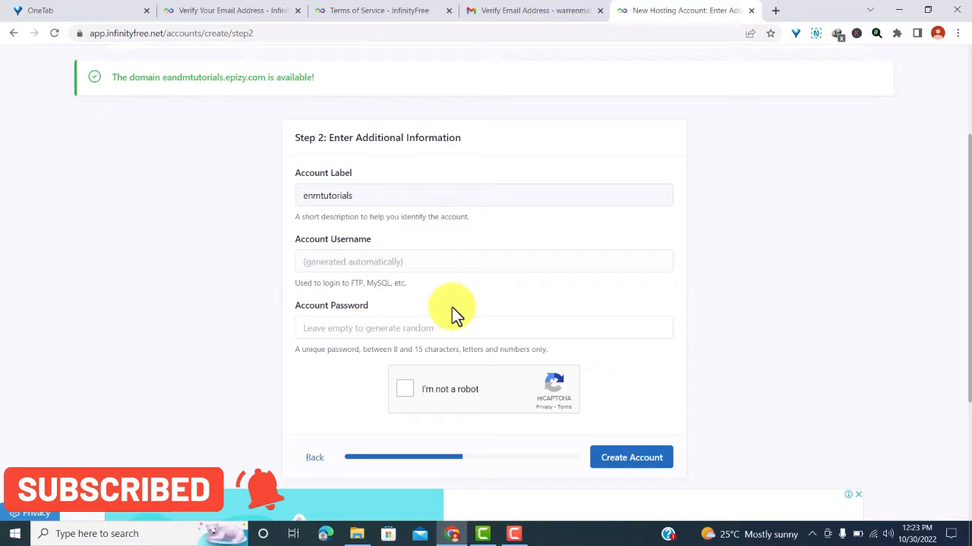
left_click(483, 328)
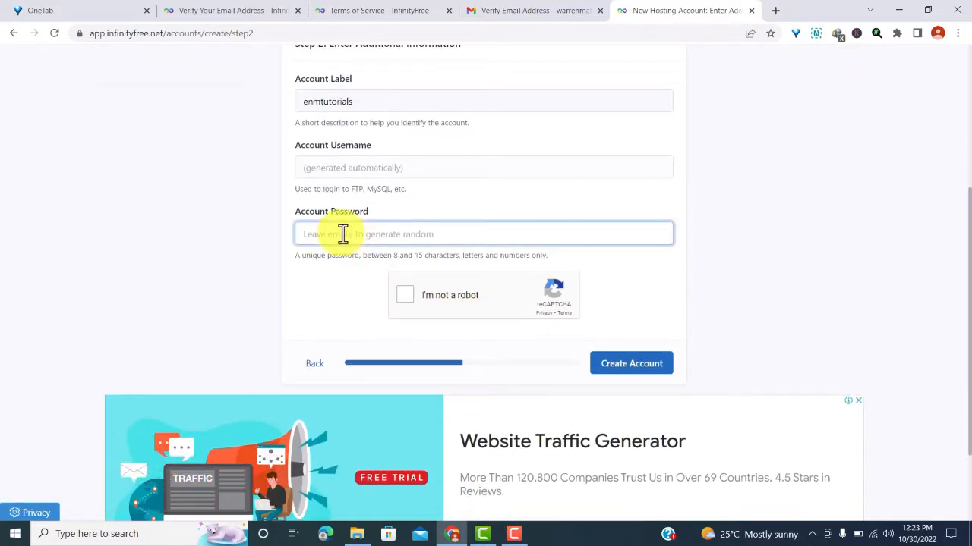
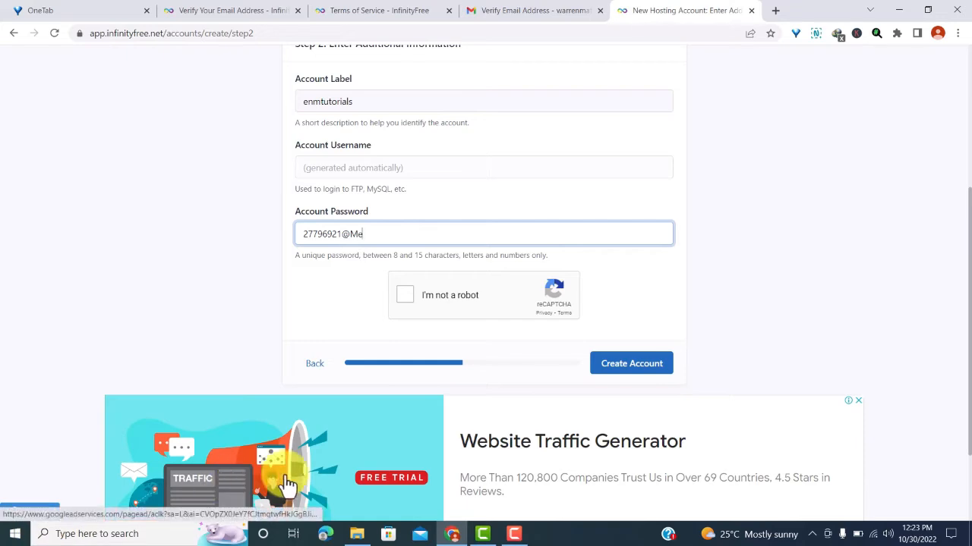
mouse_move(408, 367)
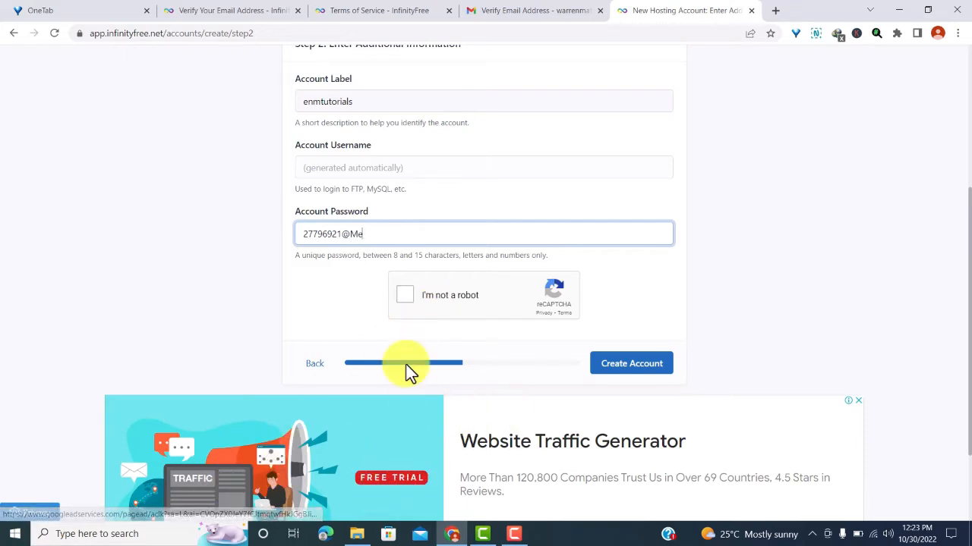
left_click(404, 295)
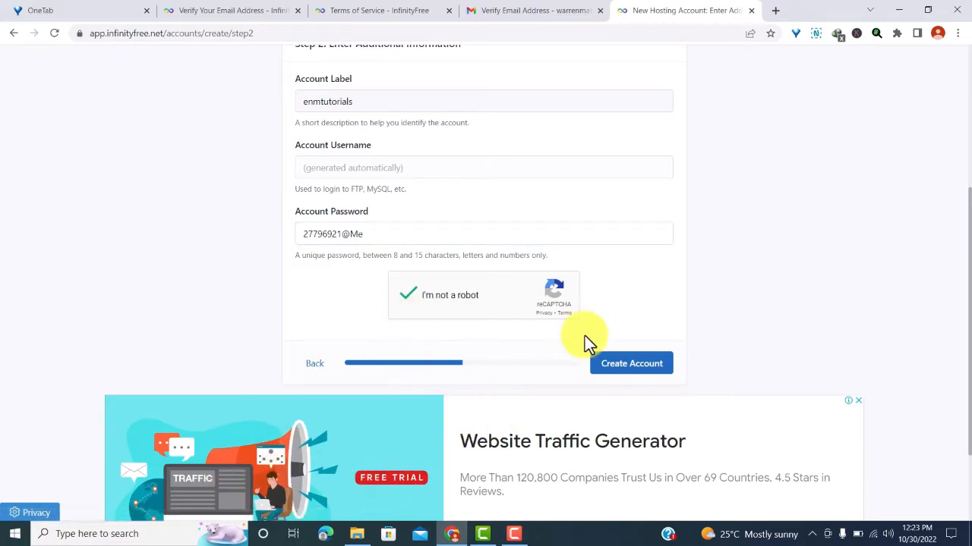
left_click(631, 363)
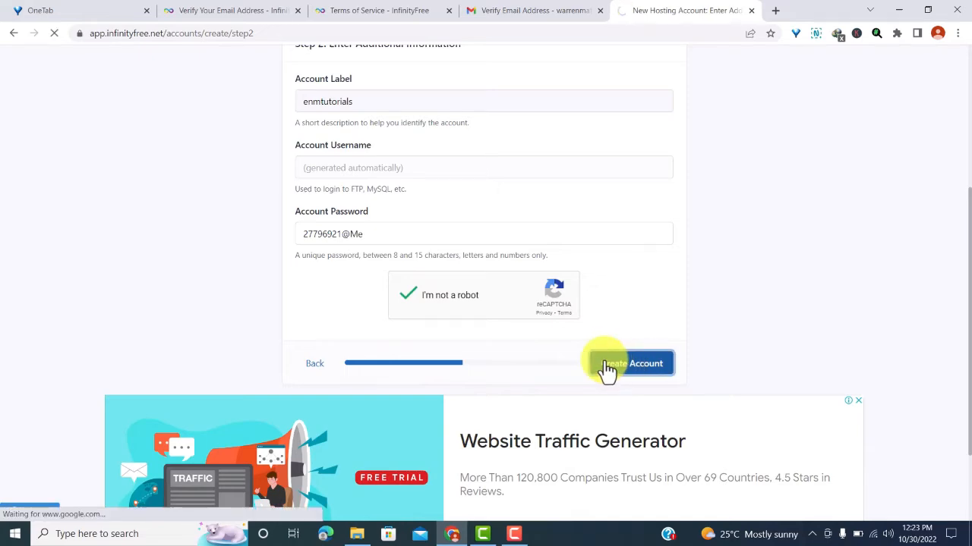
left_click(631, 363)
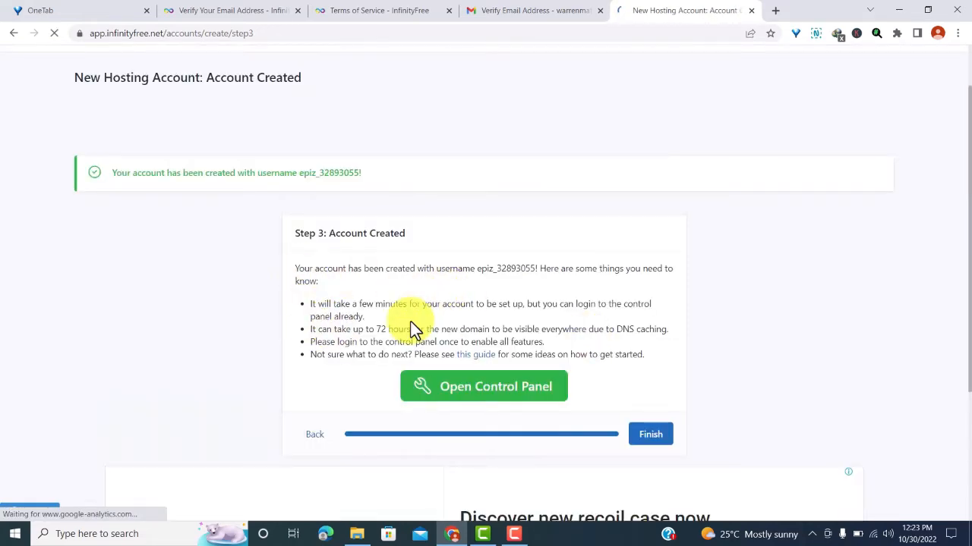
scroll("down", 3)
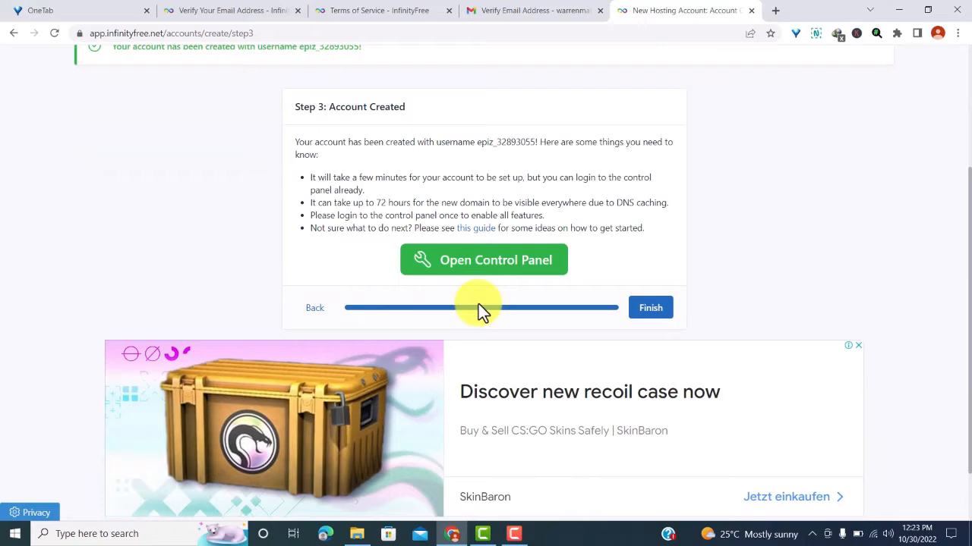
scroll("up", 3)
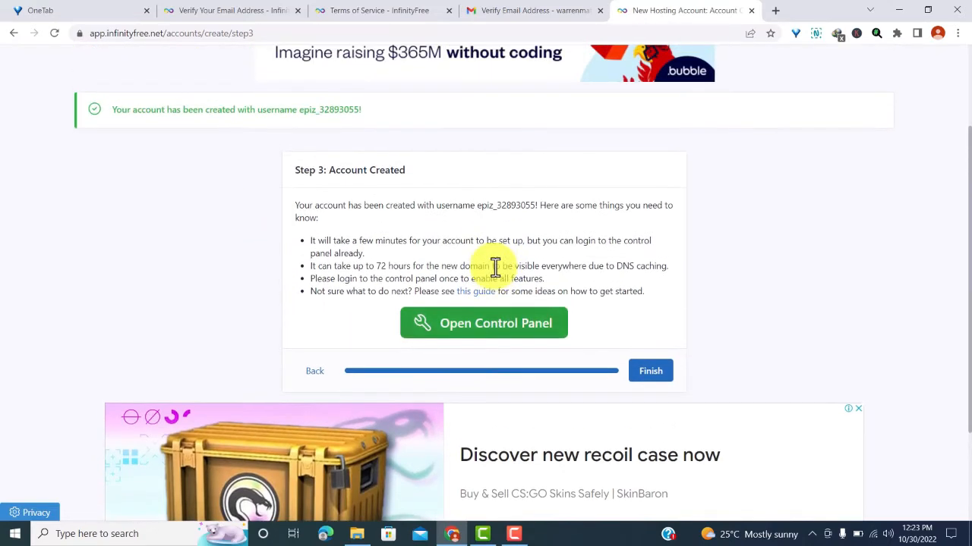
left_click(650, 371)
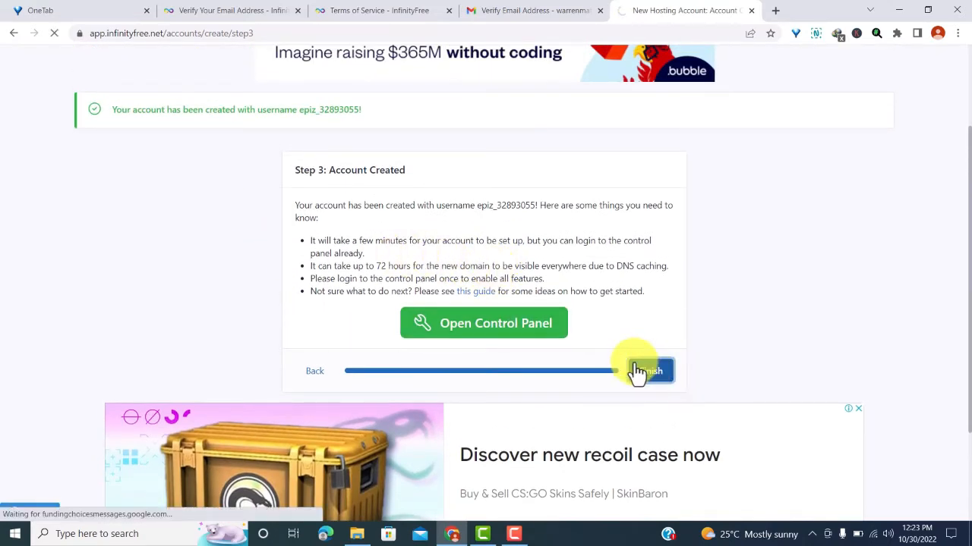
left_click(649, 370)
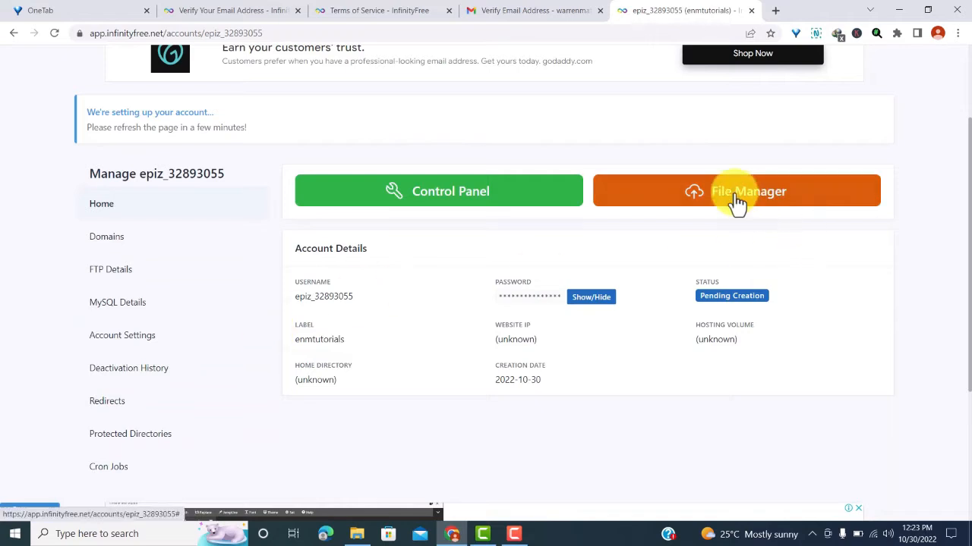
mouse_move(310, 294)
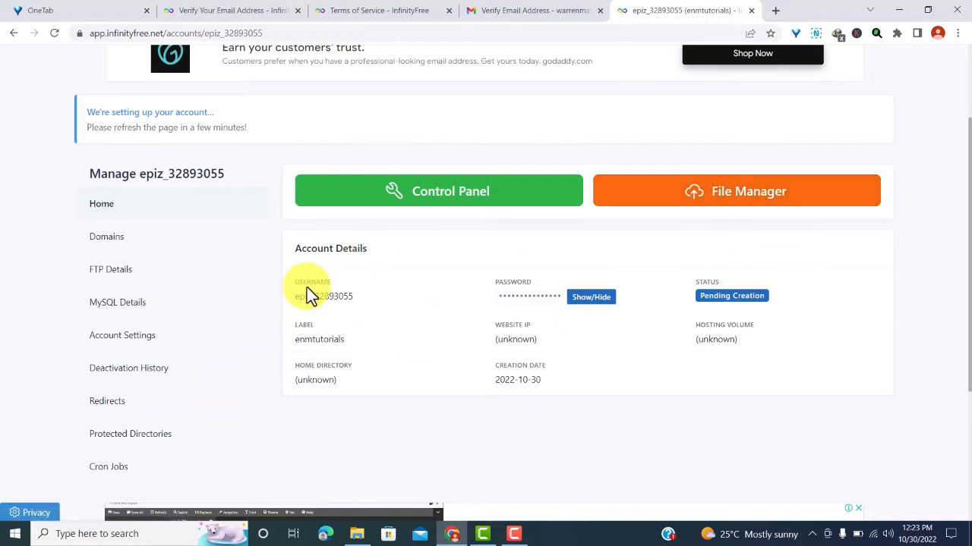
scroll("up", 3)
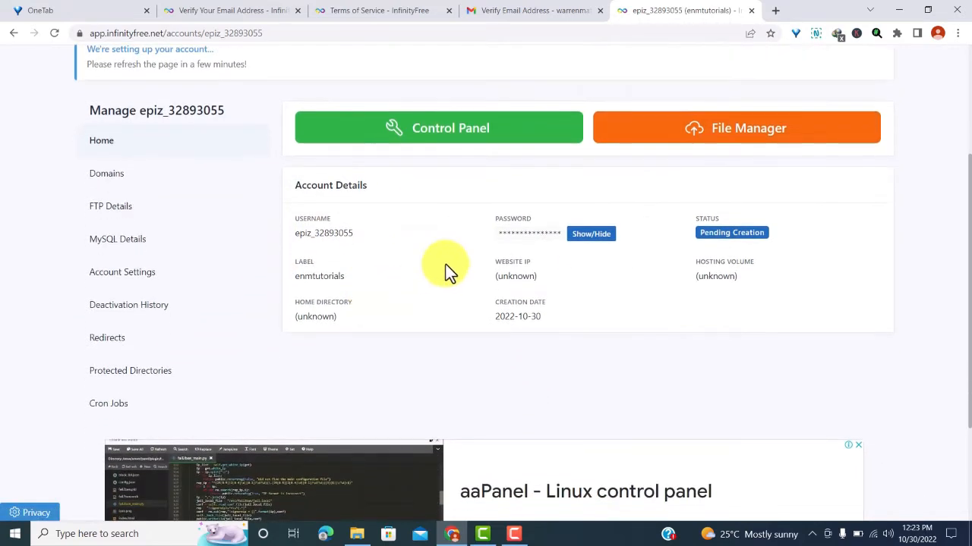
Open the Control Panel and approve the Important Notice about service emails.
left_click(438, 127)
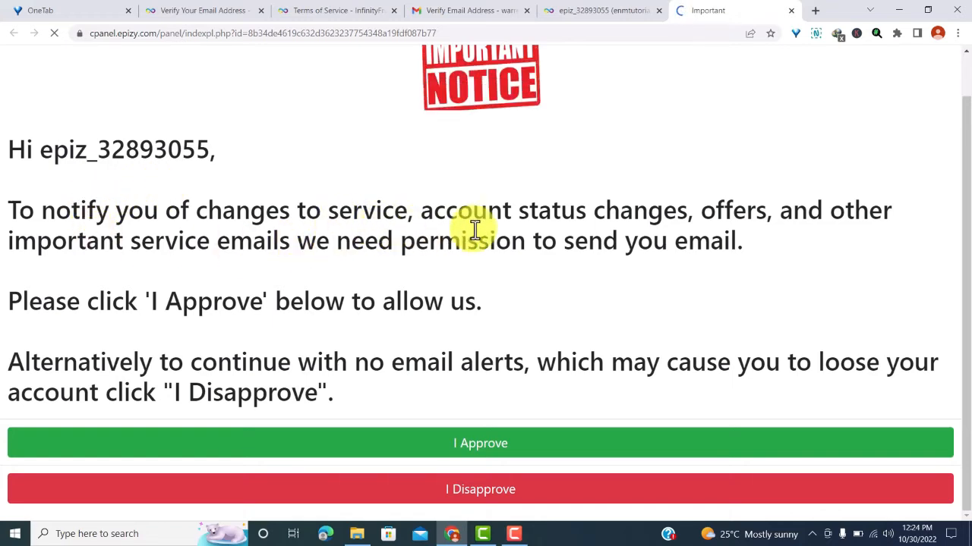
mouse_move(296, 269)
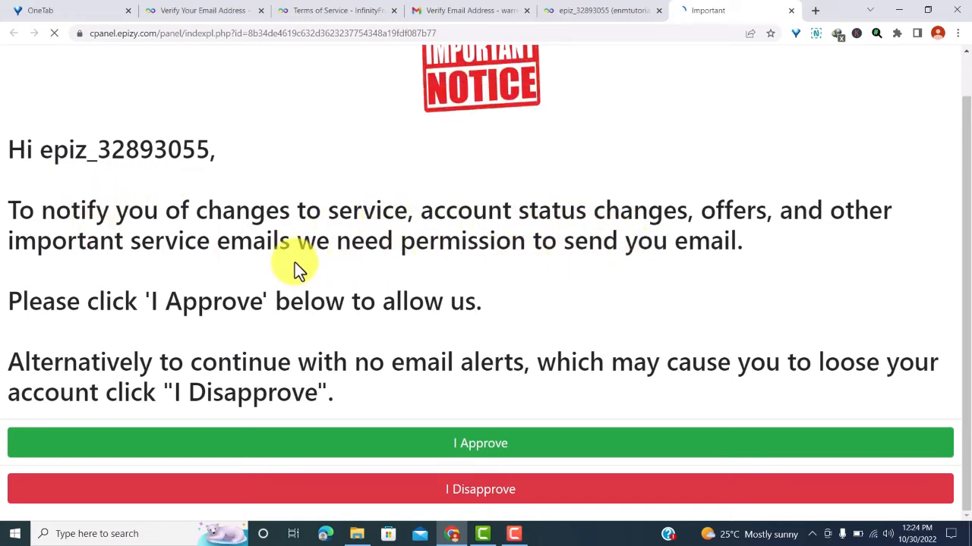
mouse_move(638, 273)
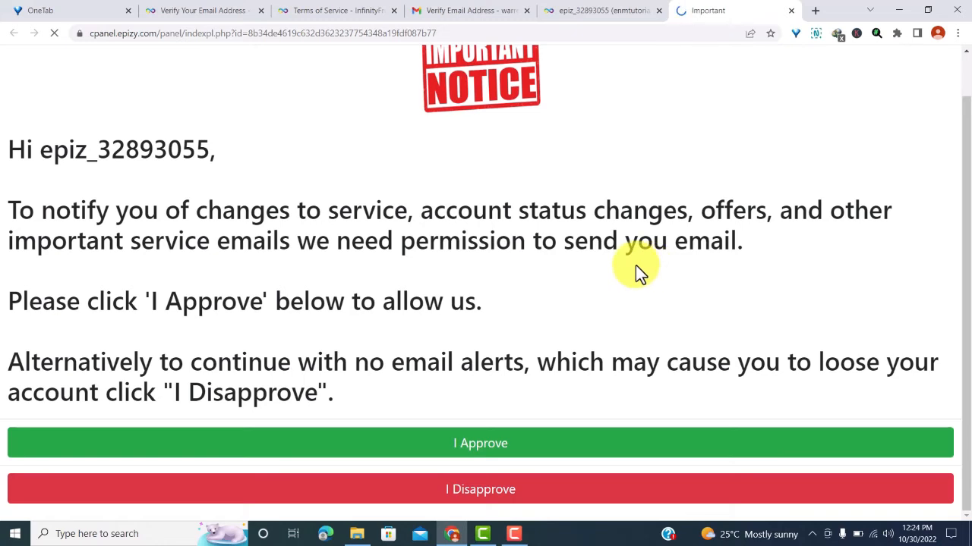
mouse_move(443, 330)
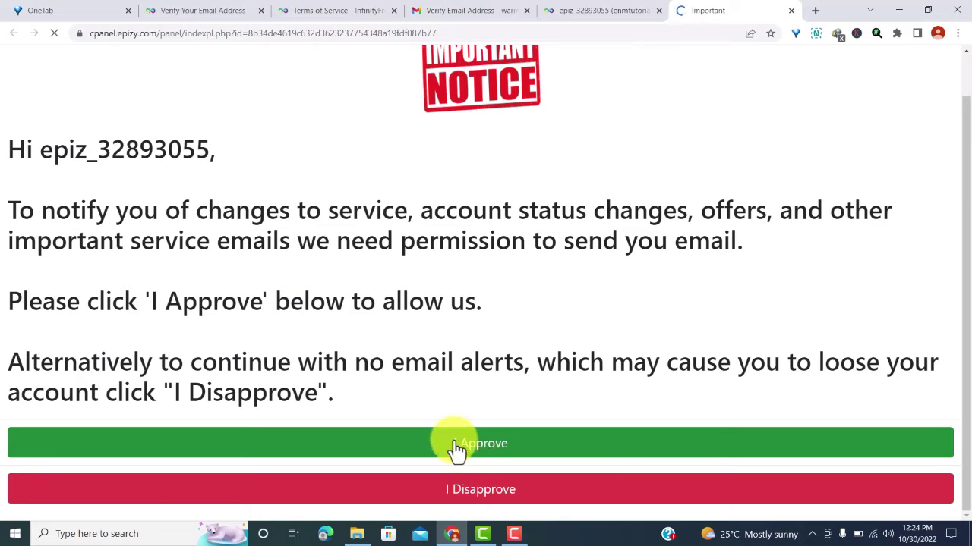
mouse_move(406, 368)
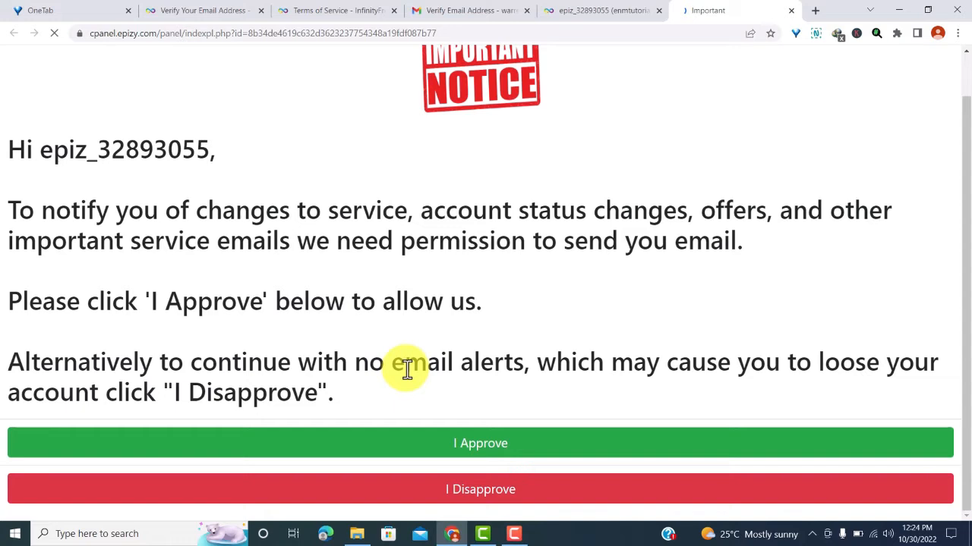
left_click(480, 443)
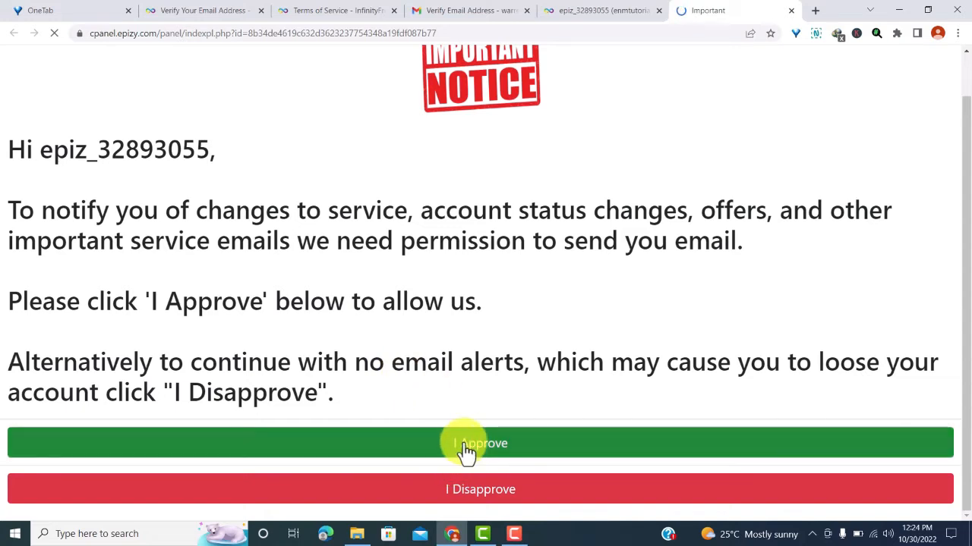
left_click(480, 443)
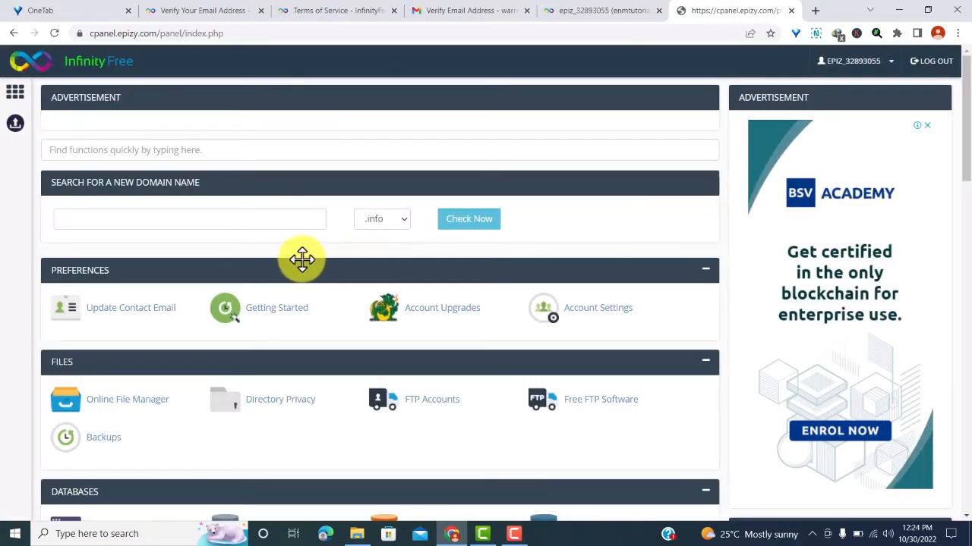
mouse_move(254, 168)
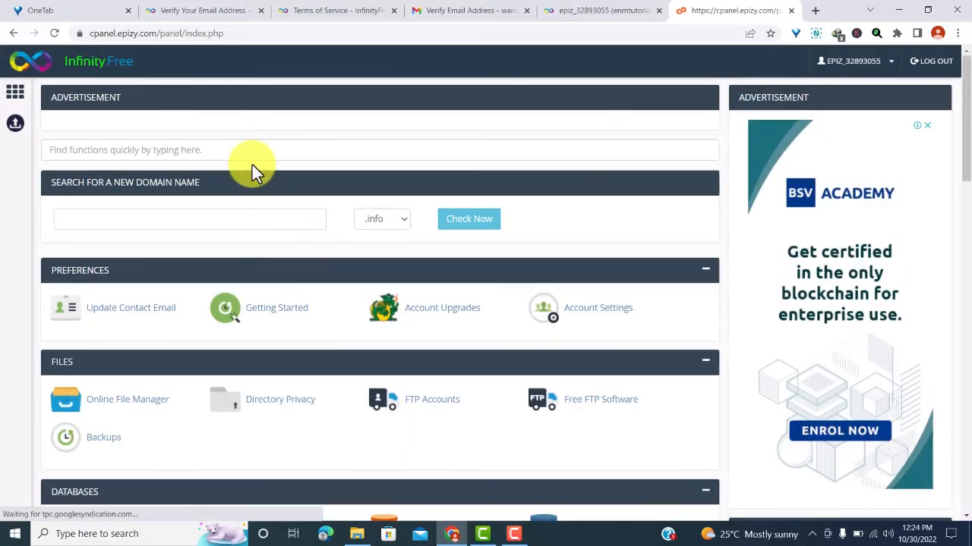
mouse_move(299, 357)
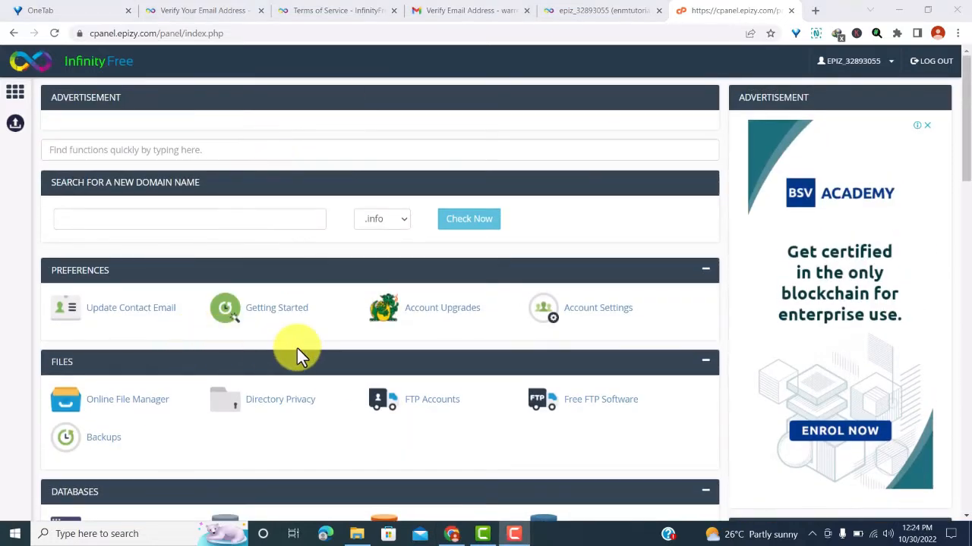
Scroll the InfinityFree control panel down to Software and launch Softaculous Apps Installer.
scroll("down", 3)
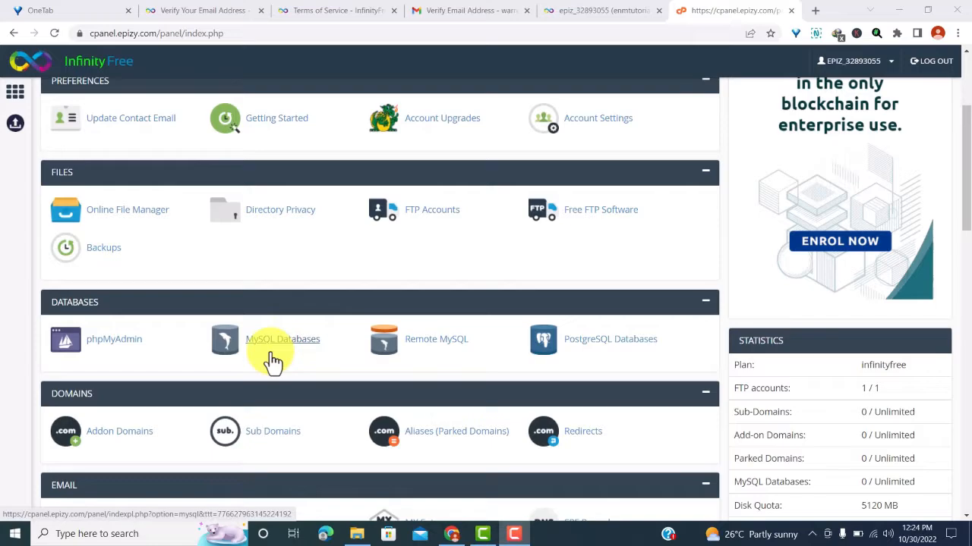
scroll("down", 3)
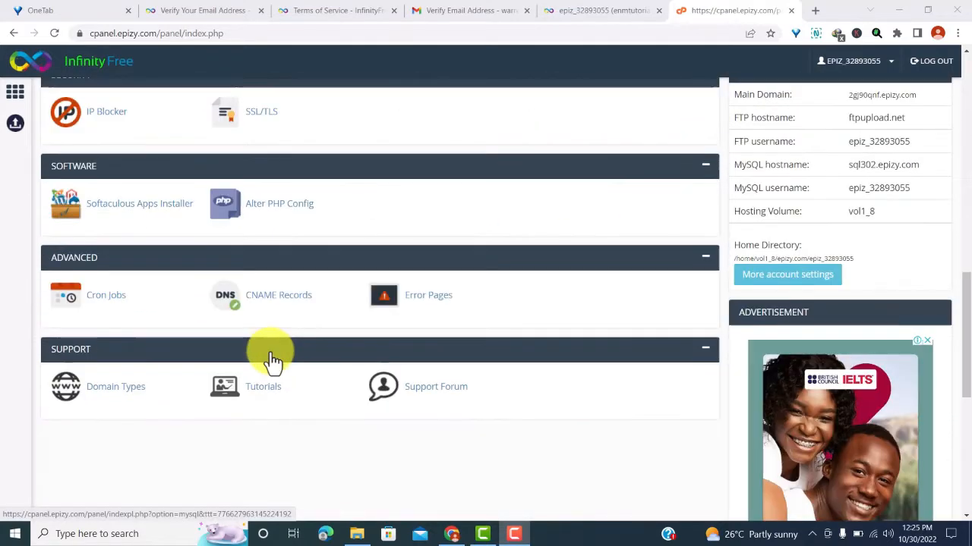
scroll("up", 3)
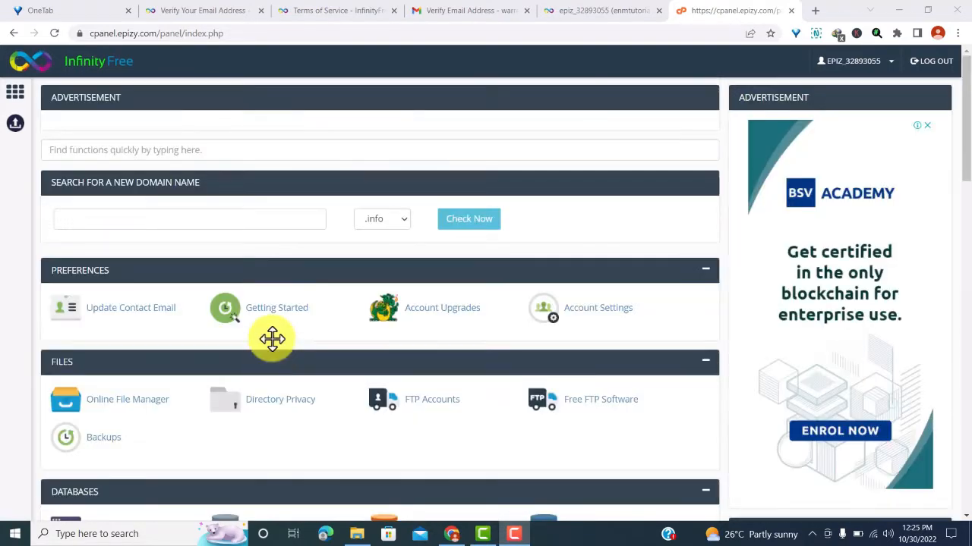
scroll("down", 3)
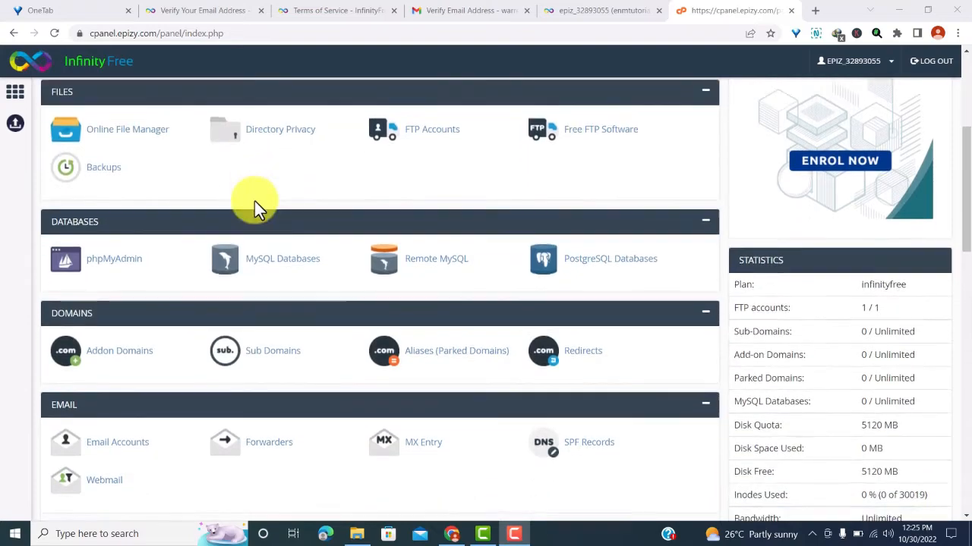
scroll("down", 3)
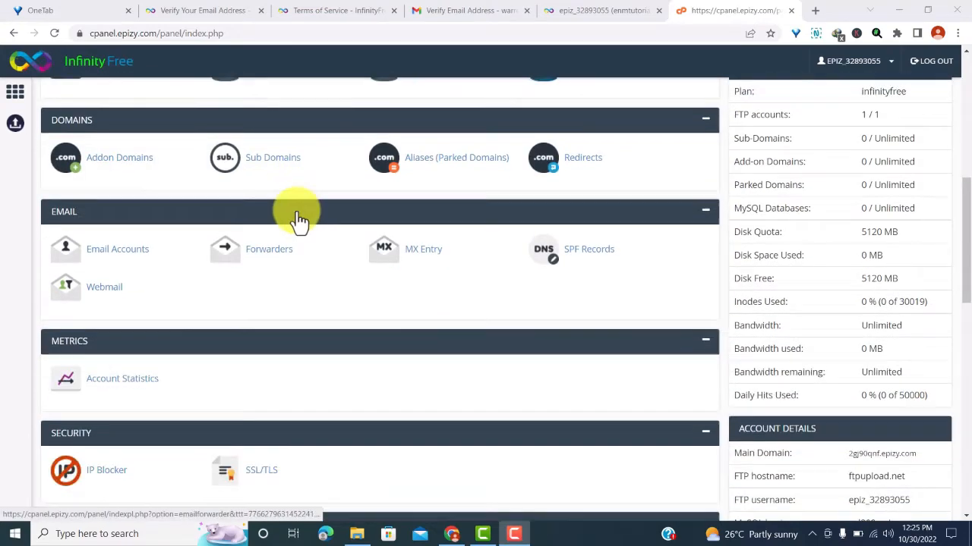
scroll("down", 3)
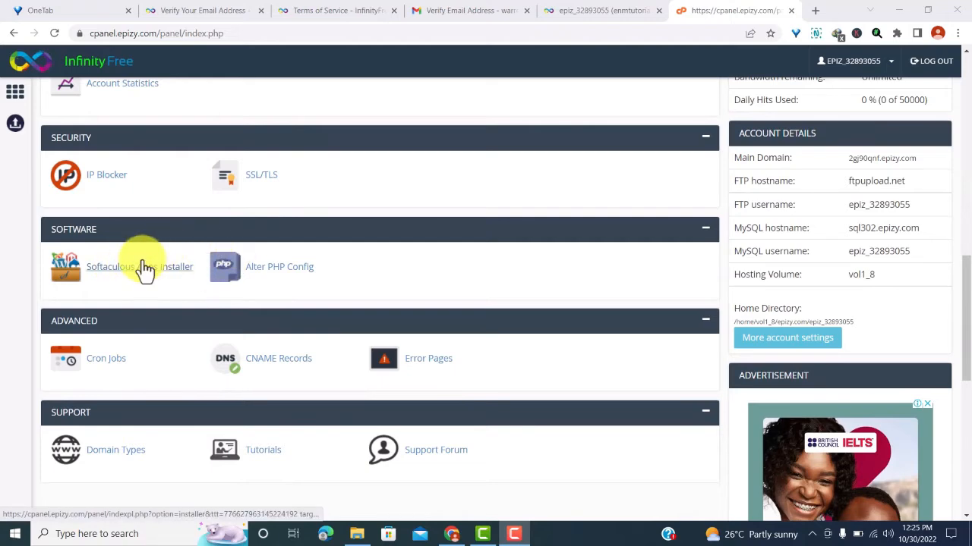
left_click(120, 266)
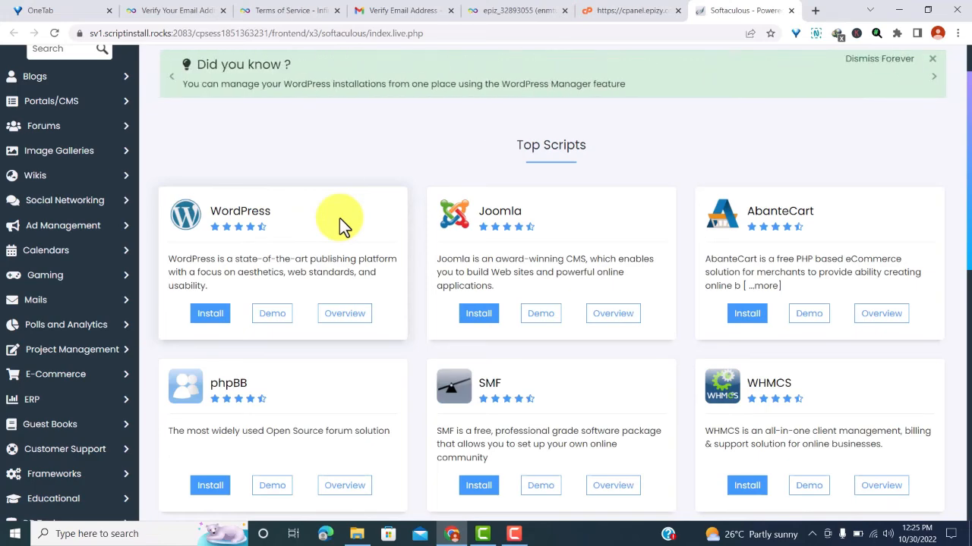
mouse_move(577, 250)
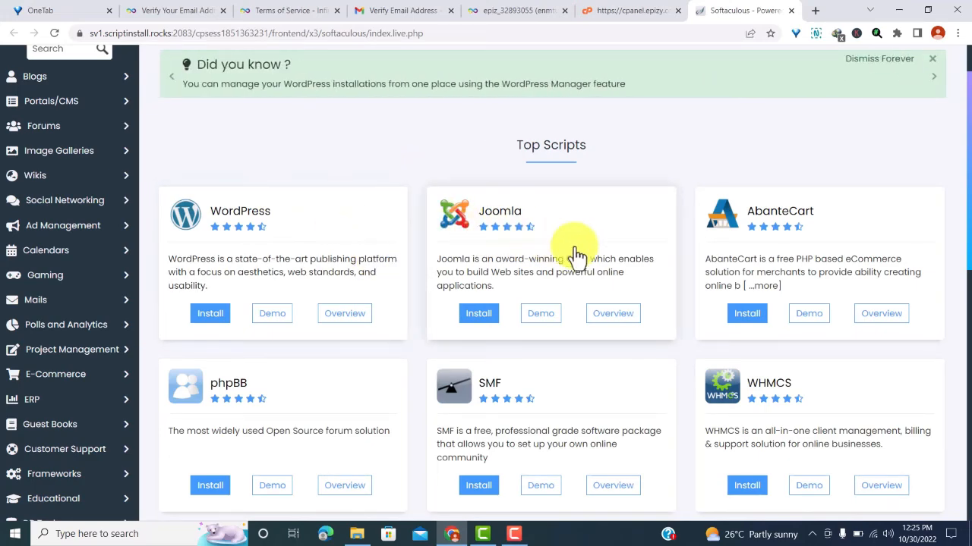
Browse Softaculous Top Scripts and open the WordPress install form.
scroll("down", 3)
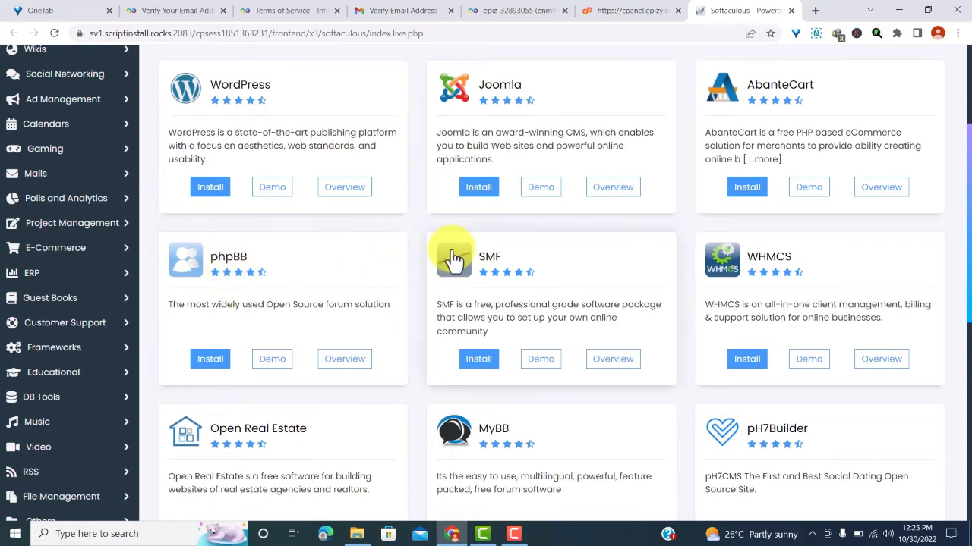
scroll("down", 3)
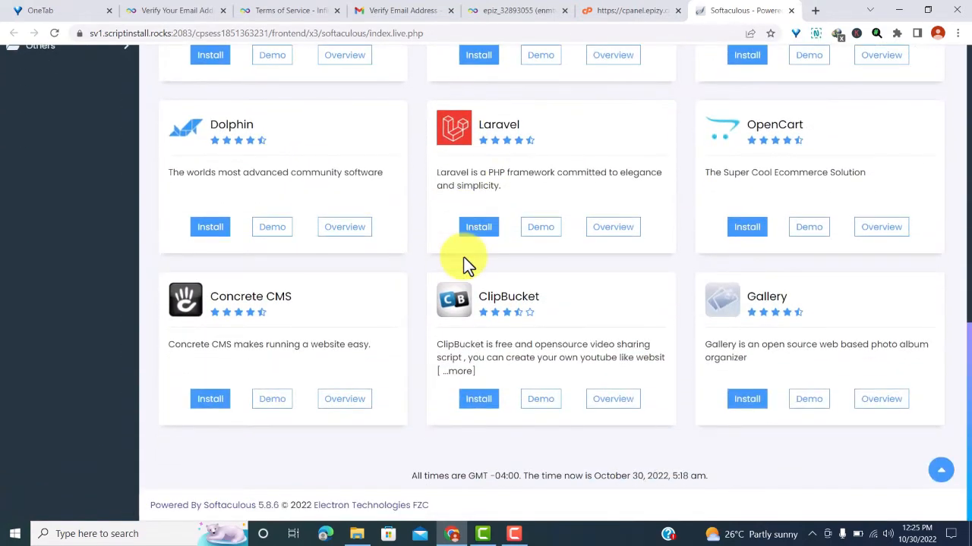
scroll("up", 3)
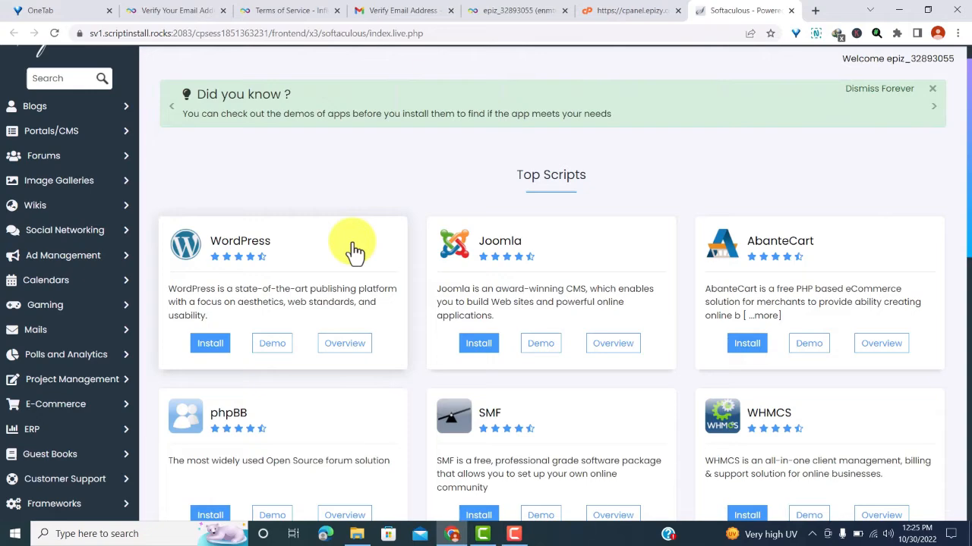
mouse_move(210, 343)
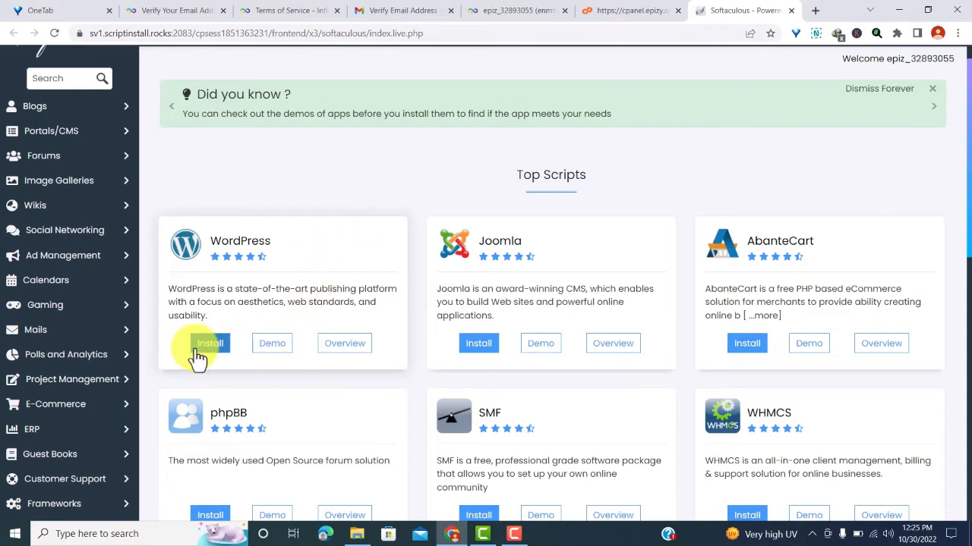
left_click(210, 343)
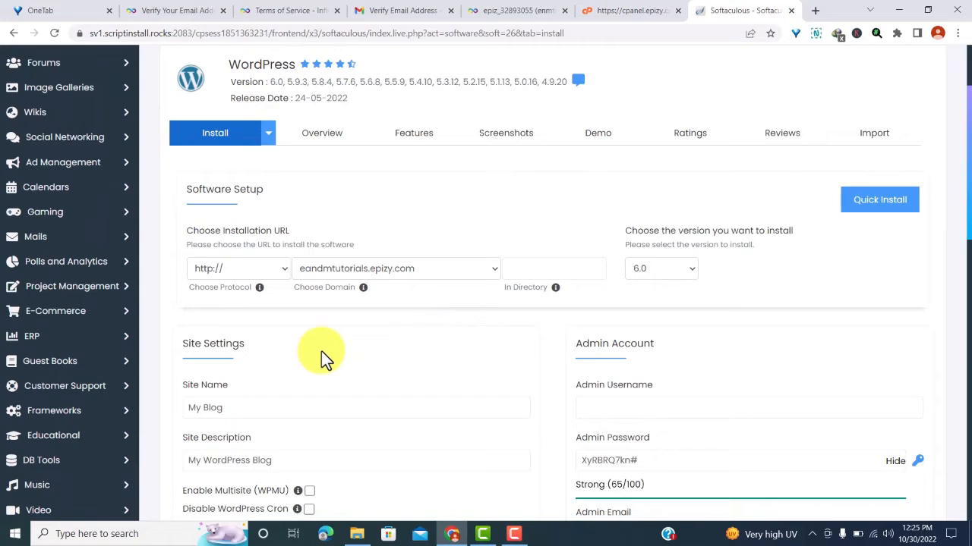
mouse_move(274, 296)
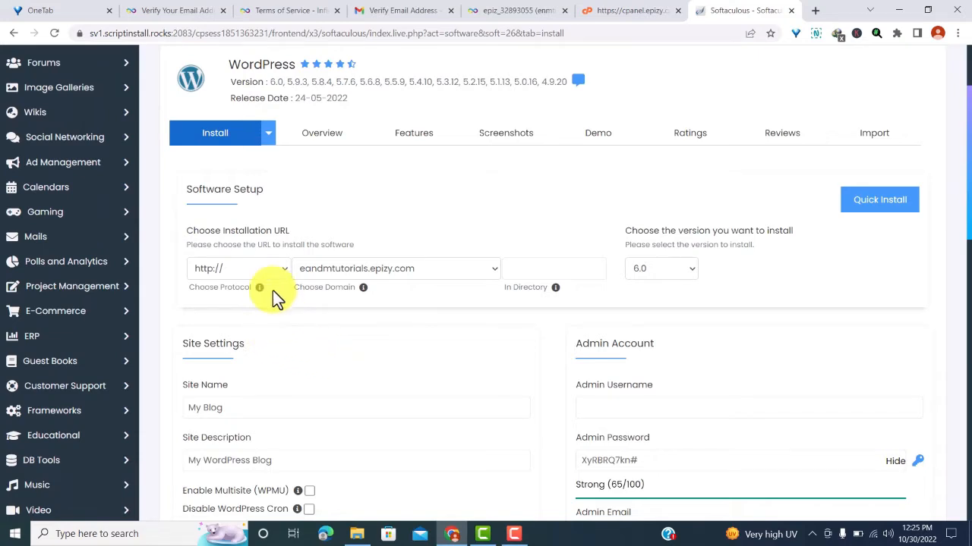
left_click(237, 268)
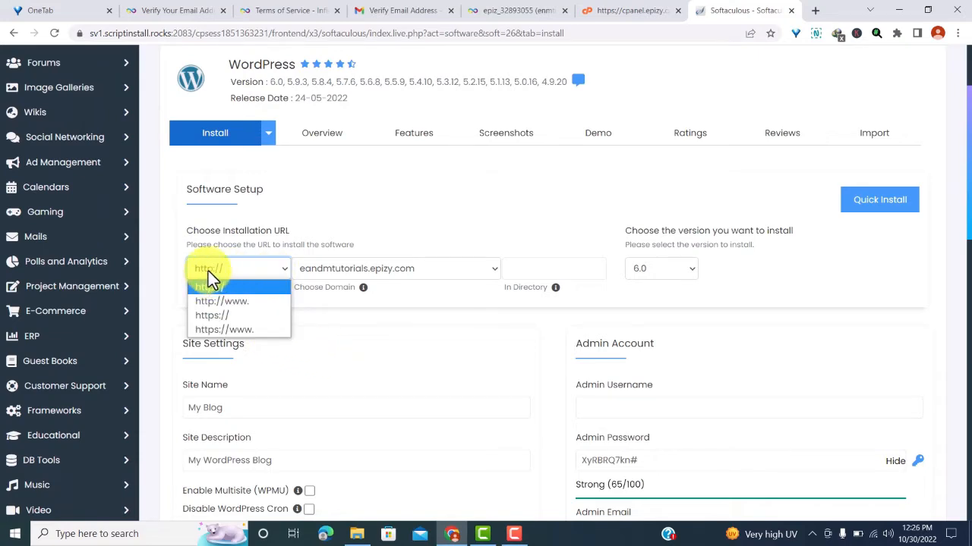
left_click(212, 315)
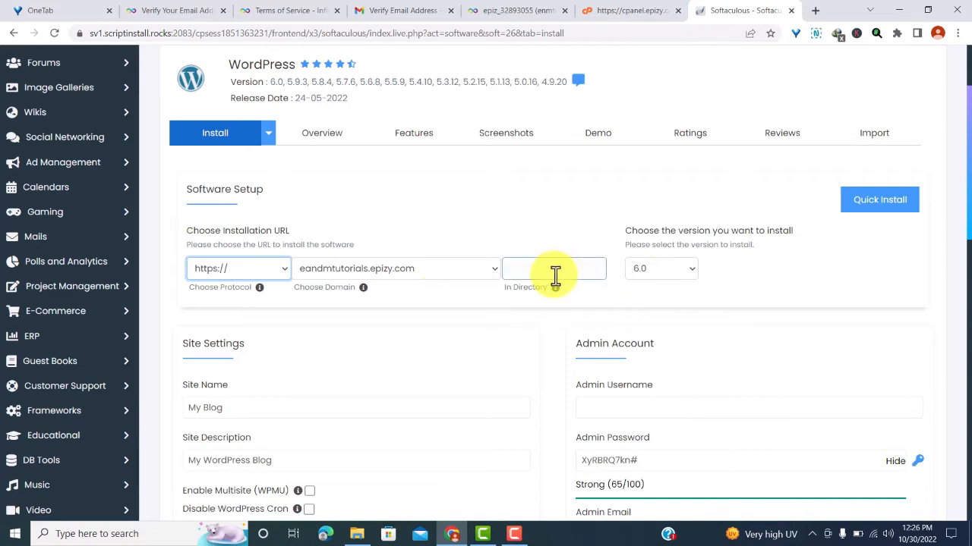
left_click(660, 268)
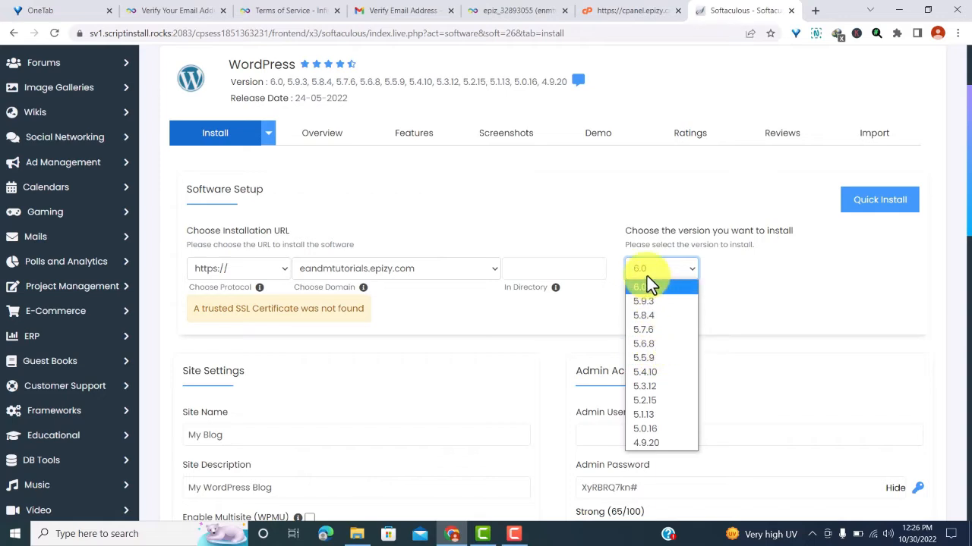
left_click(644, 285)
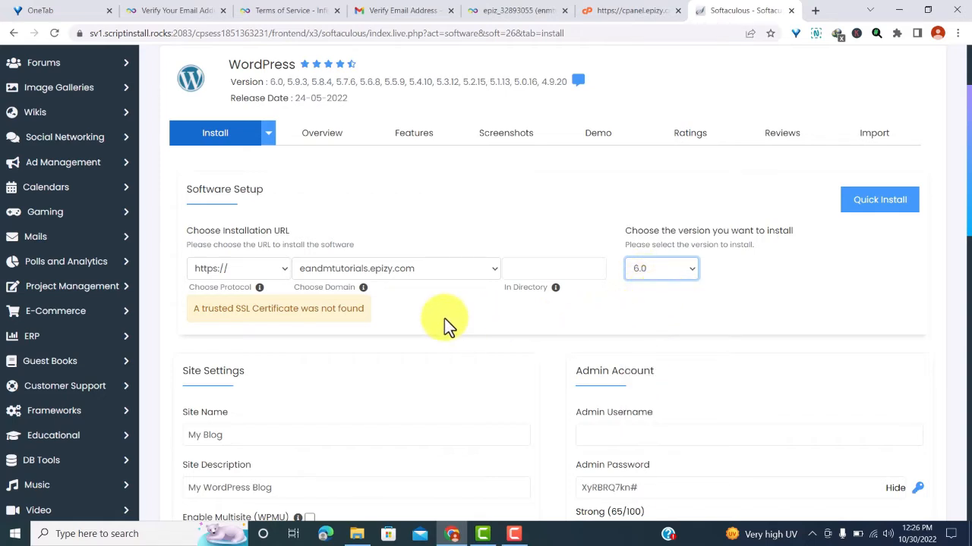
mouse_move(317, 308)
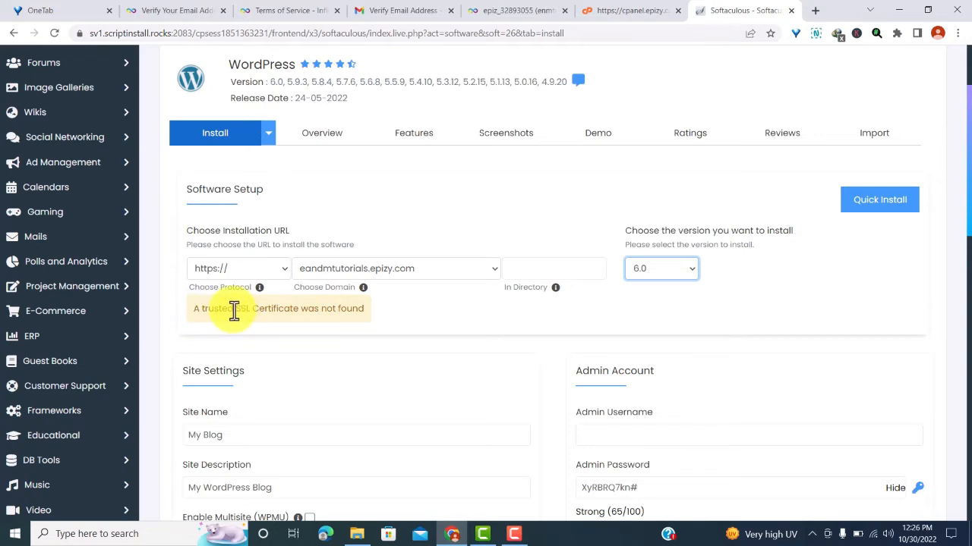
mouse_move(380, 317)
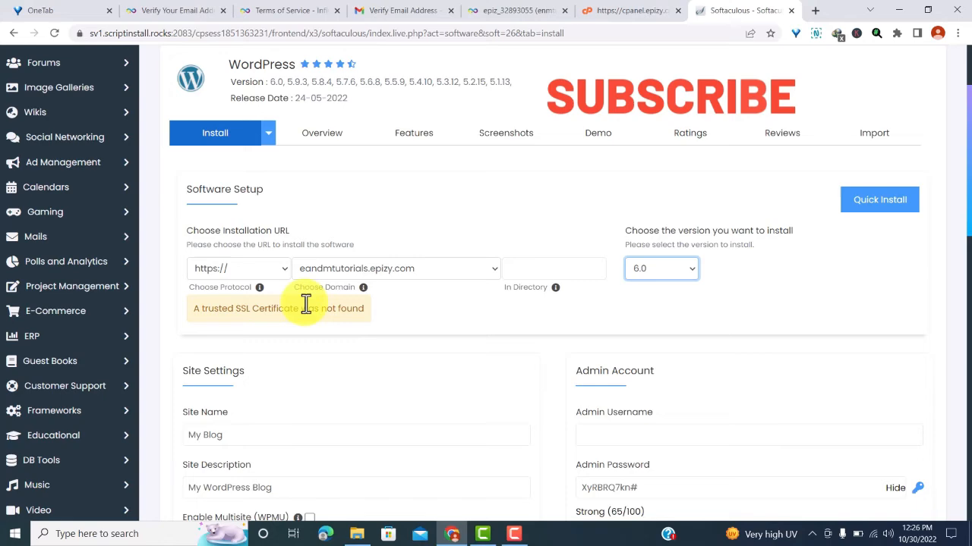
left_click(237, 268)
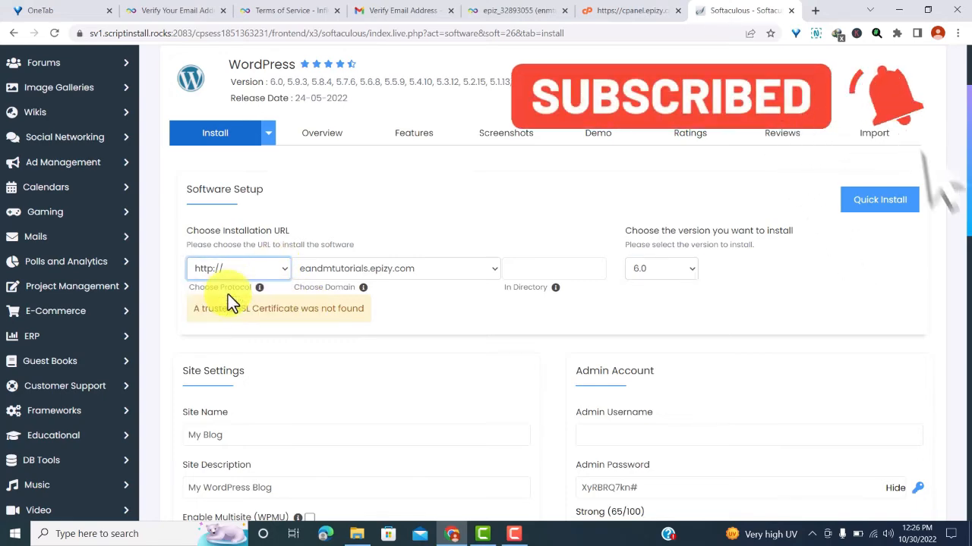
scroll("down", 3)
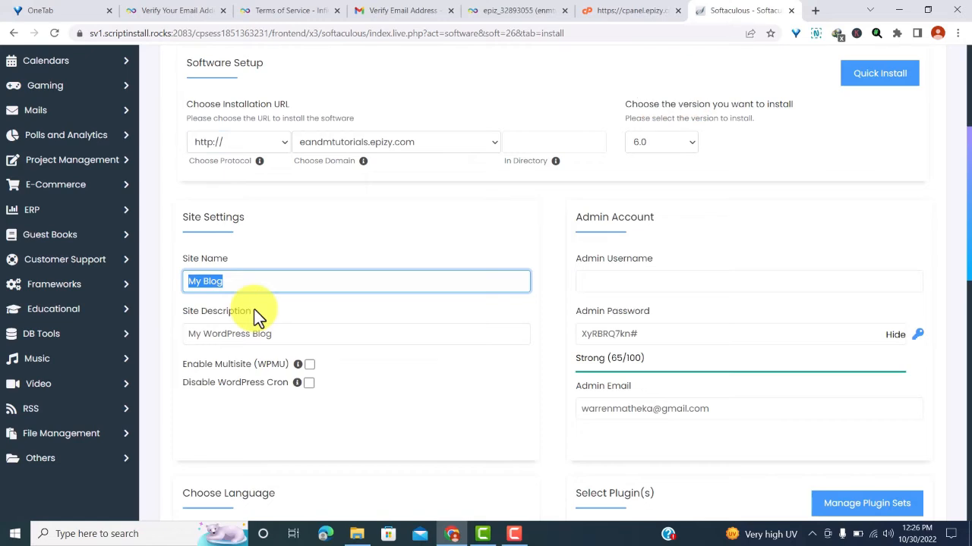
Enter site name 'E &M TUTORIALS', admin username eandmtutorials, and mask the password.
type("E &M TUTORIALS")
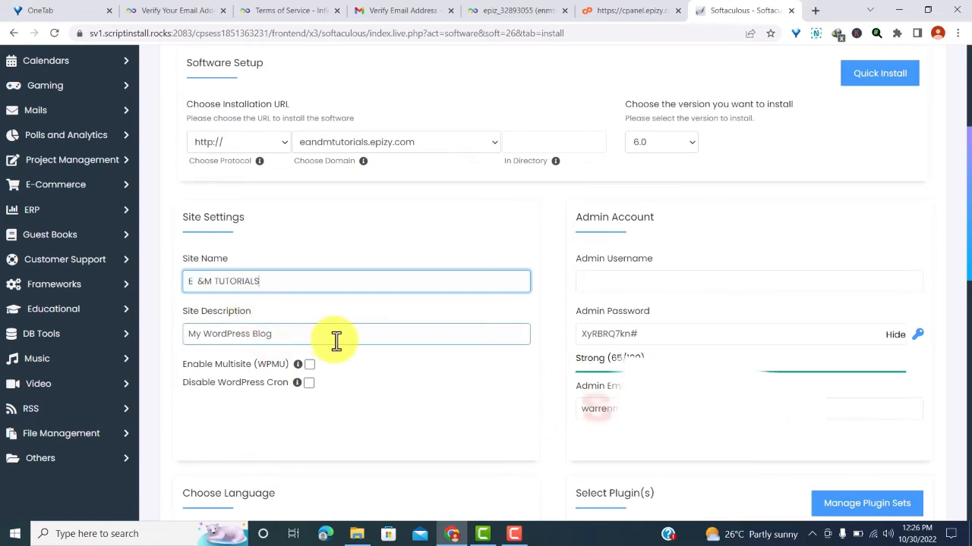
left_click(748, 282)
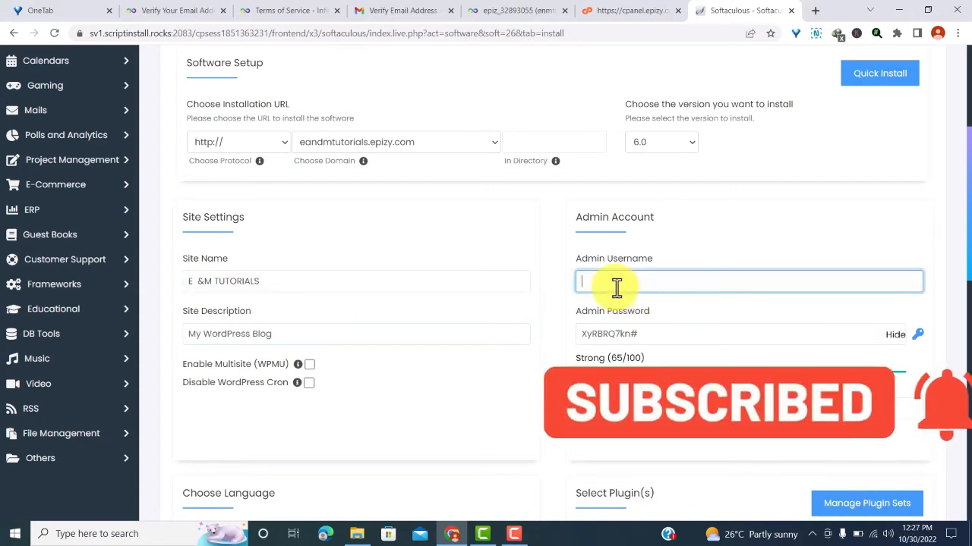
type("eandmtutorials")
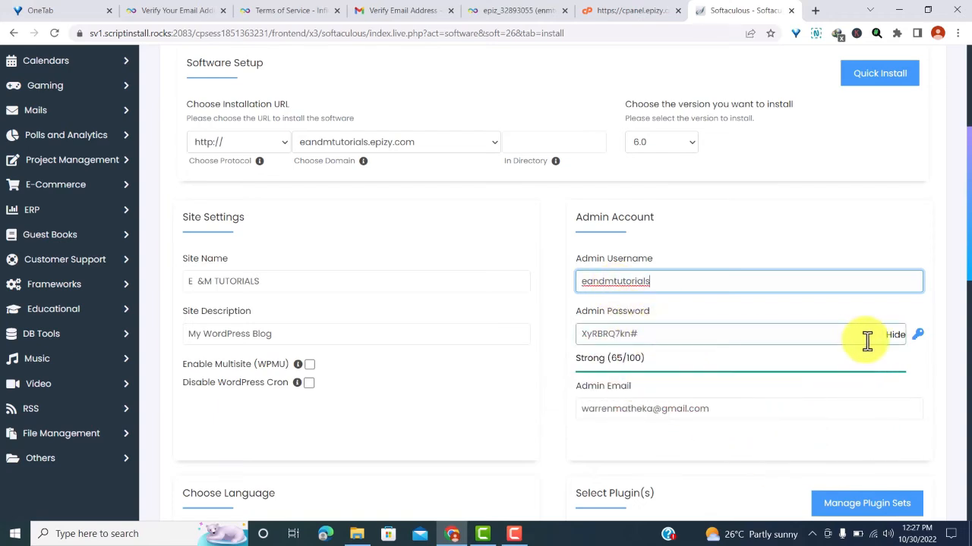
left_click(895, 333)
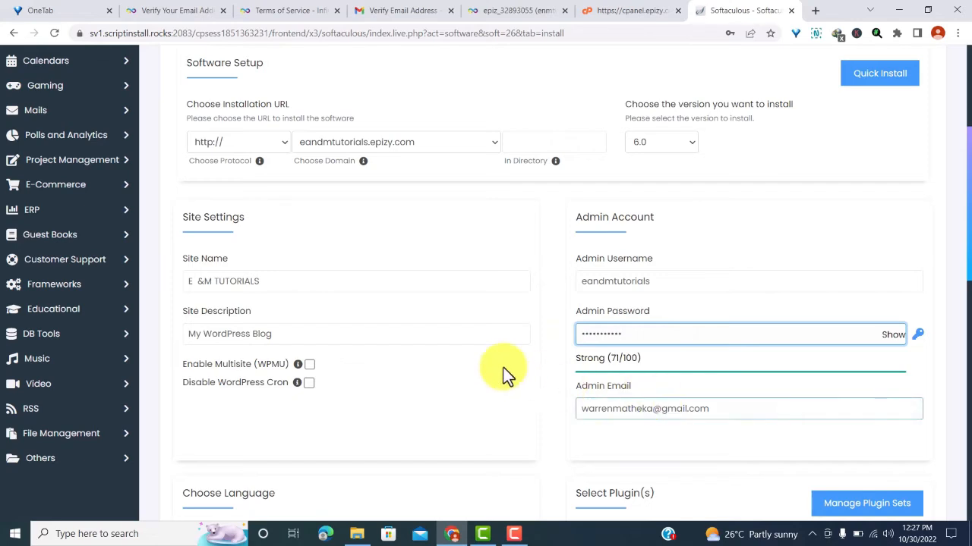
Scroll past the plugin and theme options and submit the WordPress installation.
scroll("down", 3)
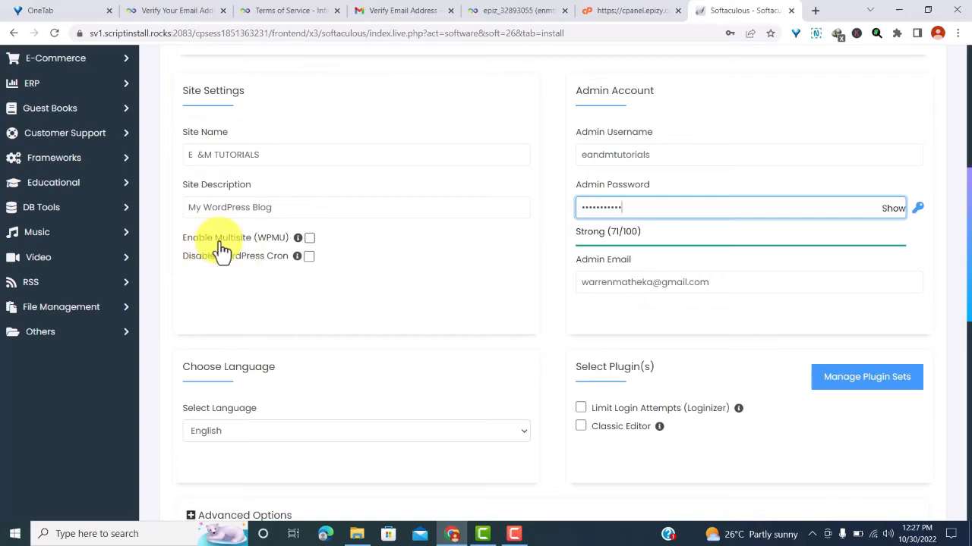
mouse_move(310, 238)
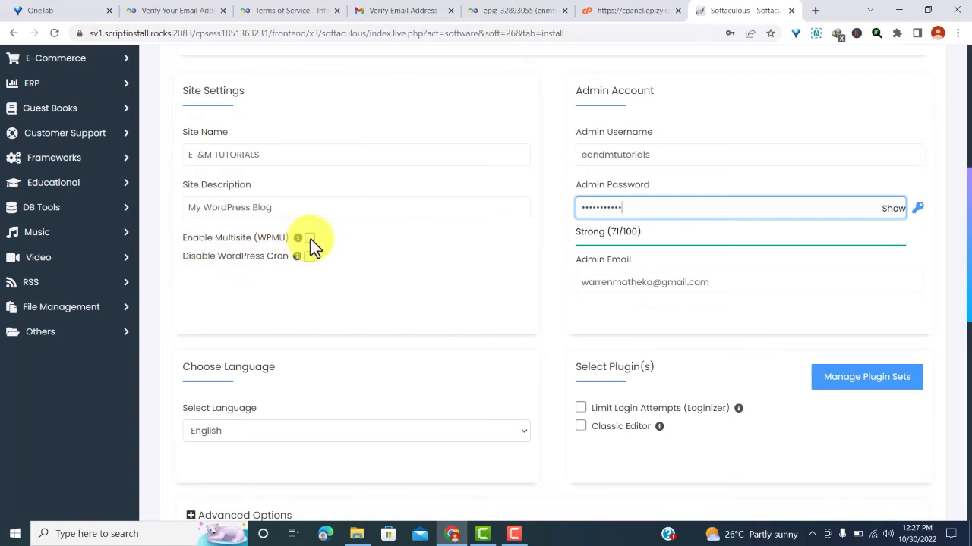
scroll("down", 3)
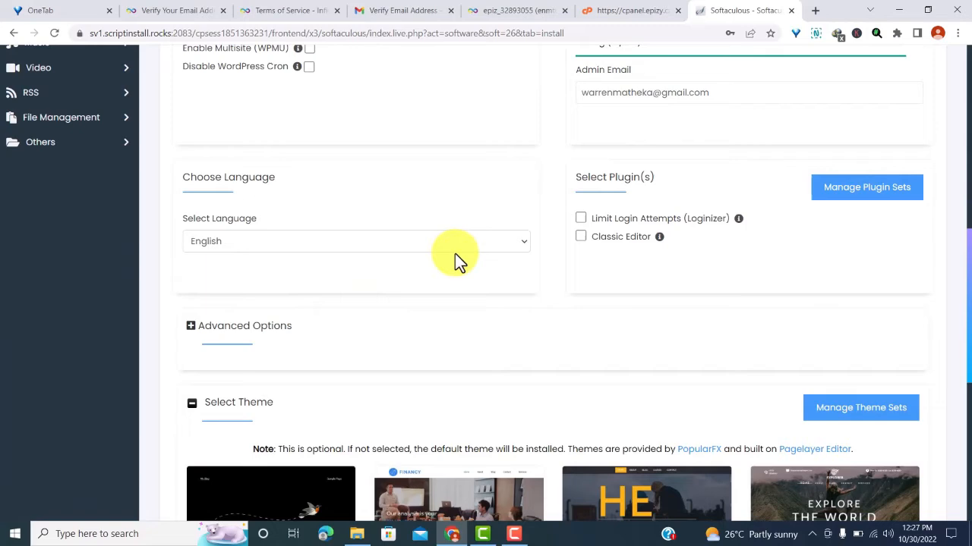
mouse_move(656, 218)
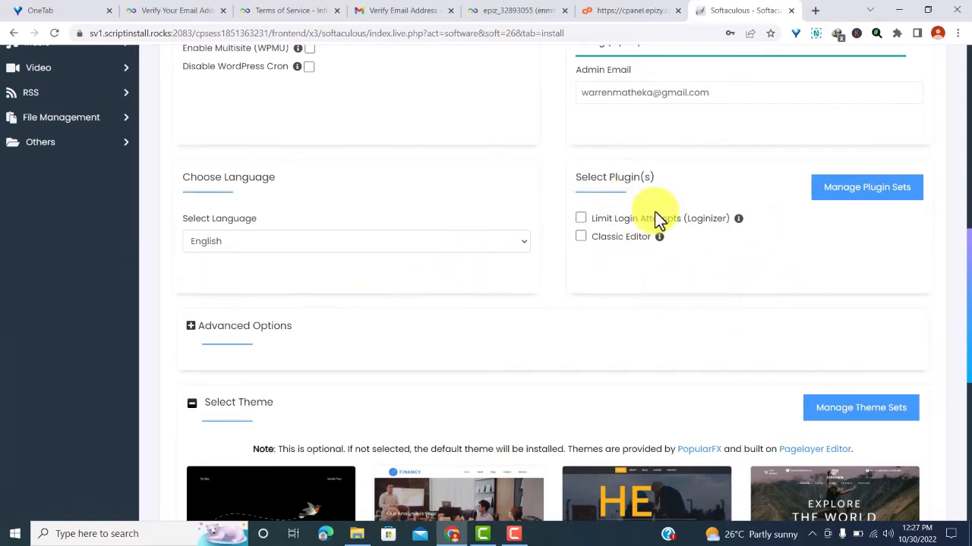
scroll("down", 3)
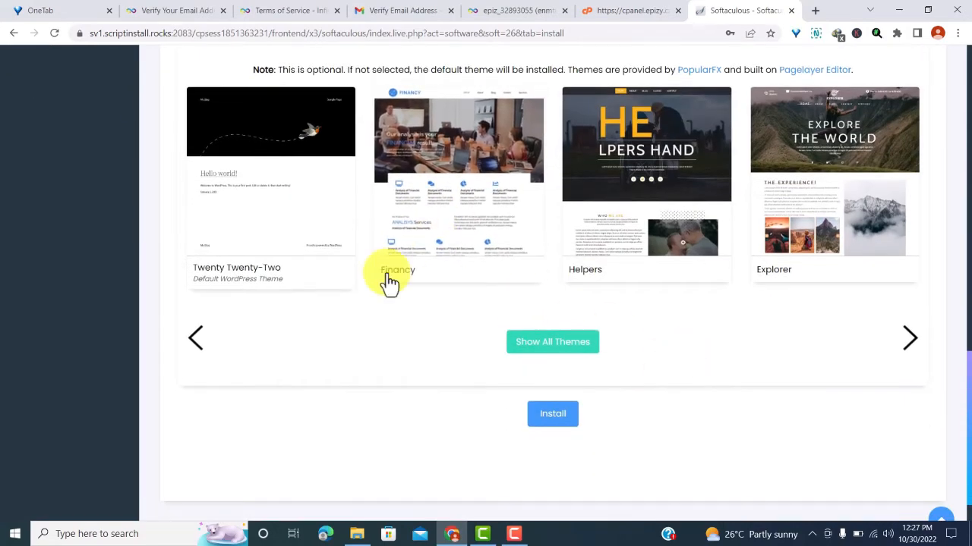
scroll("up", 3)
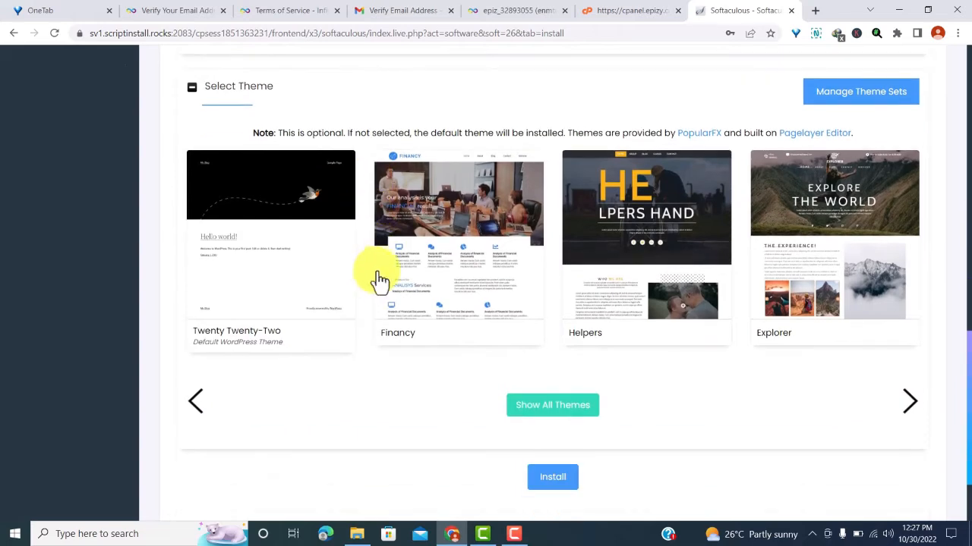
mouse_move(646, 285)
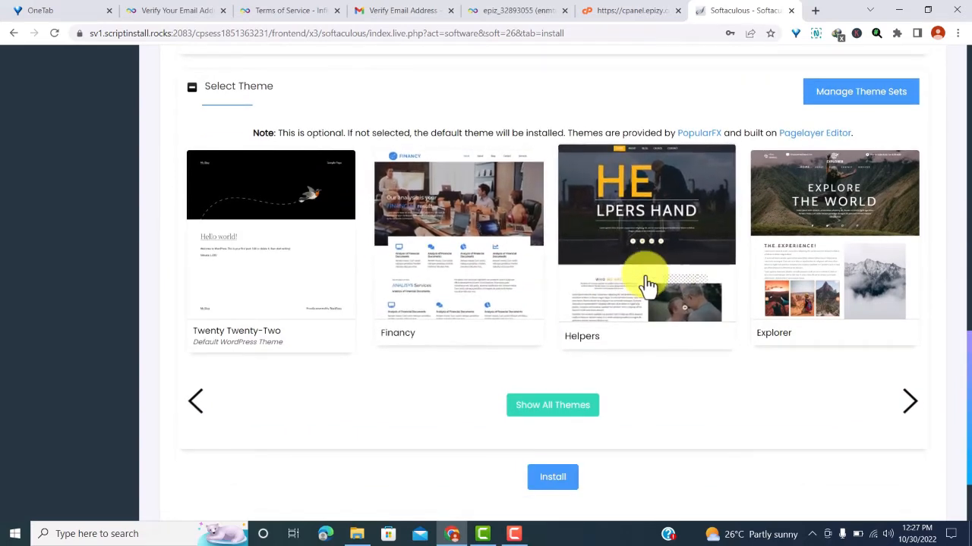
scroll("down", 3)
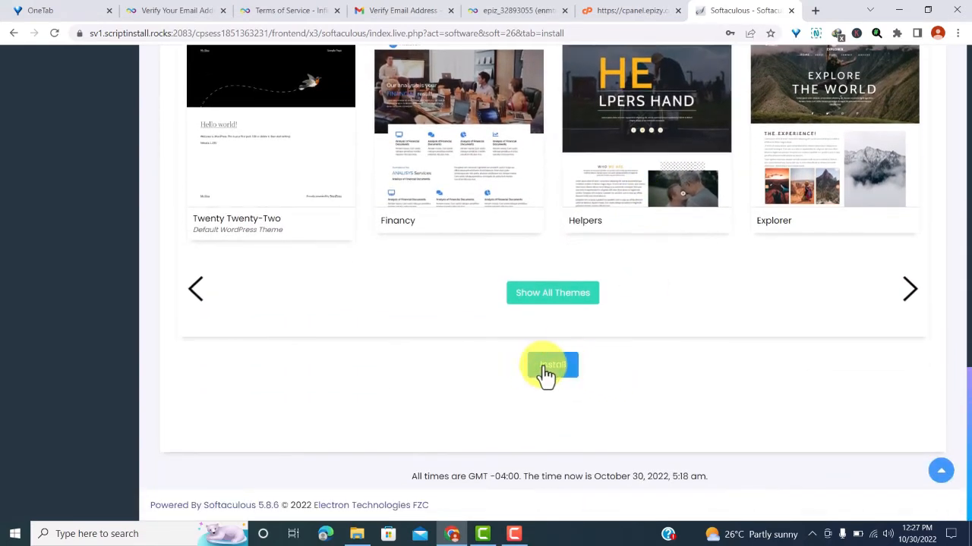
left_click(552, 365)
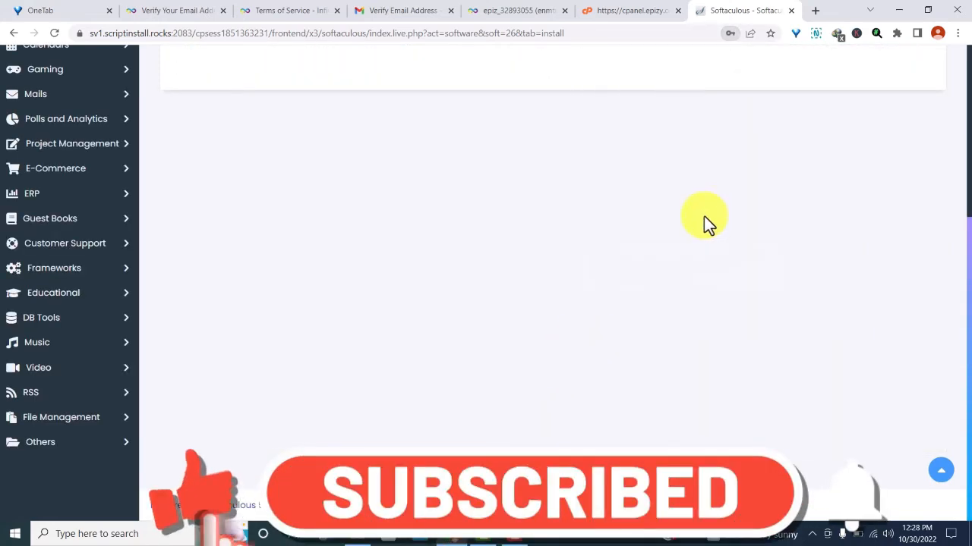
Confirm the installation succeeded and open the live eandmtutorials.epizy.com site.
left_click(215, 193)
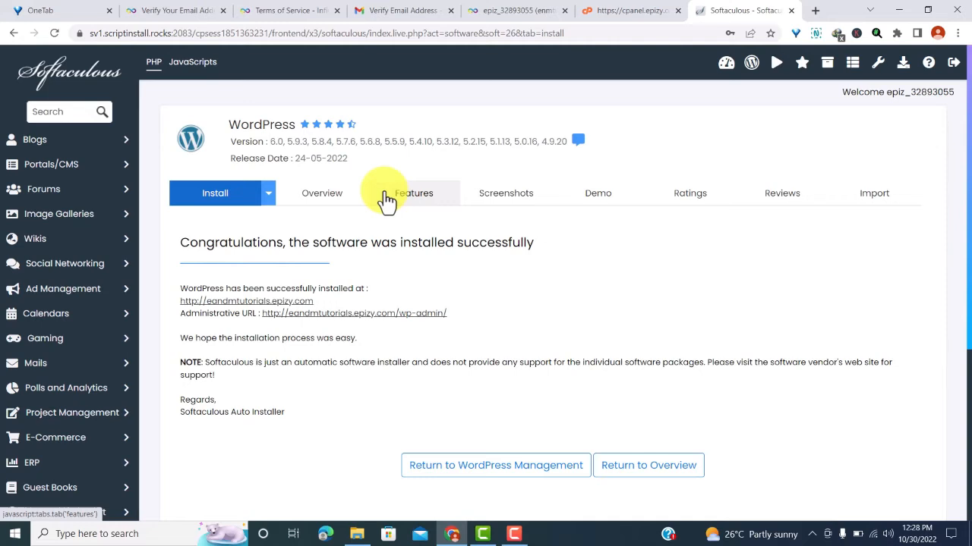
mouse_move(330, 182)
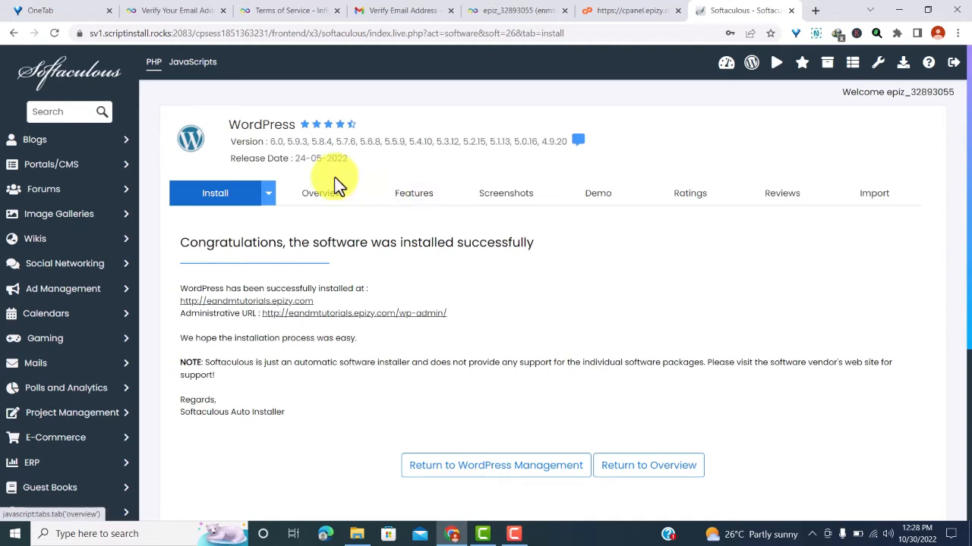
mouse_move(498, 249)
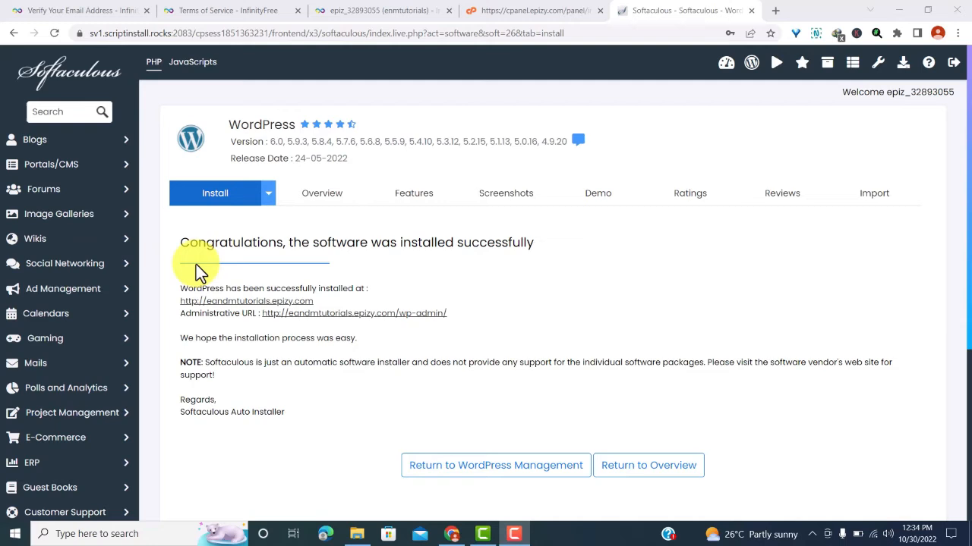
mouse_move(296, 315)
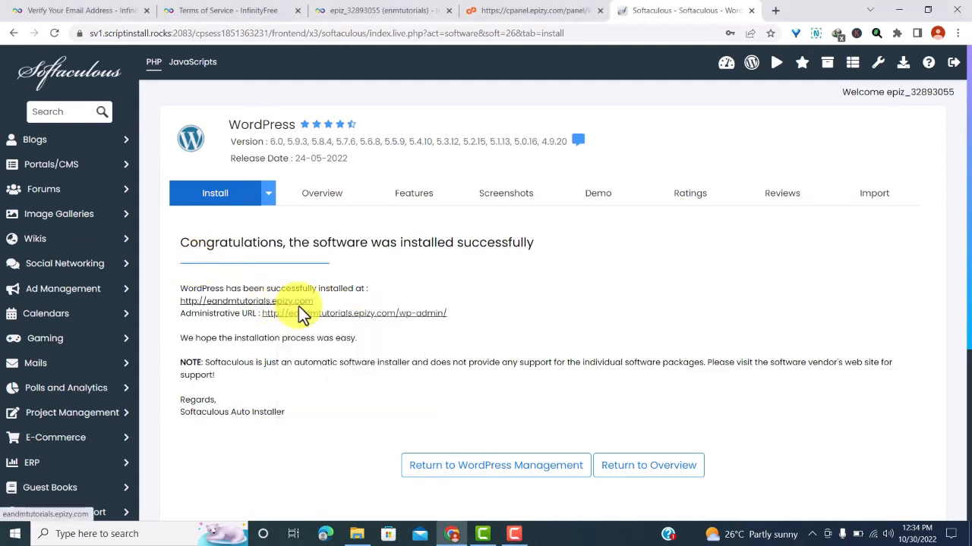
left_click(245, 301)
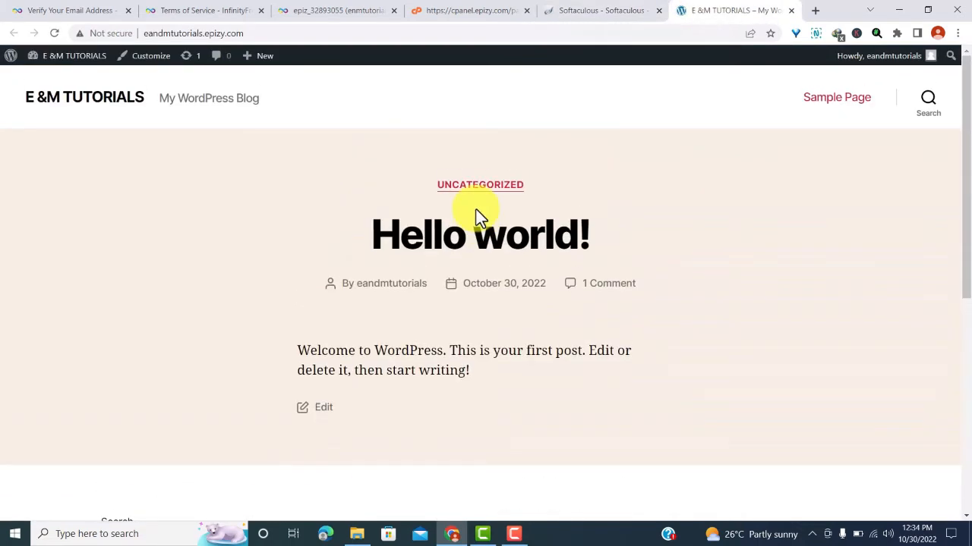
Scroll the E &M TUTORIALS dashboard and open Appearance to view installed themes.
scroll("down", 3)
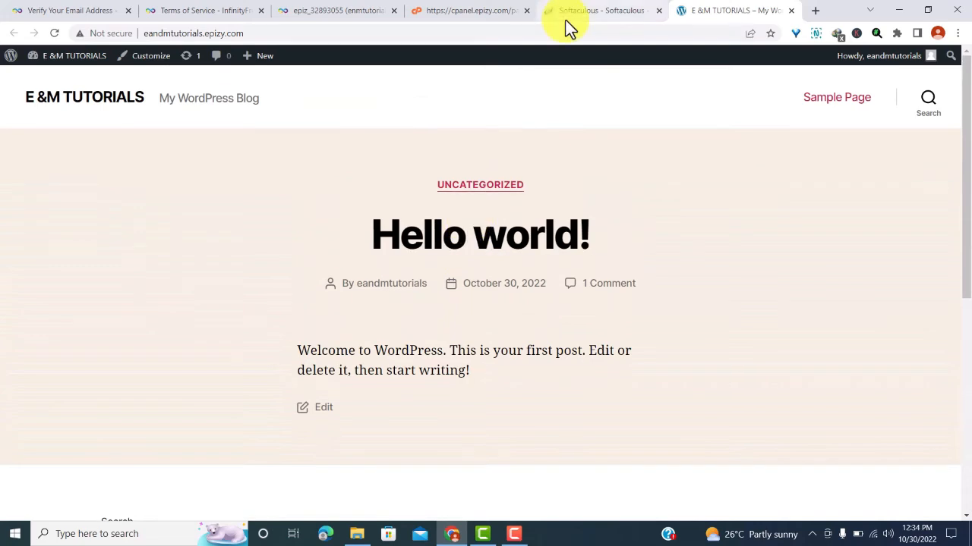
mouse_move(554, 350)
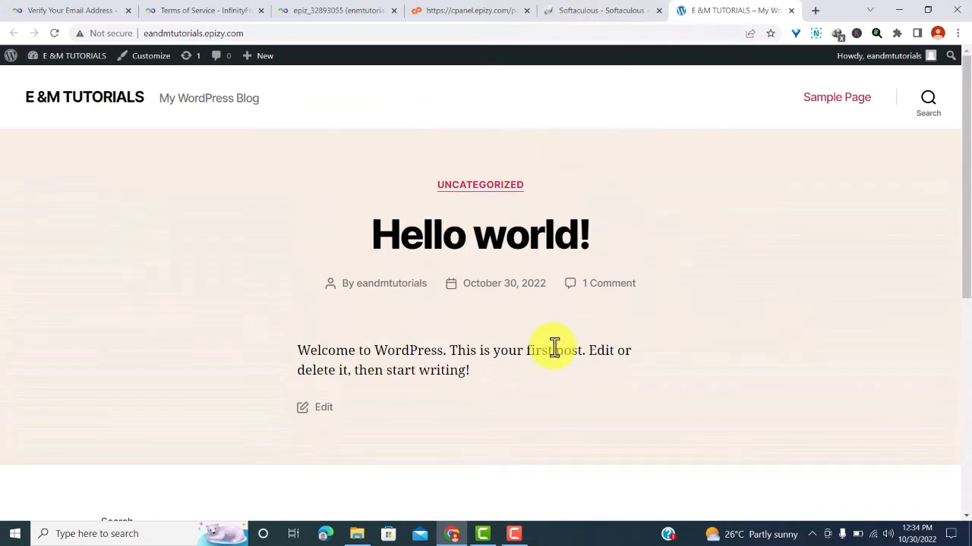
scroll("down", 3)
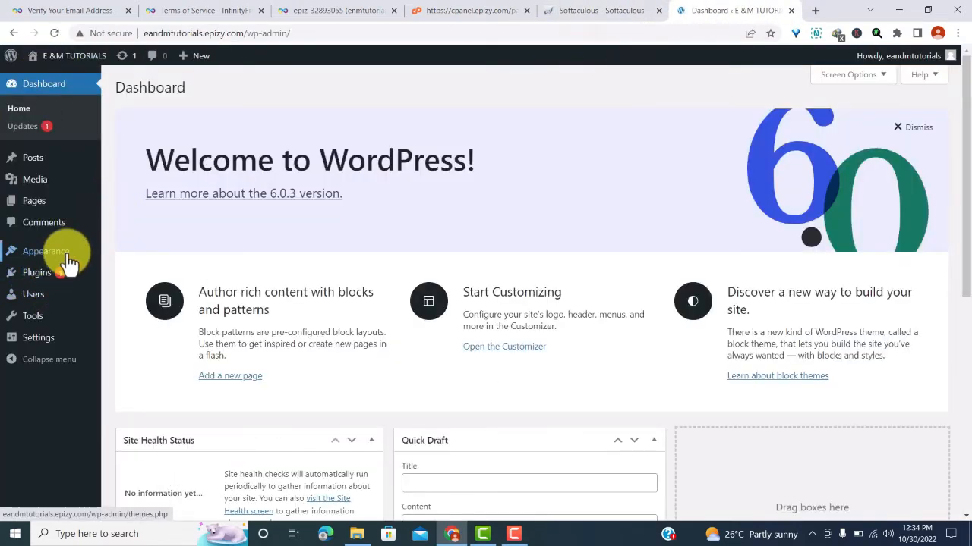
left_click(42, 251)
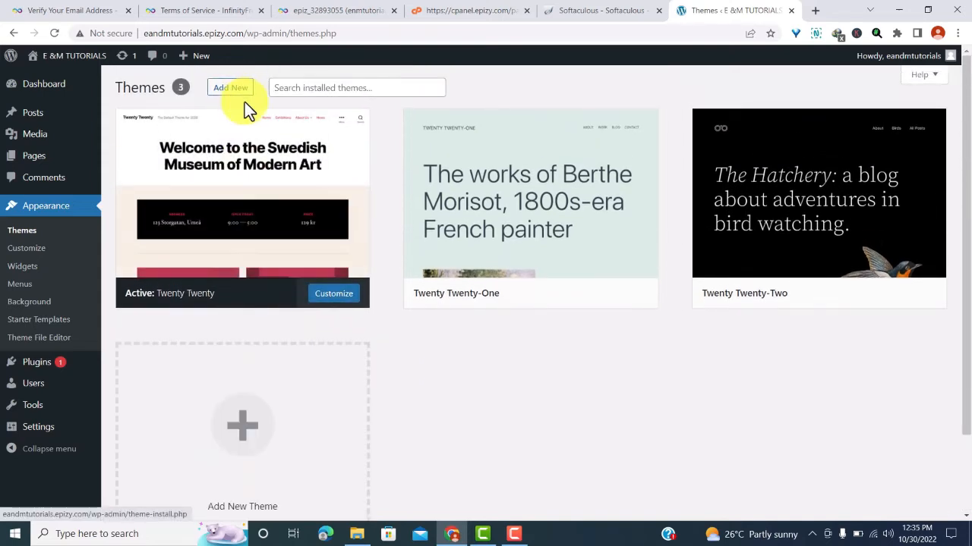
Find Kadence among Popular themes, install it, and activate it.
left_click(230, 87)
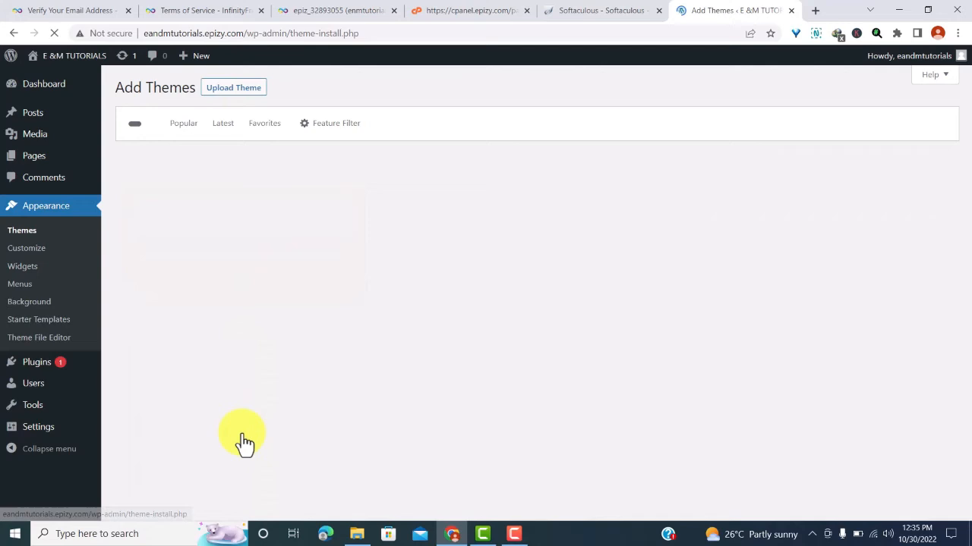
left_click(183, 123)
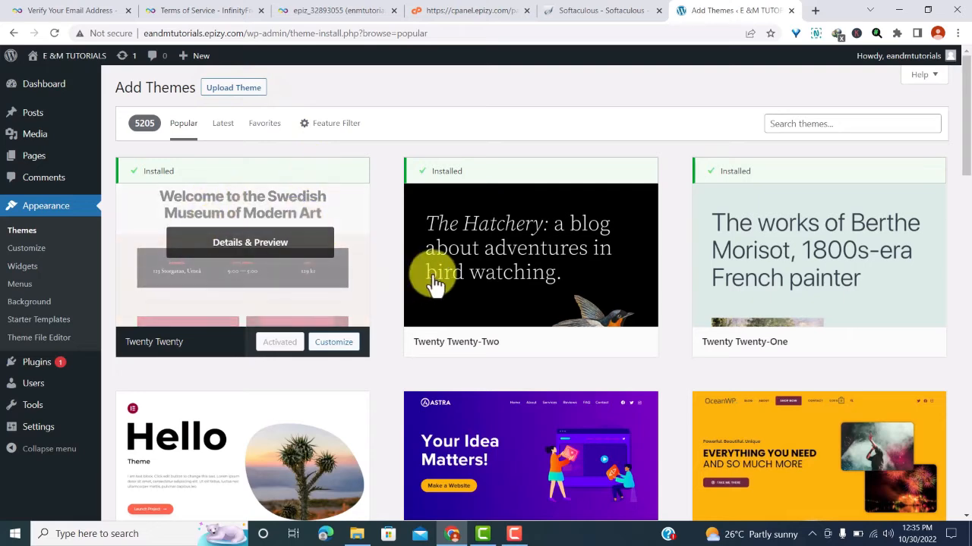
scroll("down", 3)
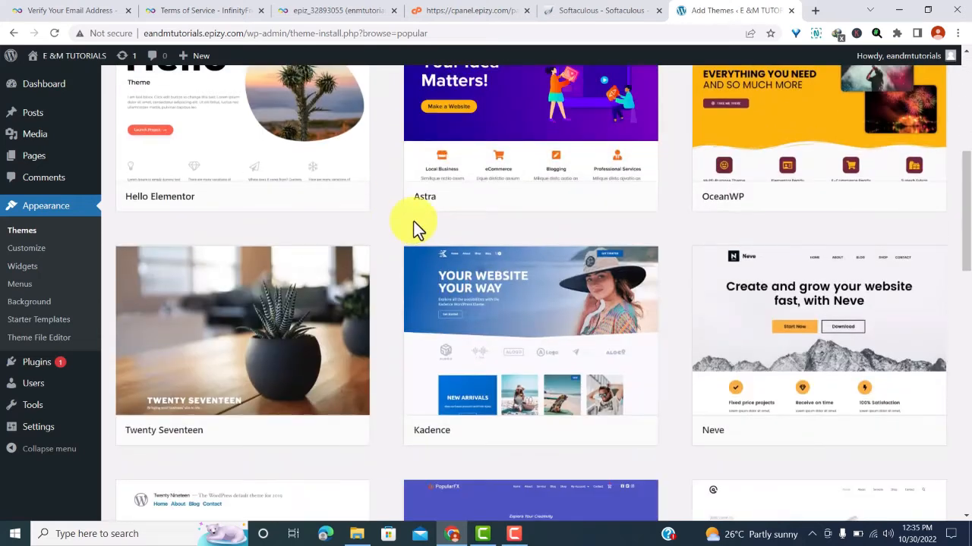
scroll("down", 3)
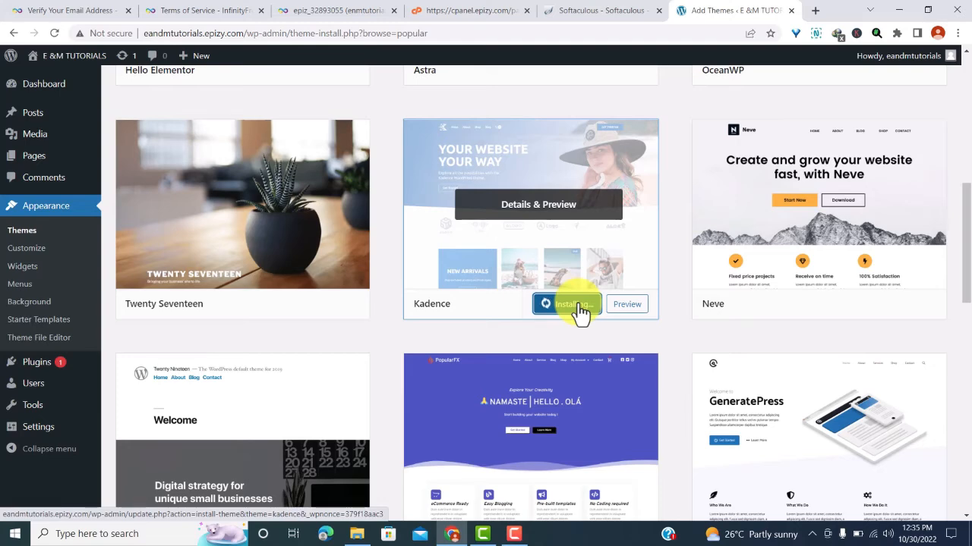
left_click(567, 303)
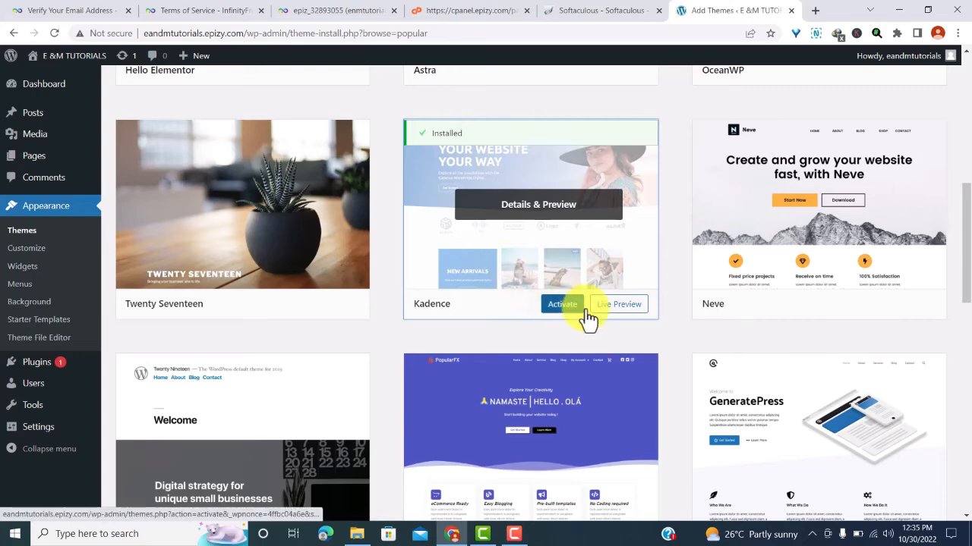
left_click(562, 304)
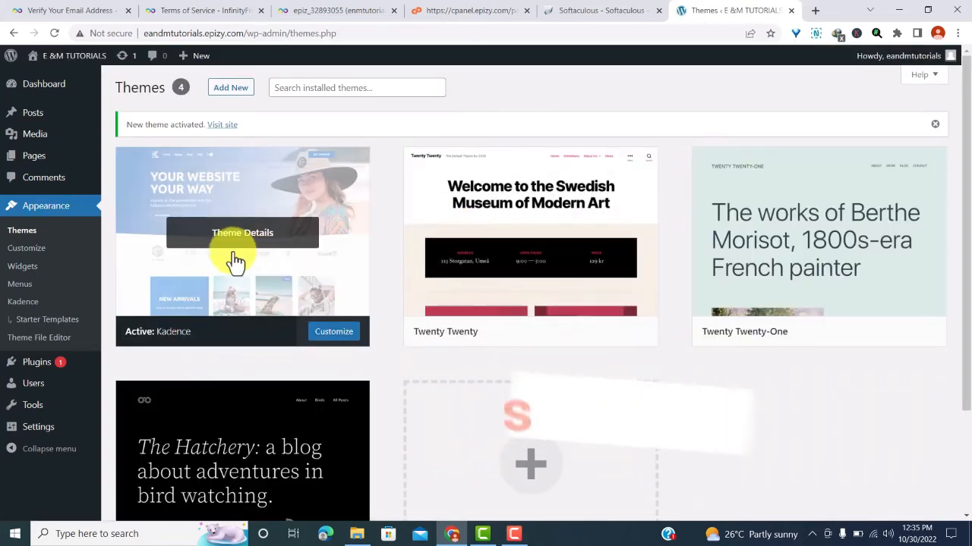
mouse_move(59, 80)
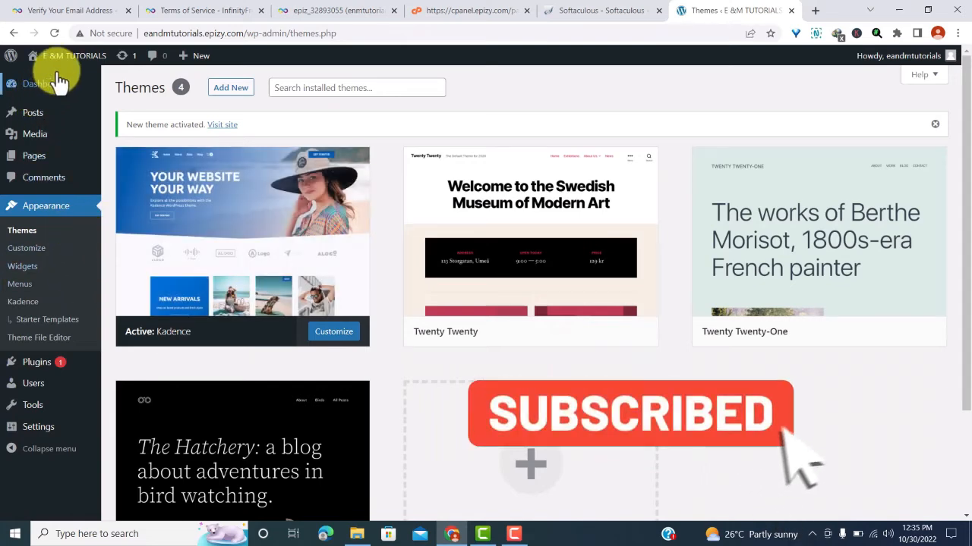
View the live site in a new tab, then open Kadence Starter Templates from Installed Plugins.
right_click(59, 84)
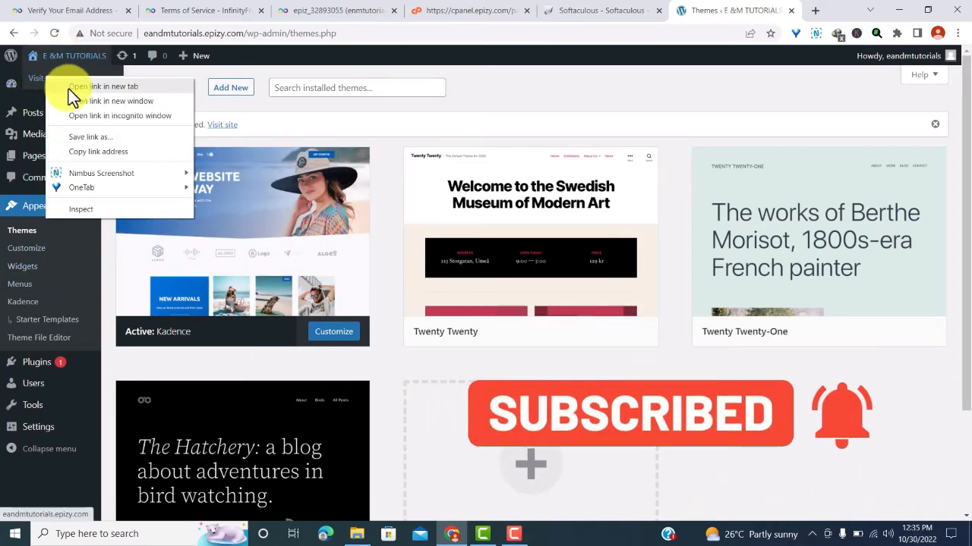
left_click(97, 86)
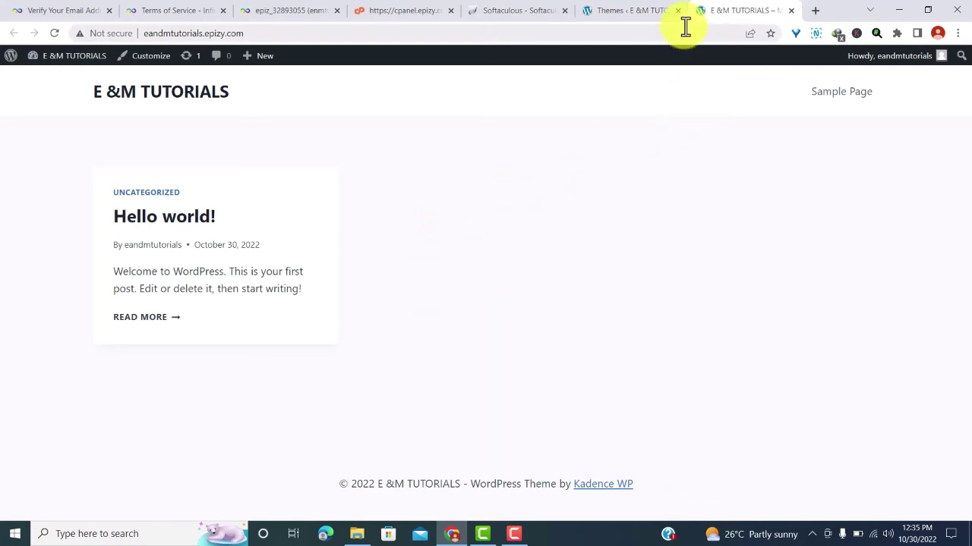
mouse_move(630, 10)
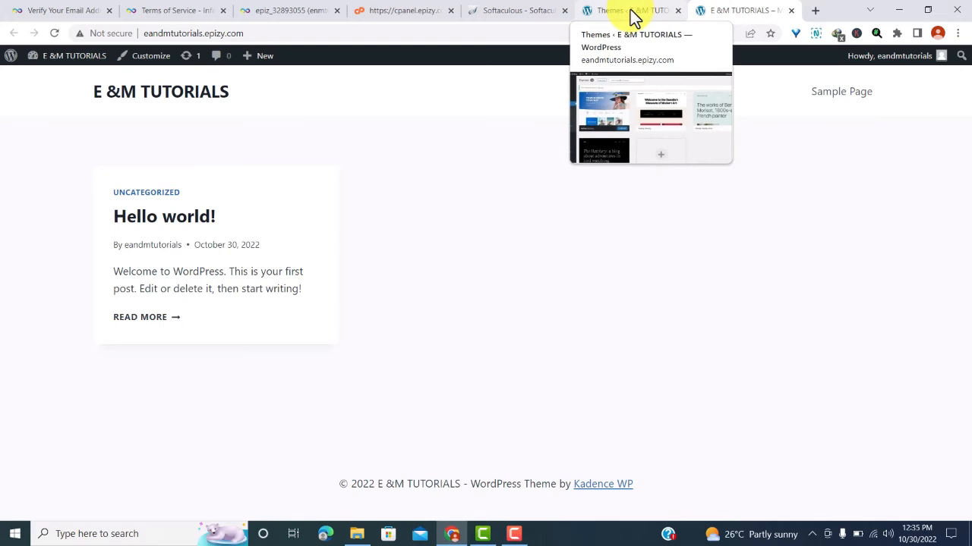
left_click(630, 9)
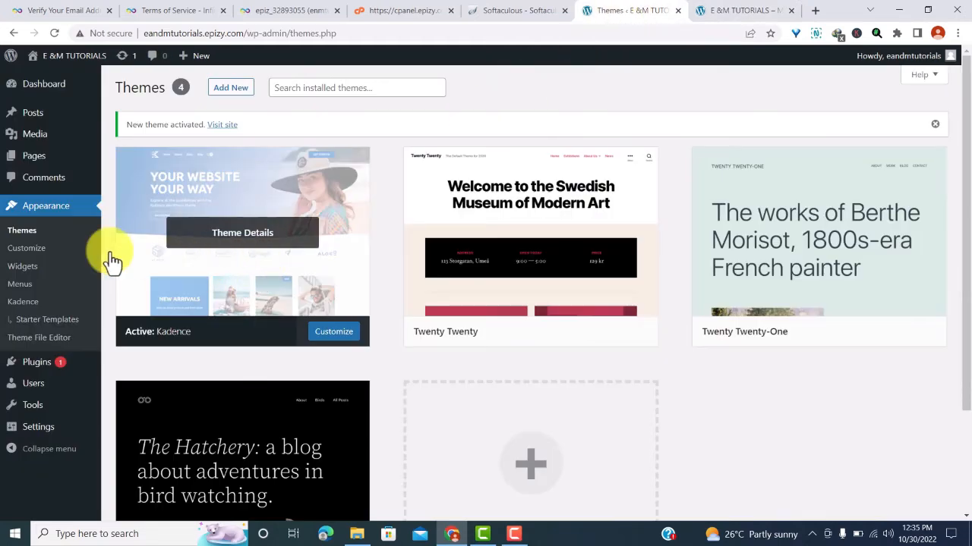
mouse_move(38, 337)
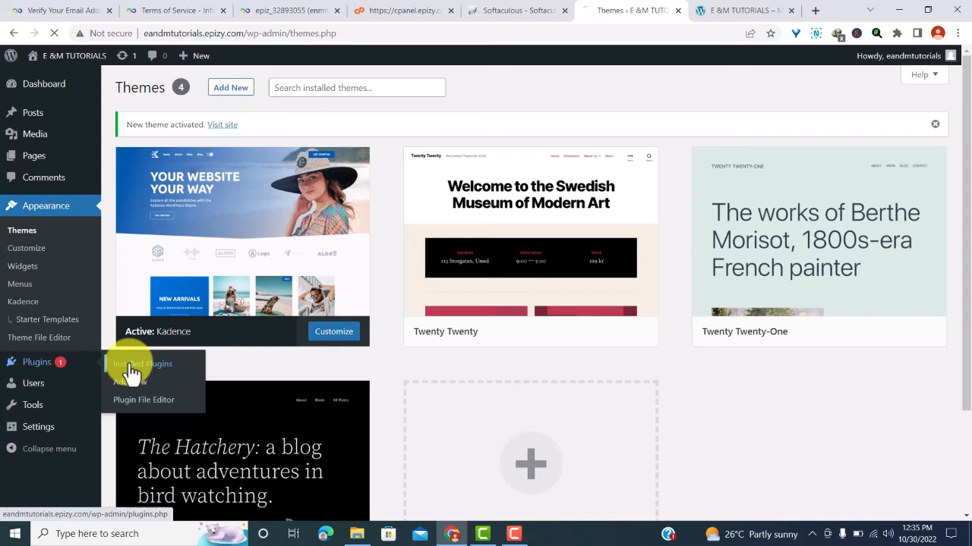
left_click(142, 363)
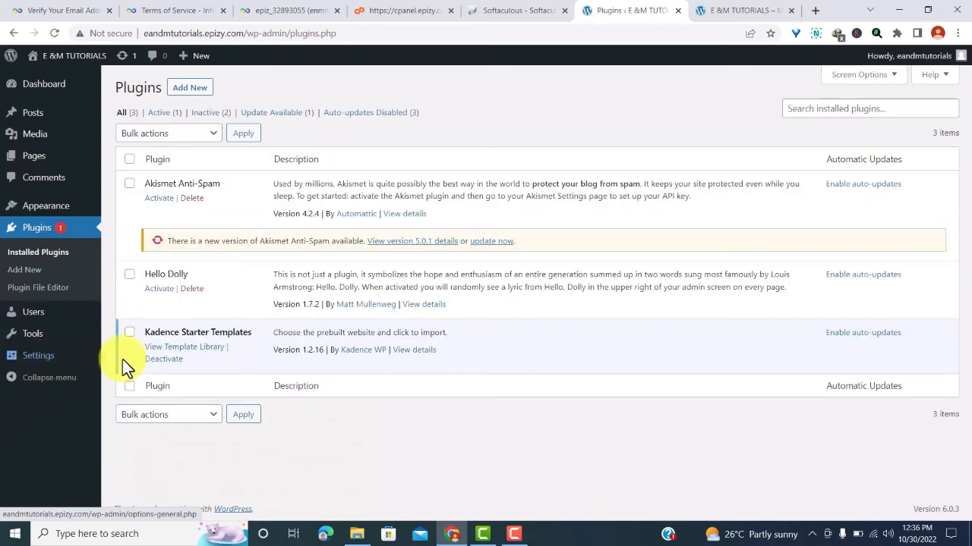
mouse_move(189, 87)
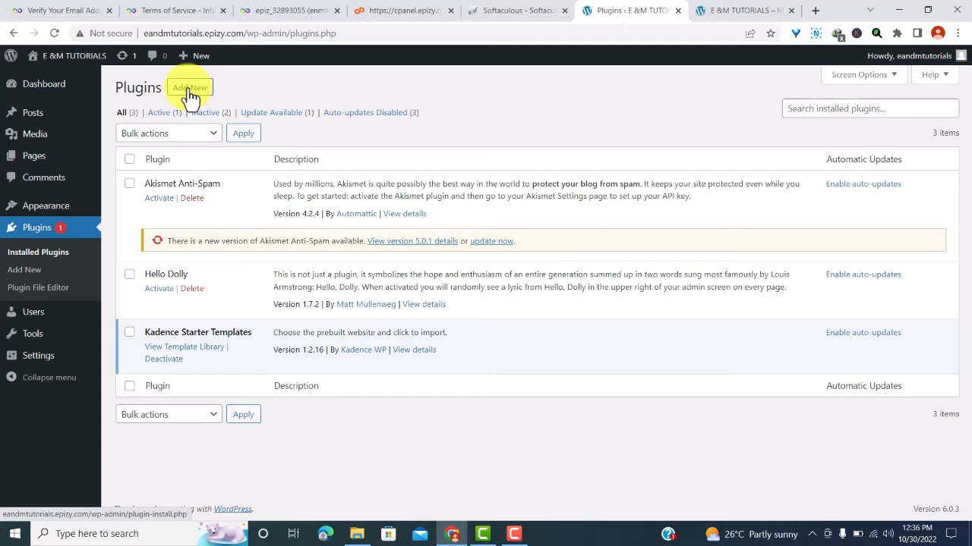
mouse_move(170, 349)
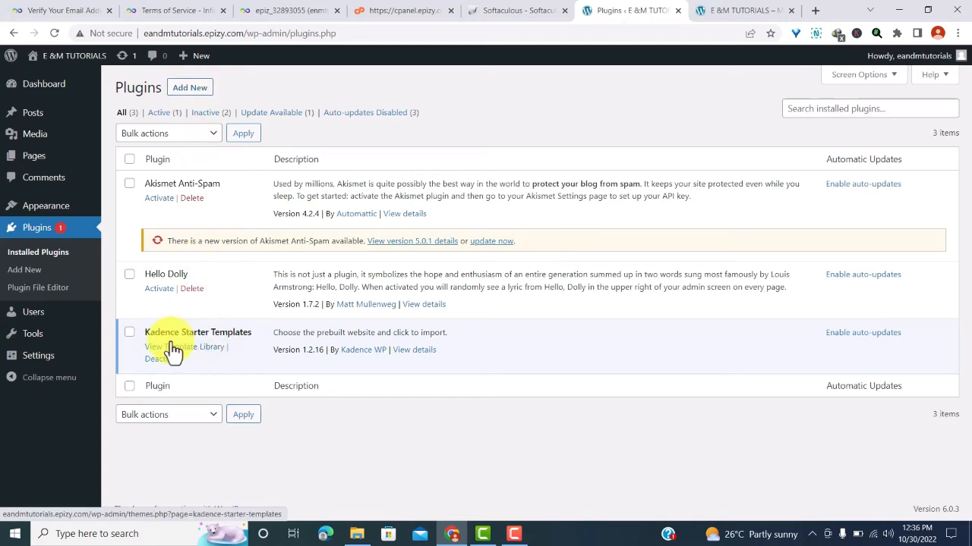
mouse_move(194, 359)
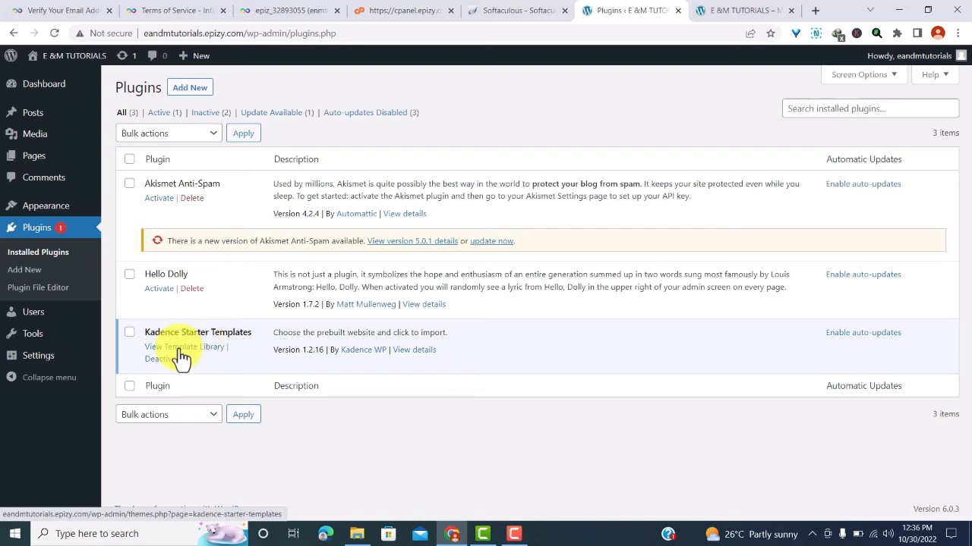
left_click(183, 347)
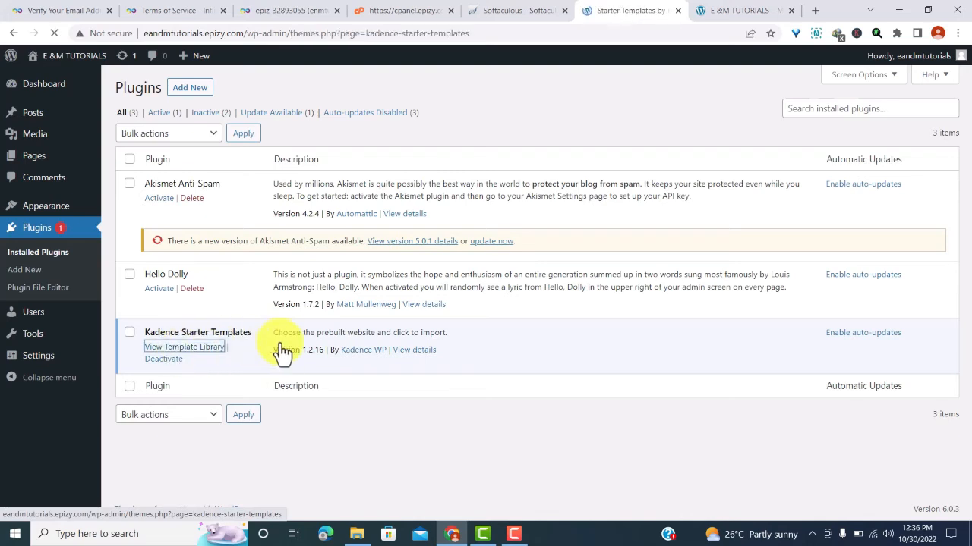
Load the Kadence template library, check page builder choices, and scroll to the Freelance template.
left_click(184, 347)
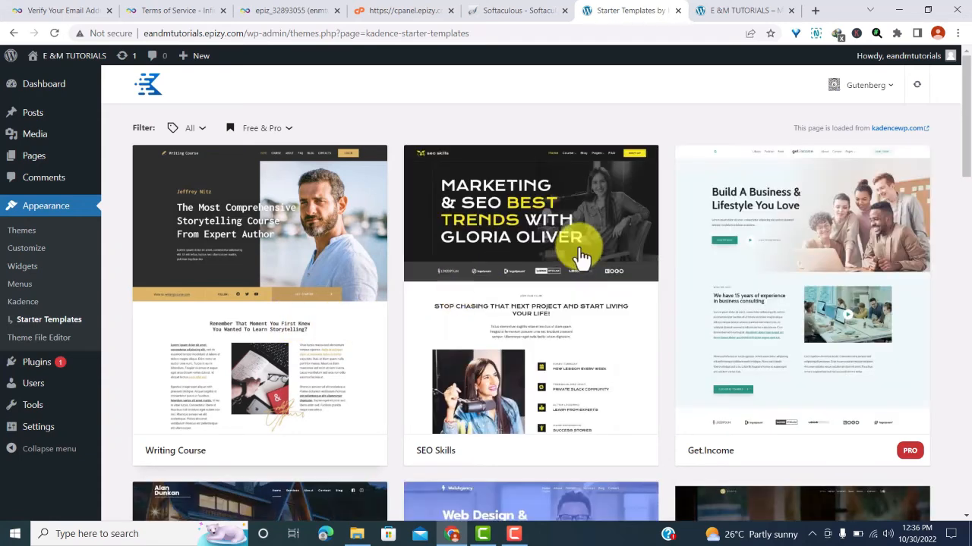
mouse_move(729, 370)
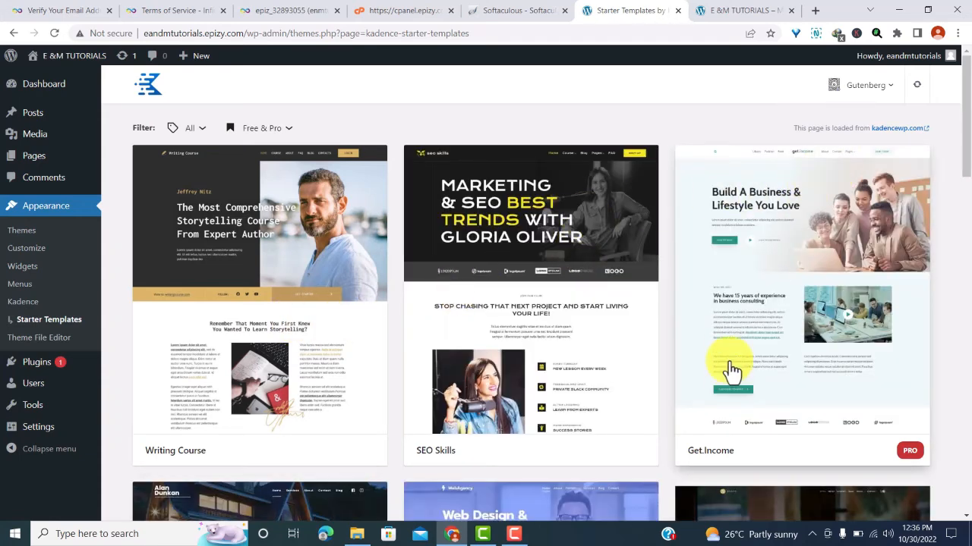
mouse_move(840, 127)
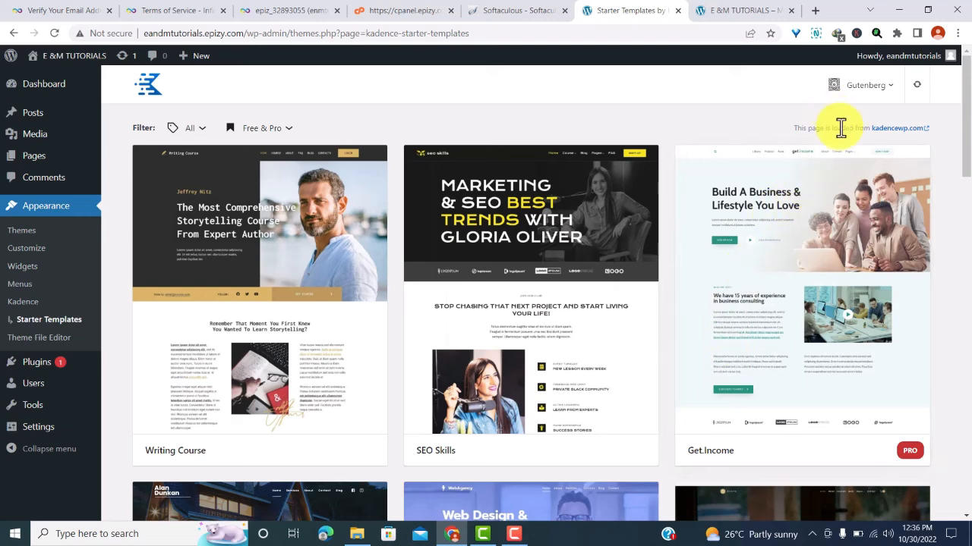
left_click(869, 84)
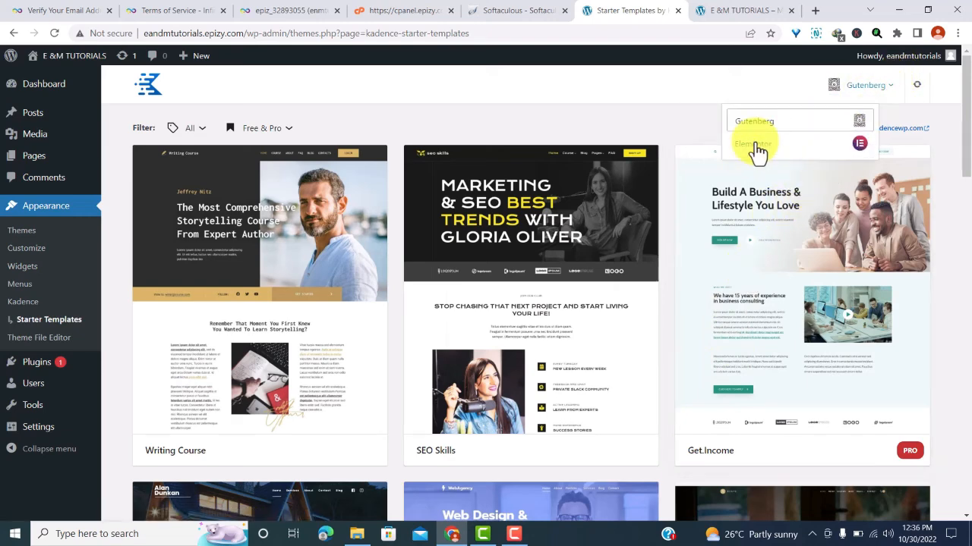
mouse_move(790, 161)
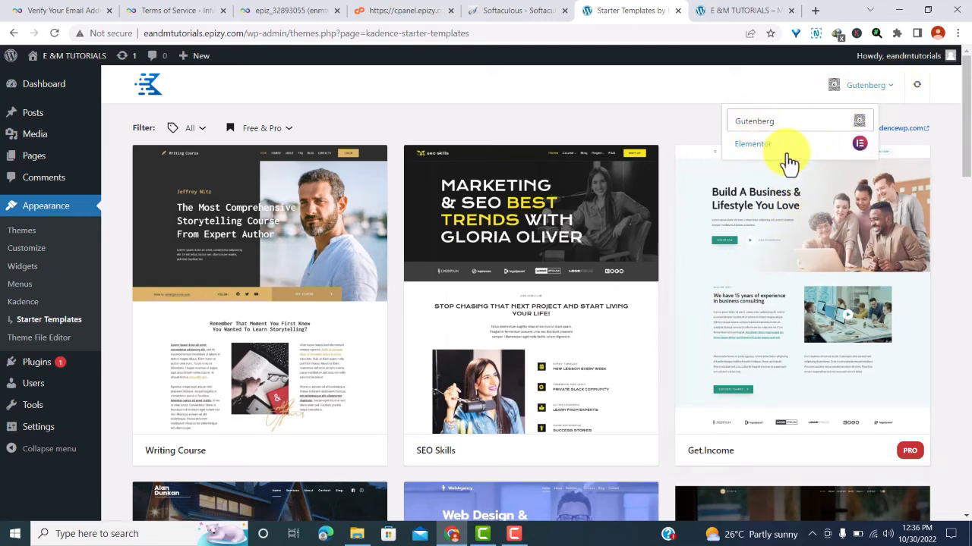
scroll("down", 3)
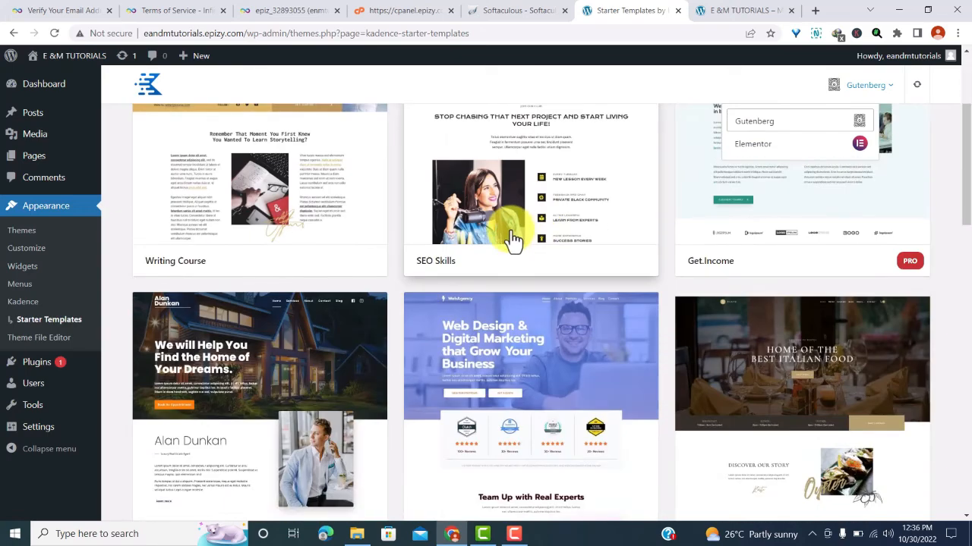
scroll("up", 3)
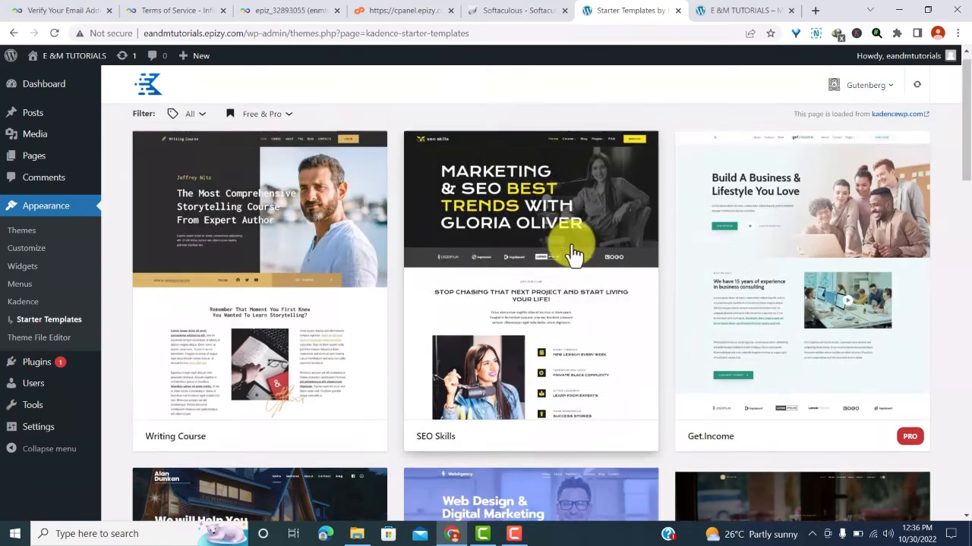
scroll("down", 3)
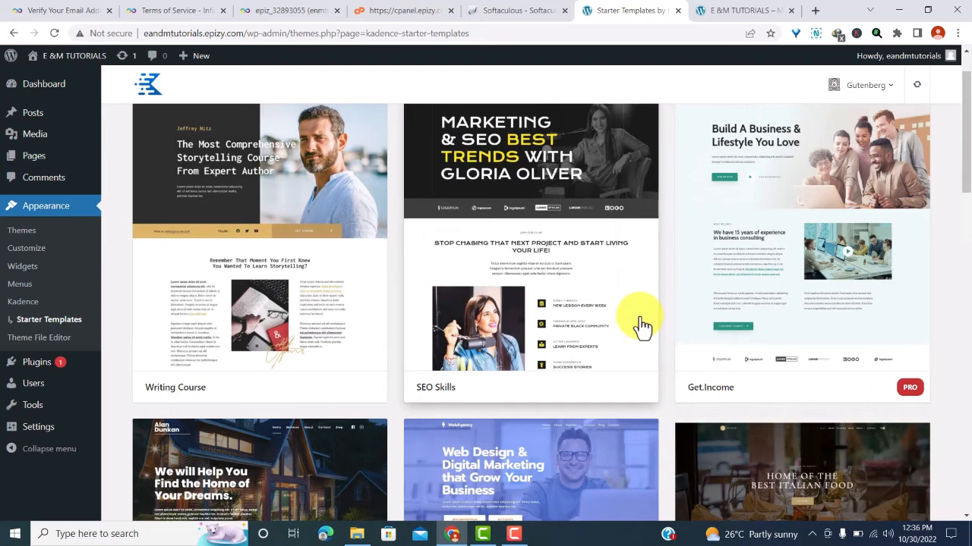
scroll("down", 3)
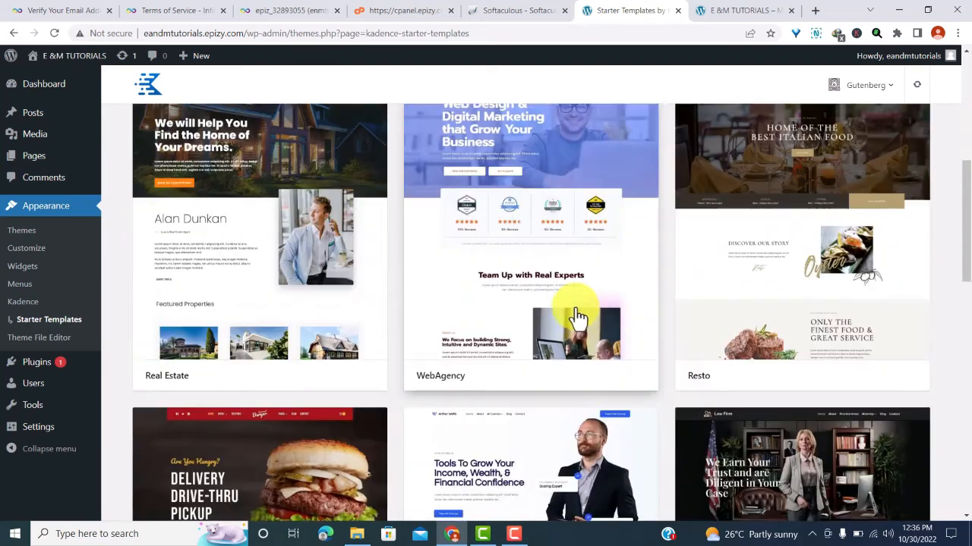
scroll("down", 3)
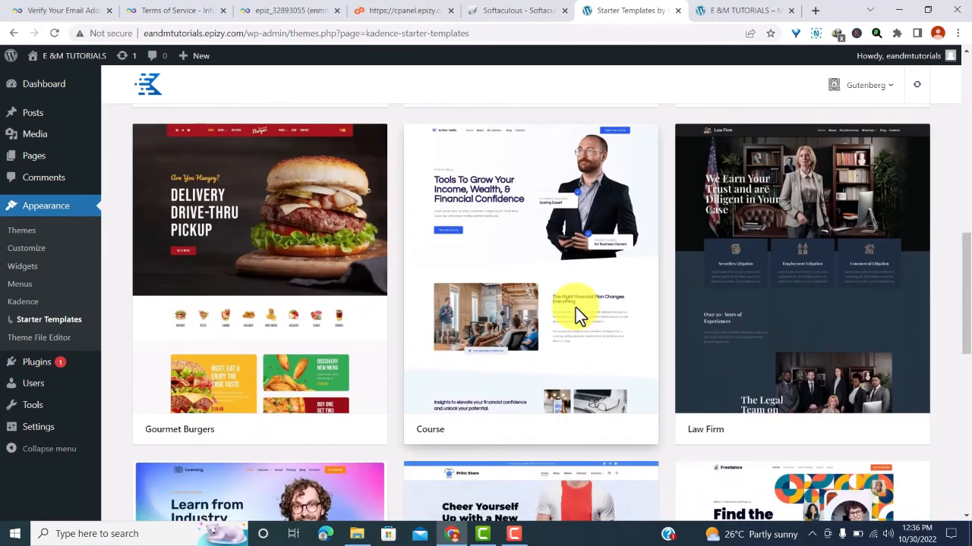
scroll("down", 3)
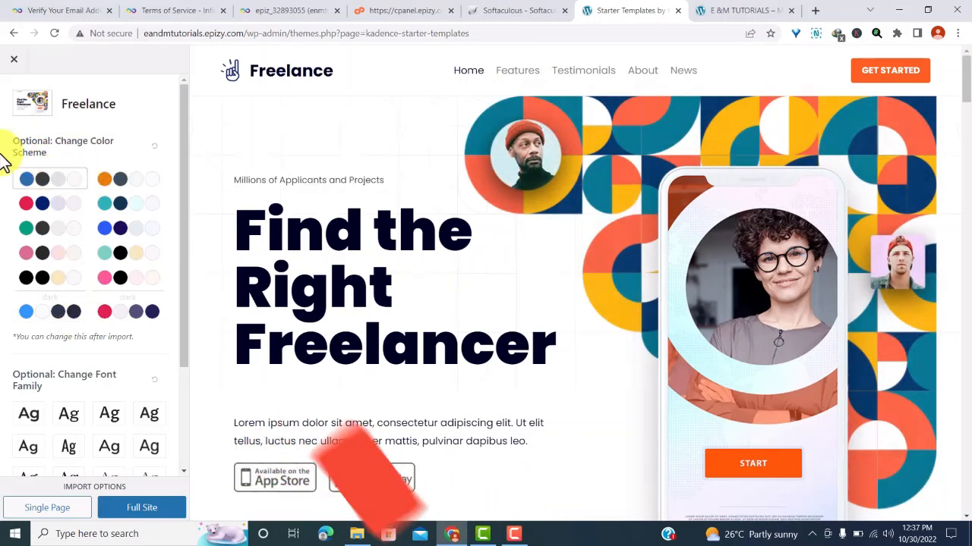
Try the pink-and-black scheme, then apply the dark colour scheme to the Freelance preview.
scroll("down", 3)
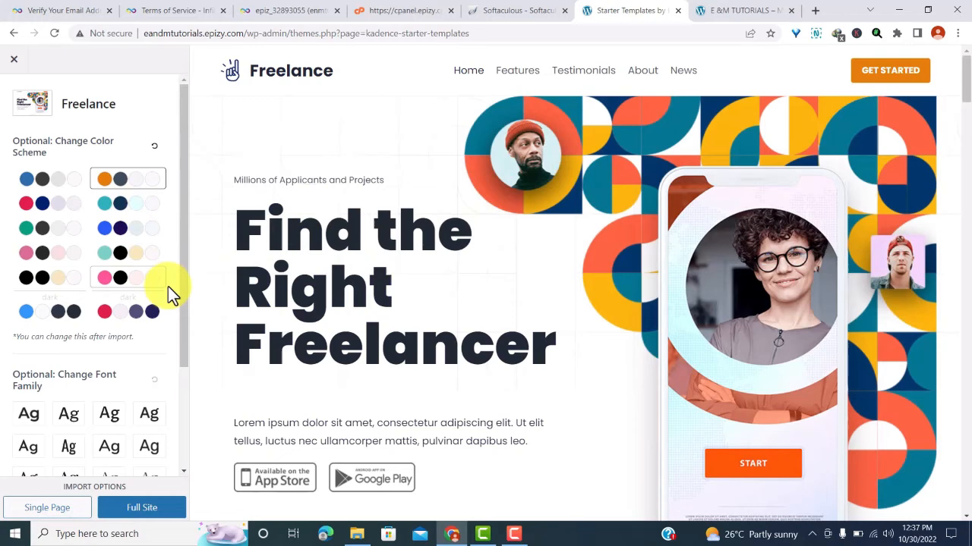
left_click(104, 277)
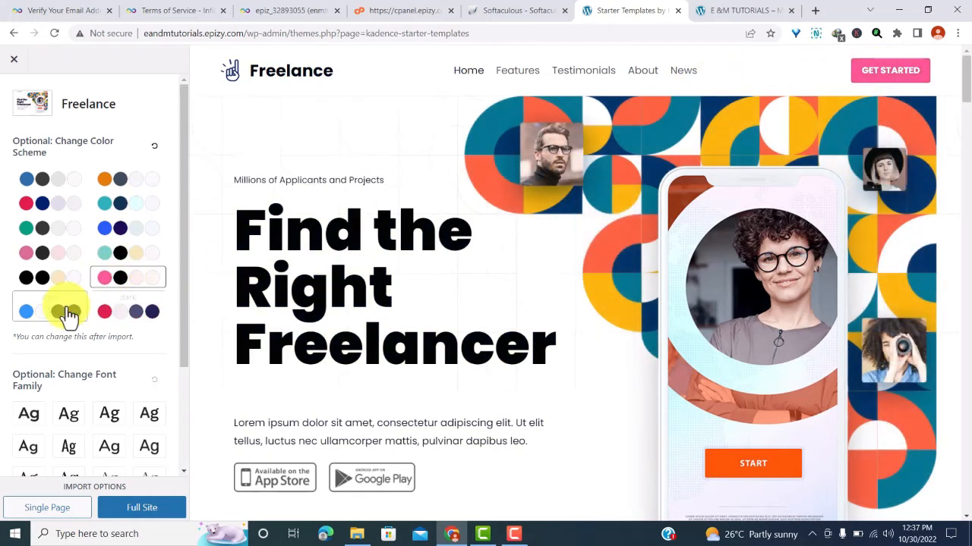
left_click(29, 311)
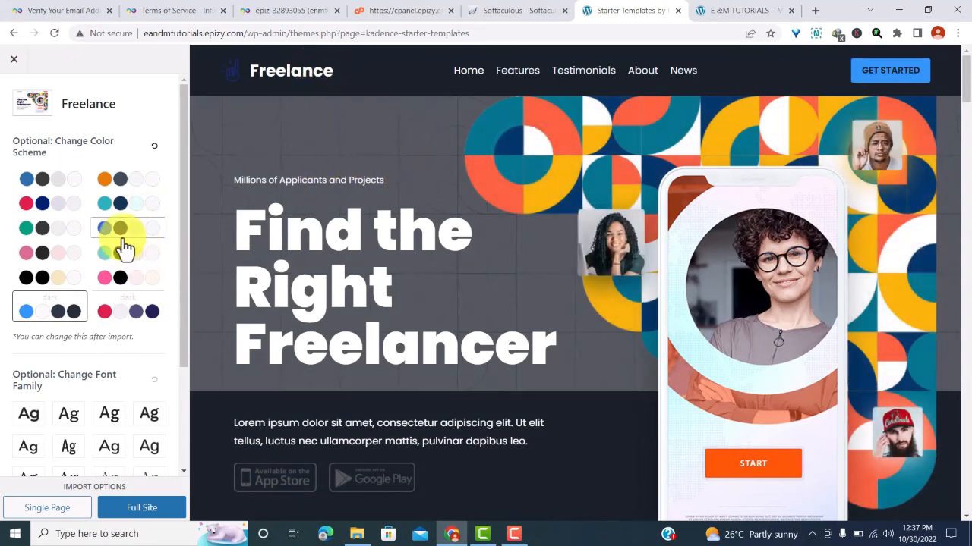
Try font families, settle on the third one, and start importing the full Freelance site.
scroll("down", 3)
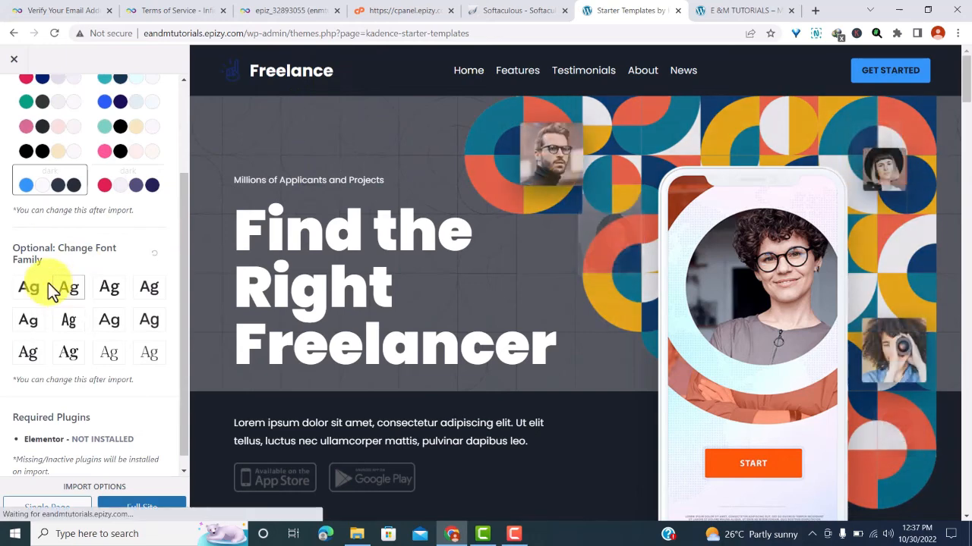
left_click(29, 287)
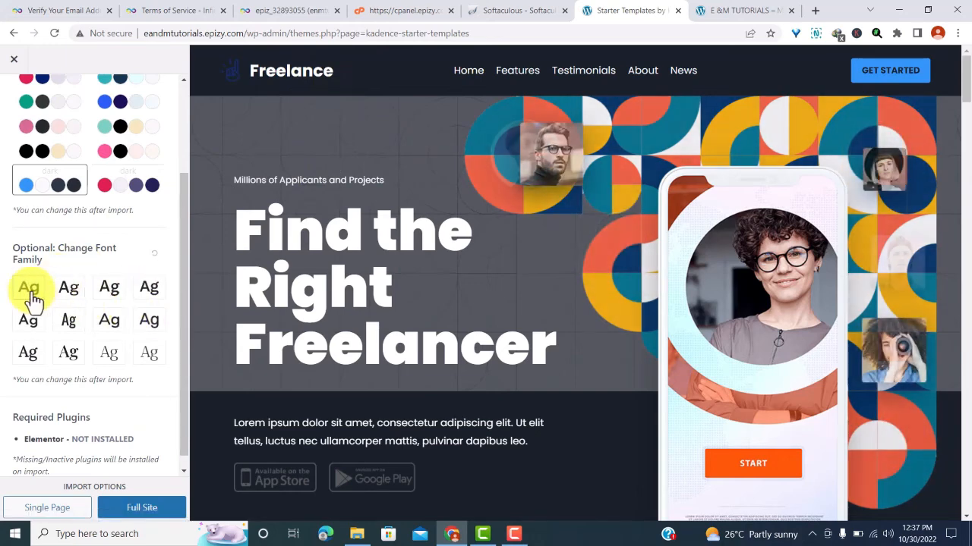
left_click(28, 287)
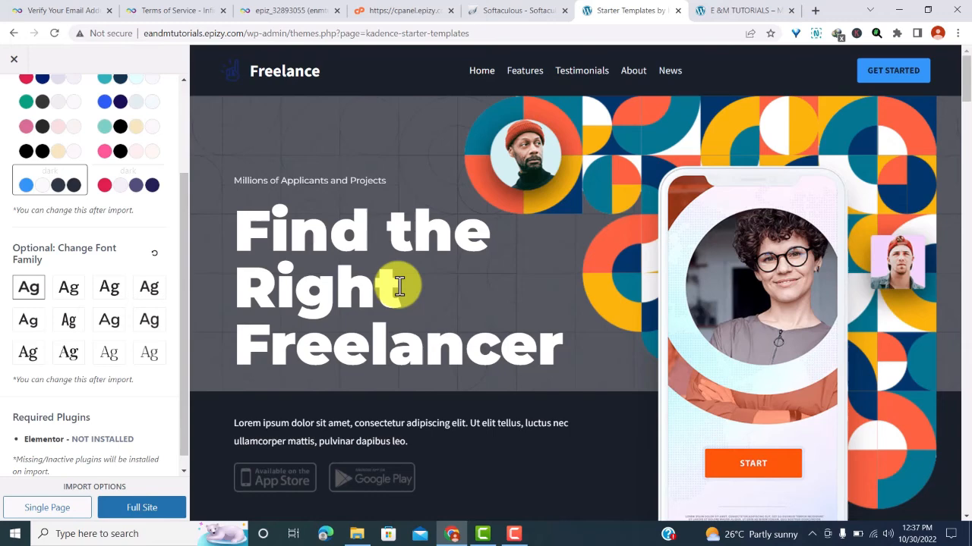
left_click(68, 320)
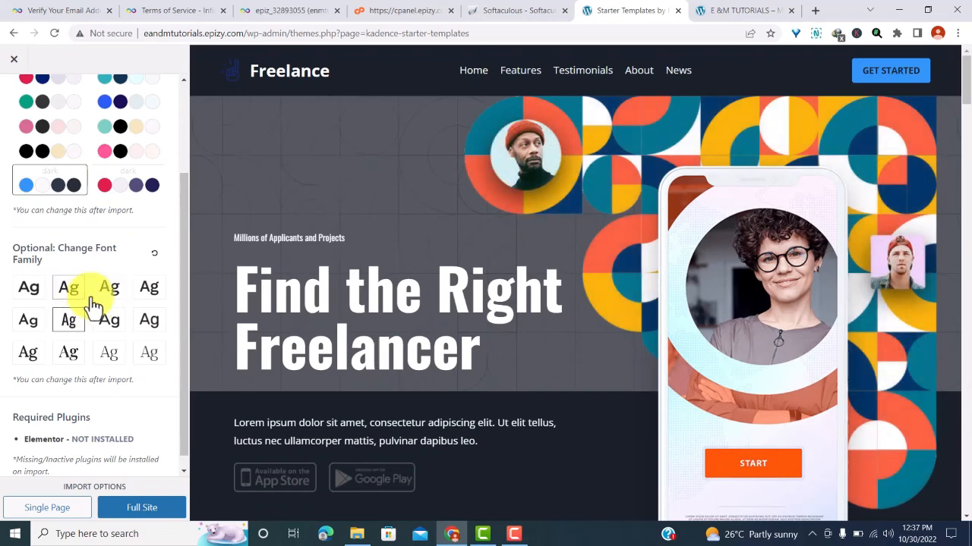
left_click(109, 287)
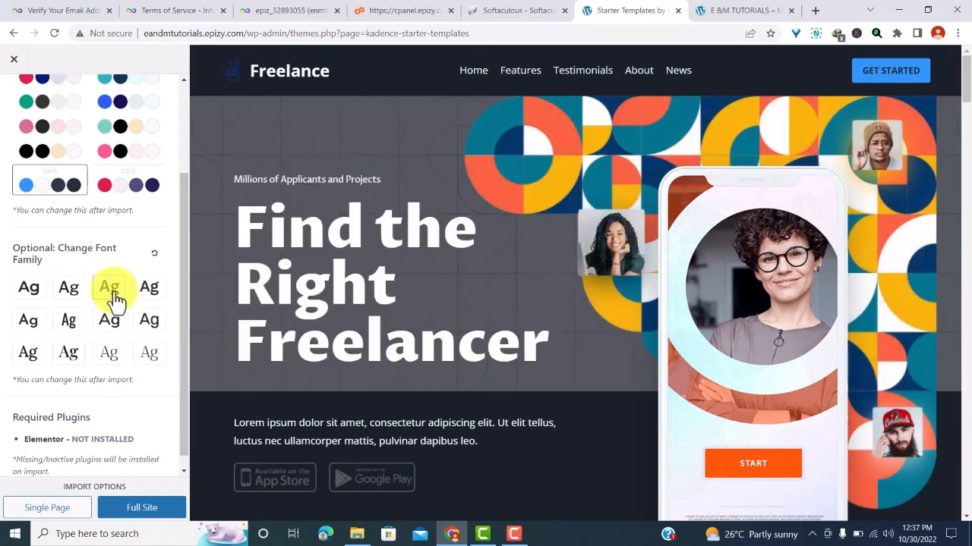
scroll("down", 3)
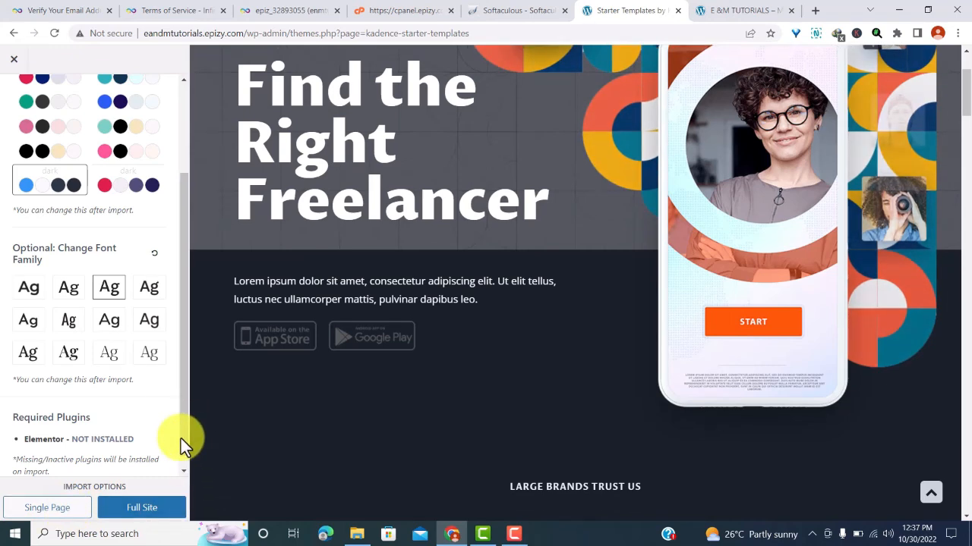
scroll("up", 3)
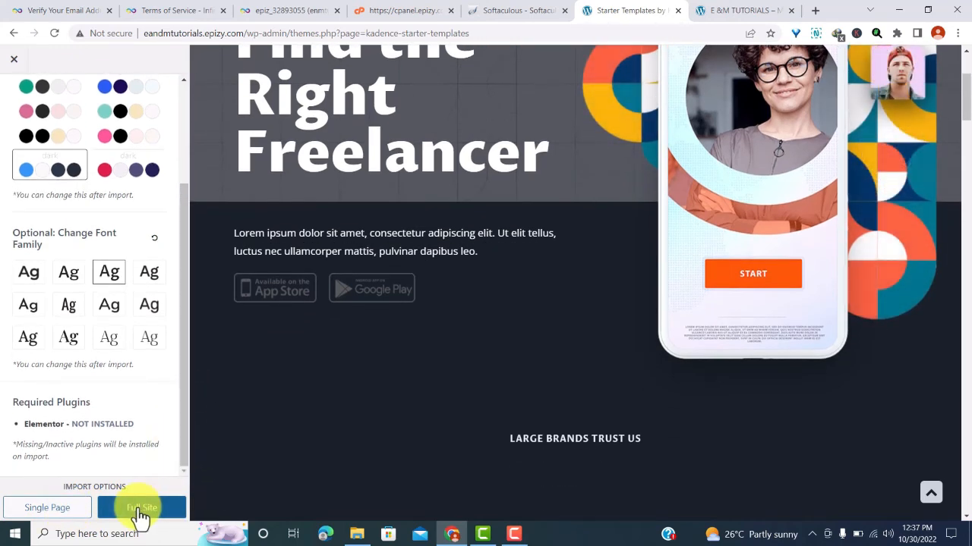
left_click(141, 507)
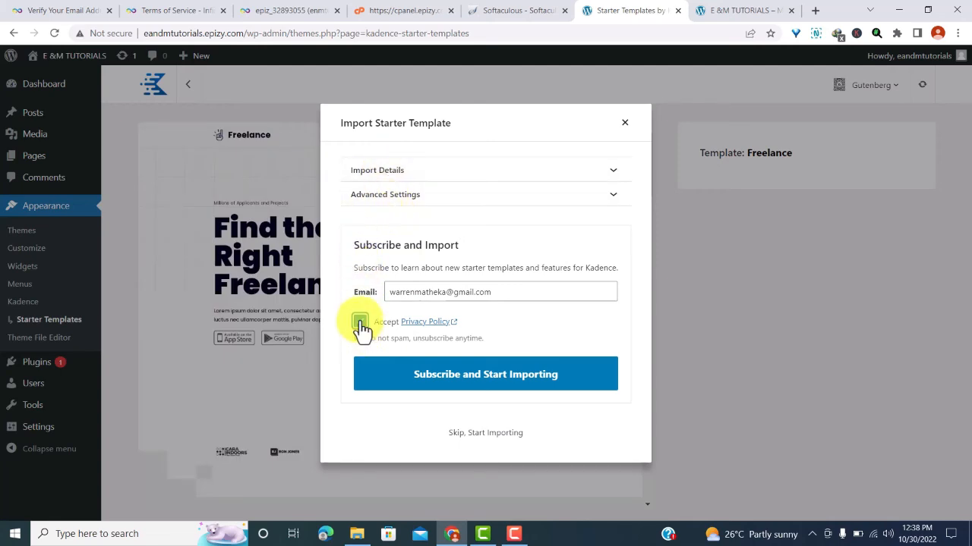
Accept the privacy policy and import the full Freelance site until Import complete.
left_click(360, 321)
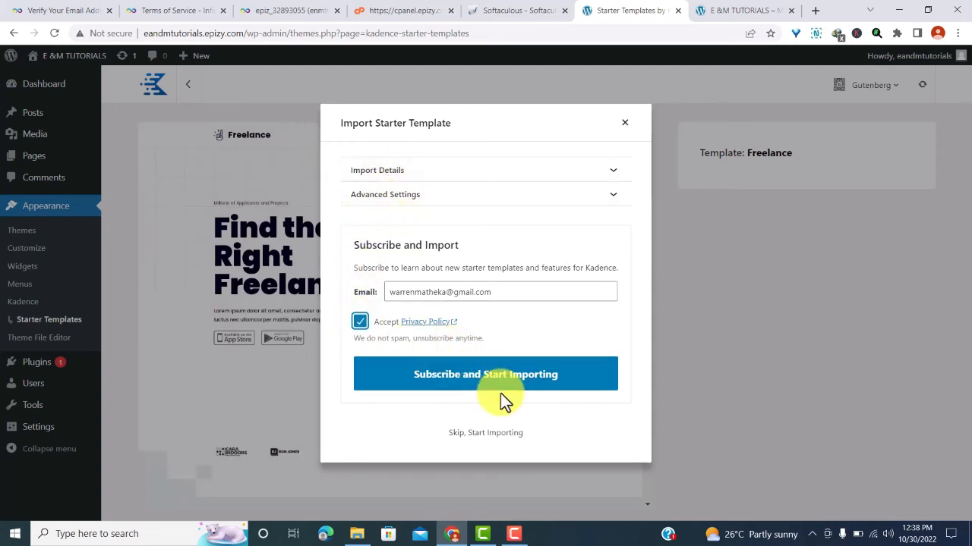
left_click(485, 373)
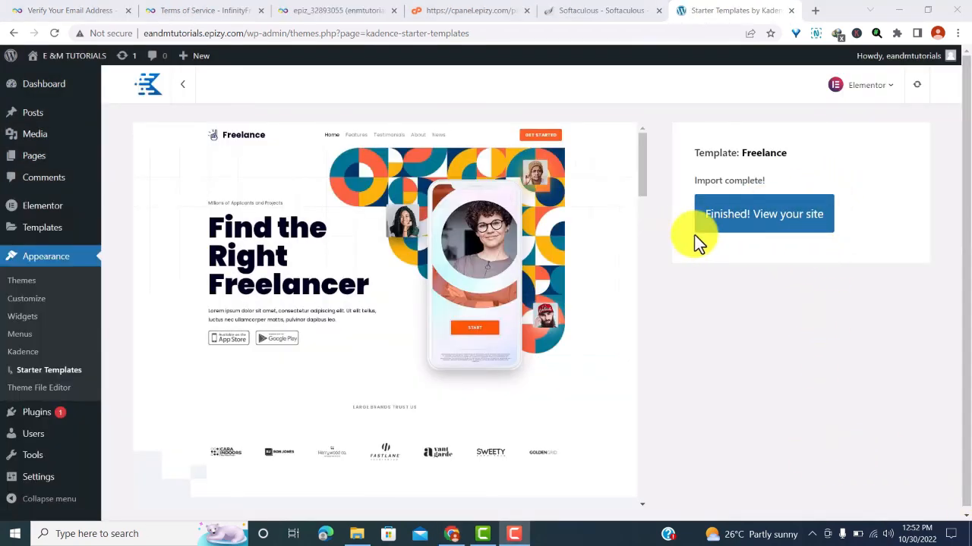
left_click(763, 213)
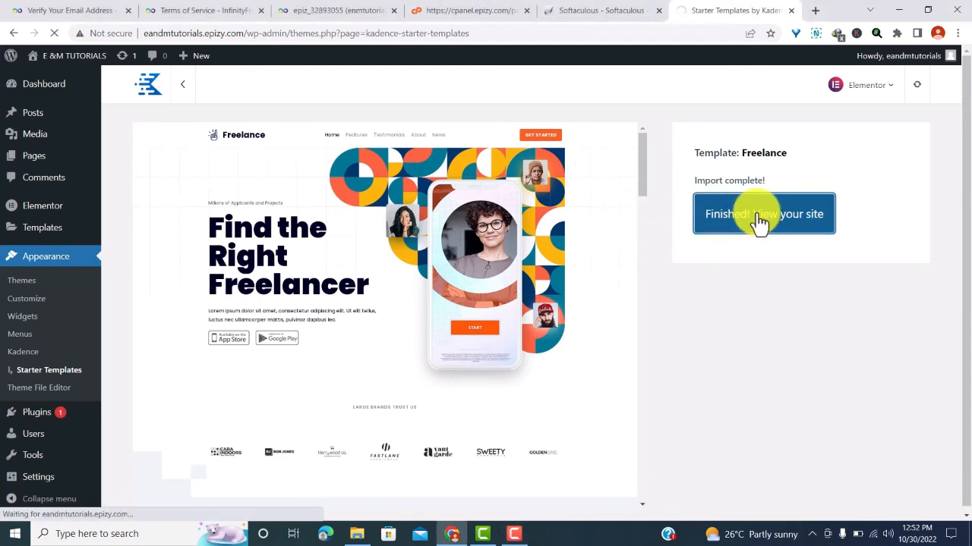
Open the live E&M TUTORIALS site and scroll through its Freelance home page sections.
left_click(763, 213)
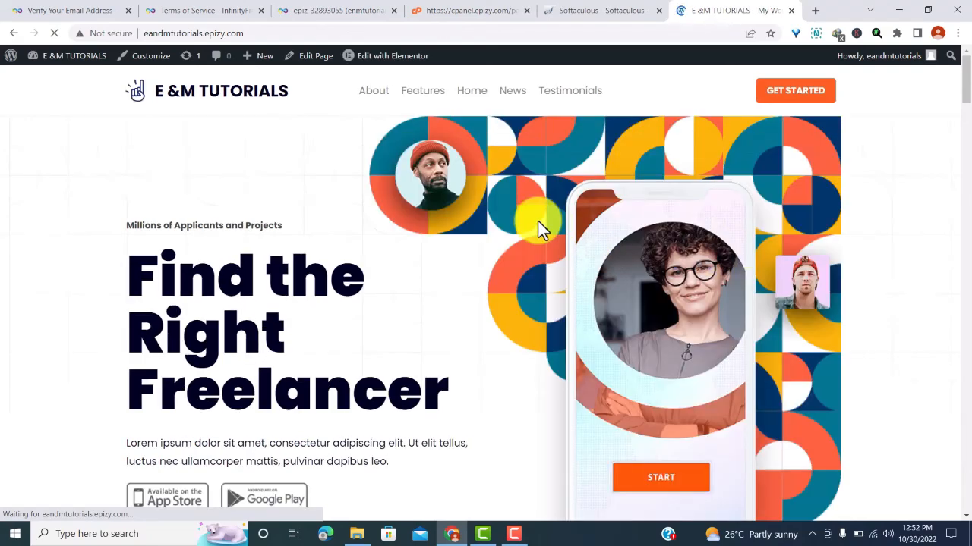
scroll("down", 3)
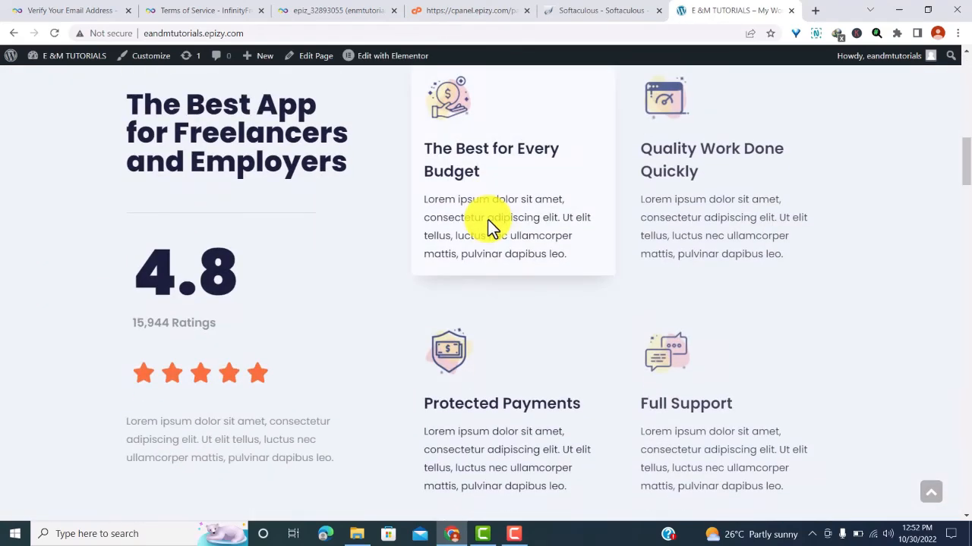
scroll("down", 3)
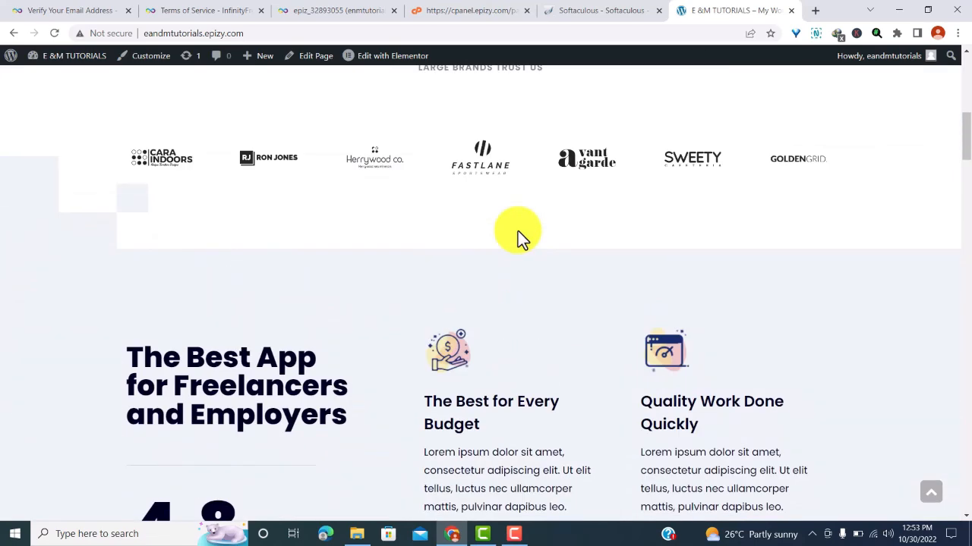
mouse_move(518, 265)
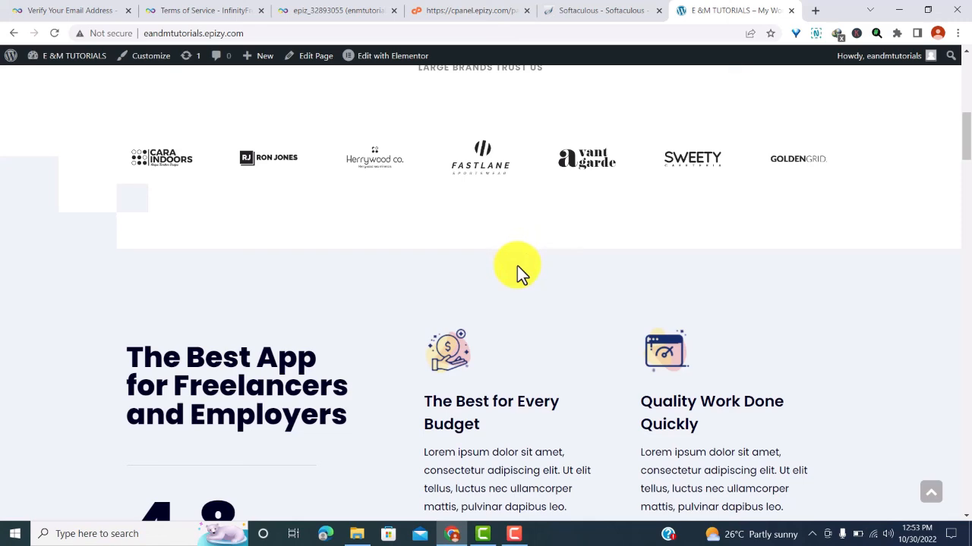
scroll("up", 3)
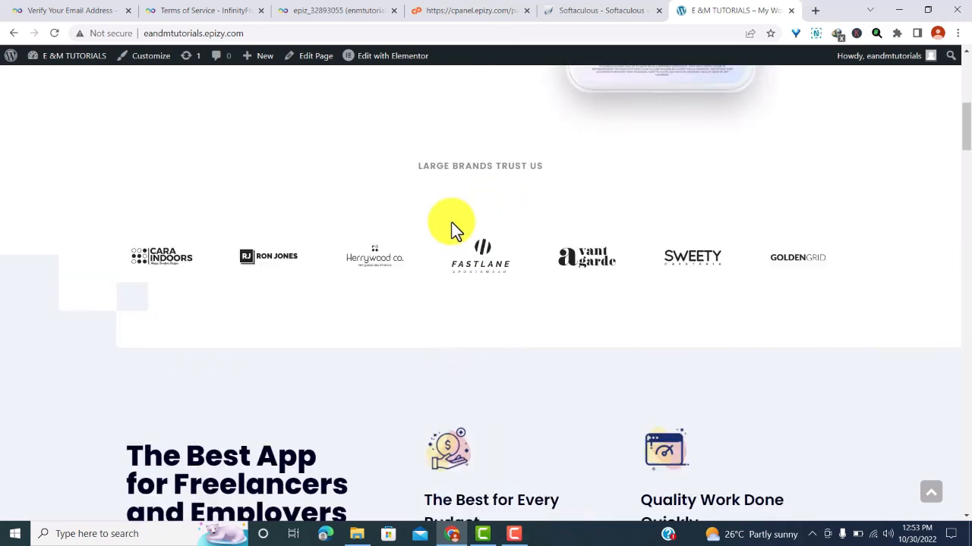
scroll("up", 3)
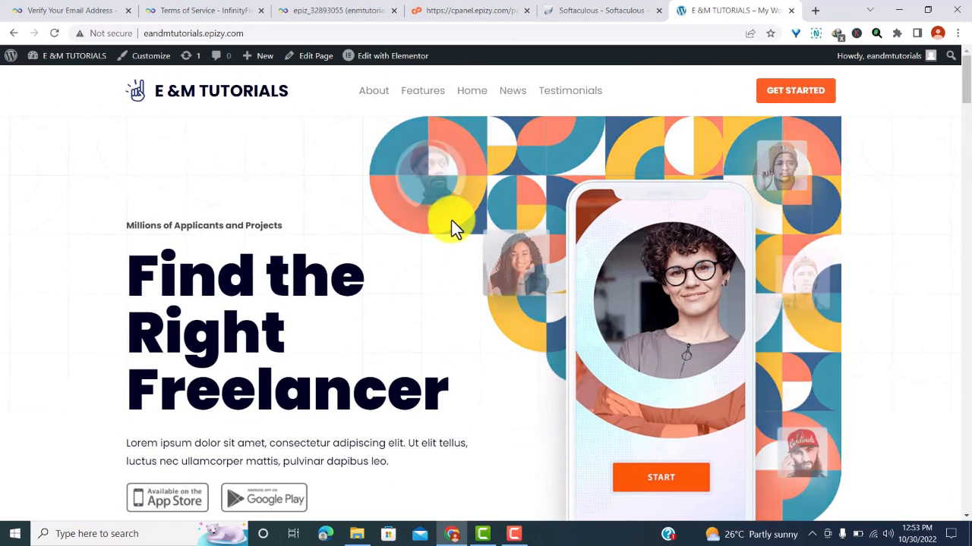
scroll("down", 3)
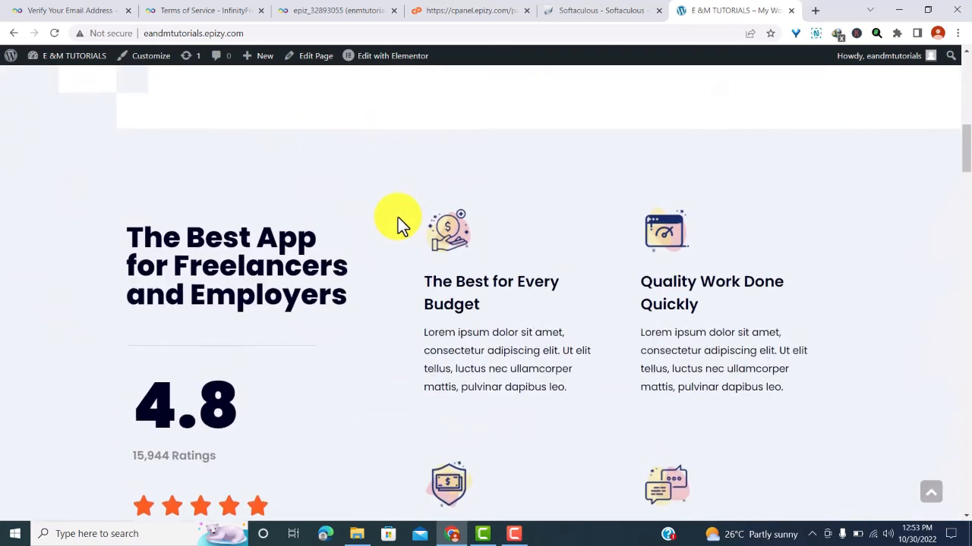
scroll("down", 3)
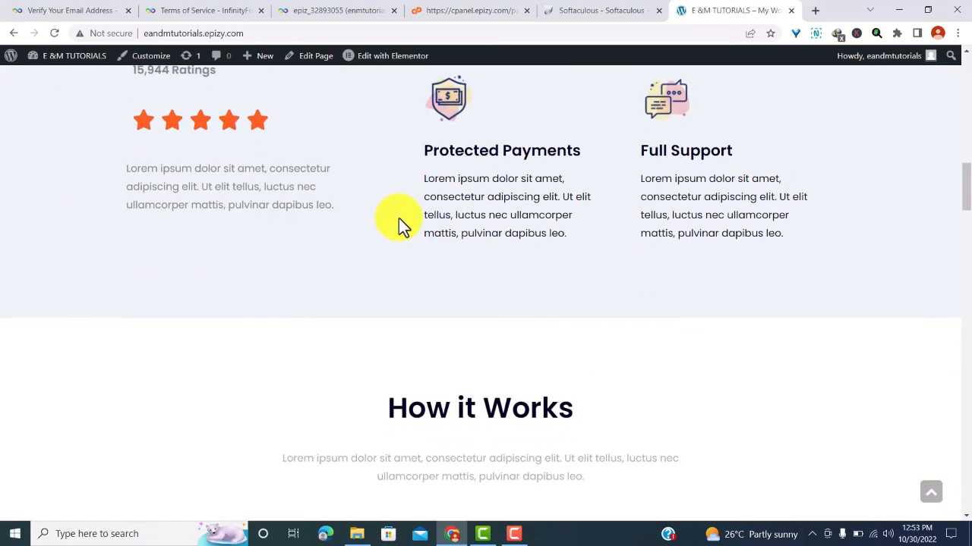
scroll("down", 3)
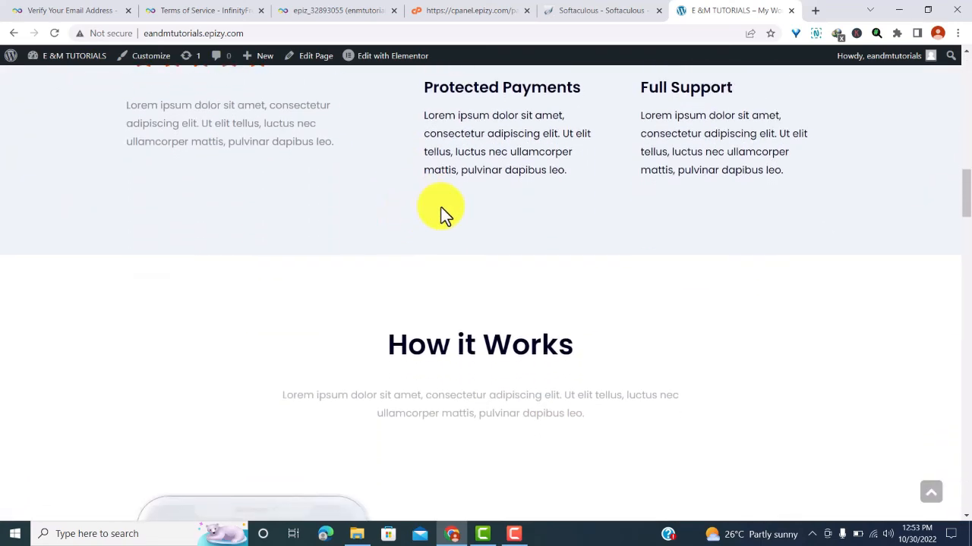